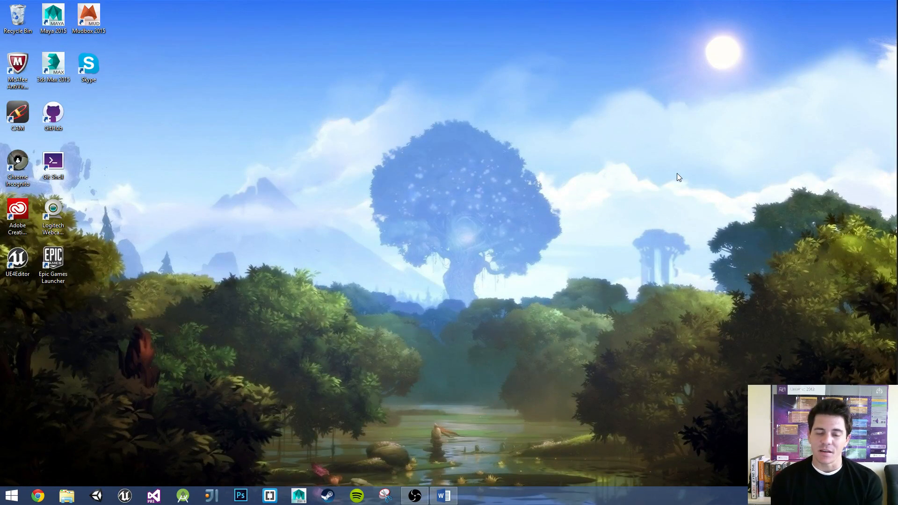
mouse_move(564, 232)
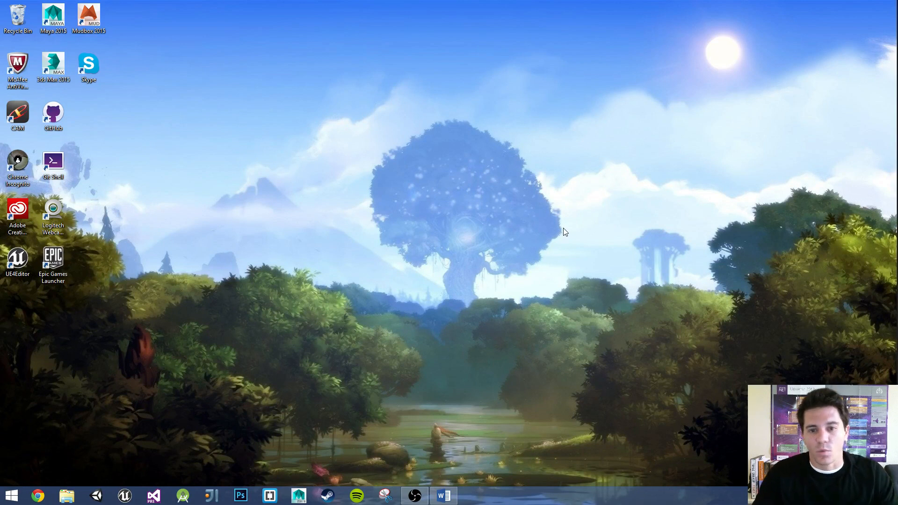
mouse_move(561, 234)
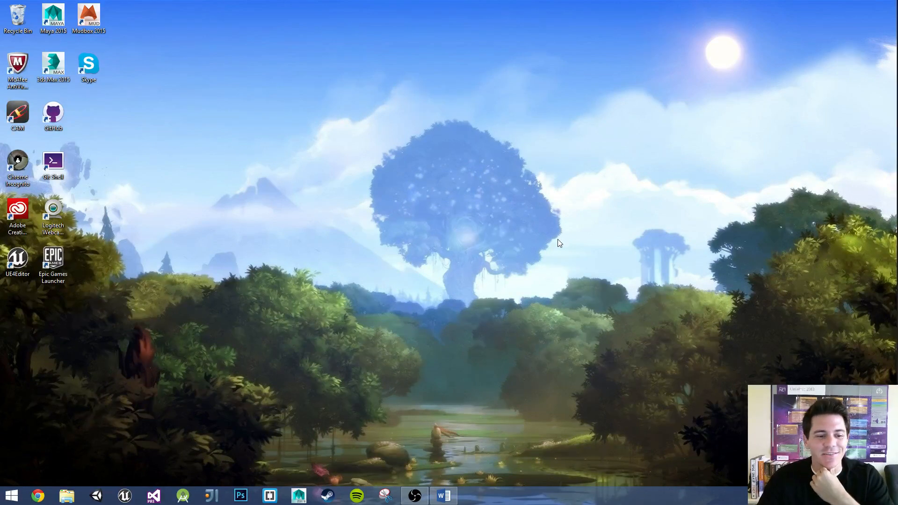
mouse_move(334, 387)
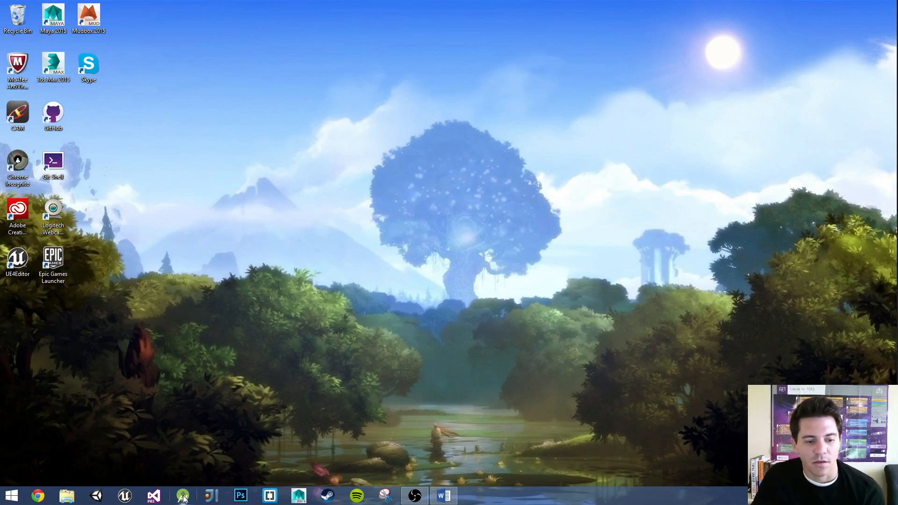
Launch Android Studio from the taskbar to reach its welcome window.
click(183, 495)
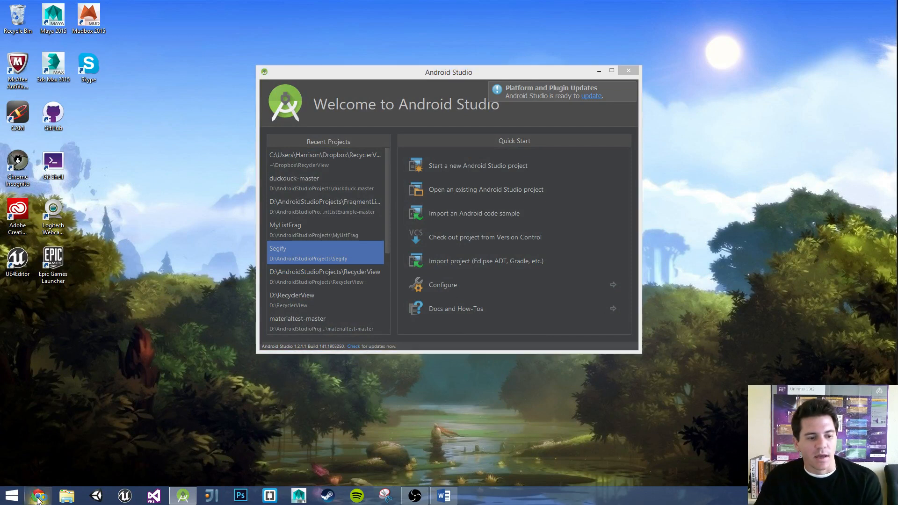
Search Google for 'android studio' and open the official Android Studio download page.
click(36, 496)
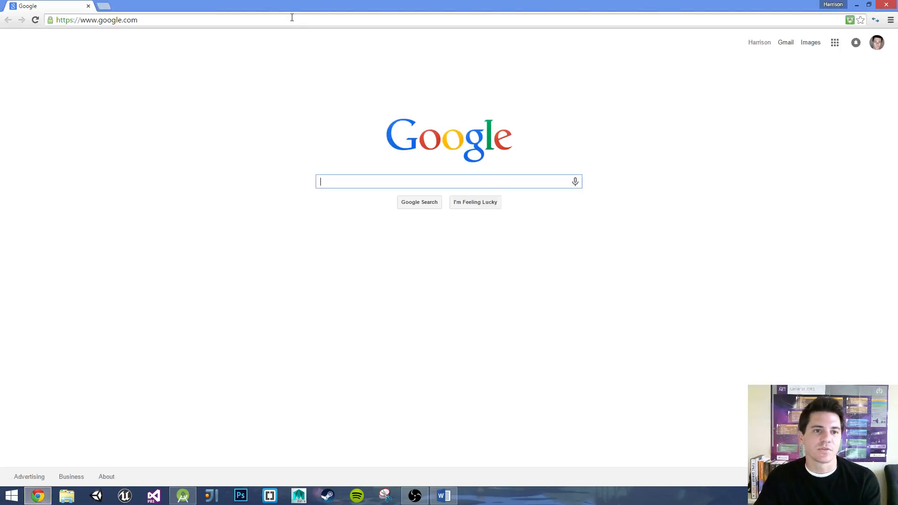
text(googl)
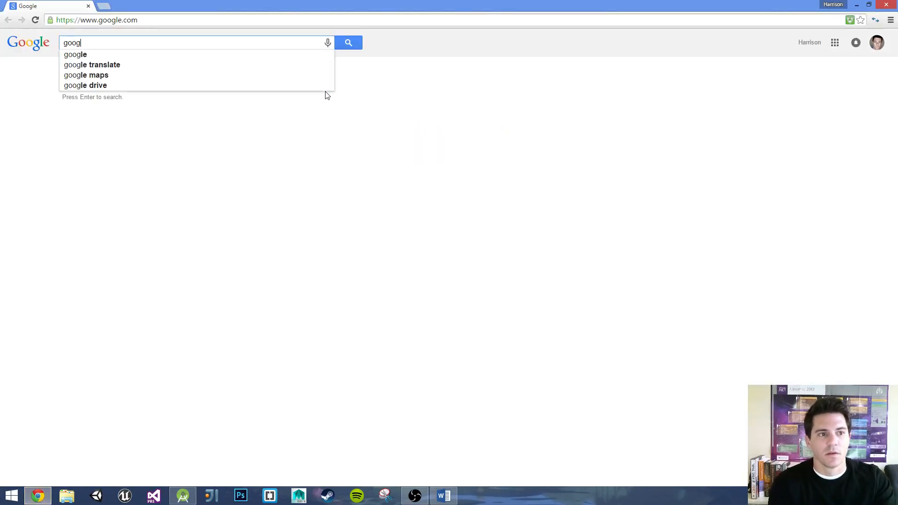
text(and)
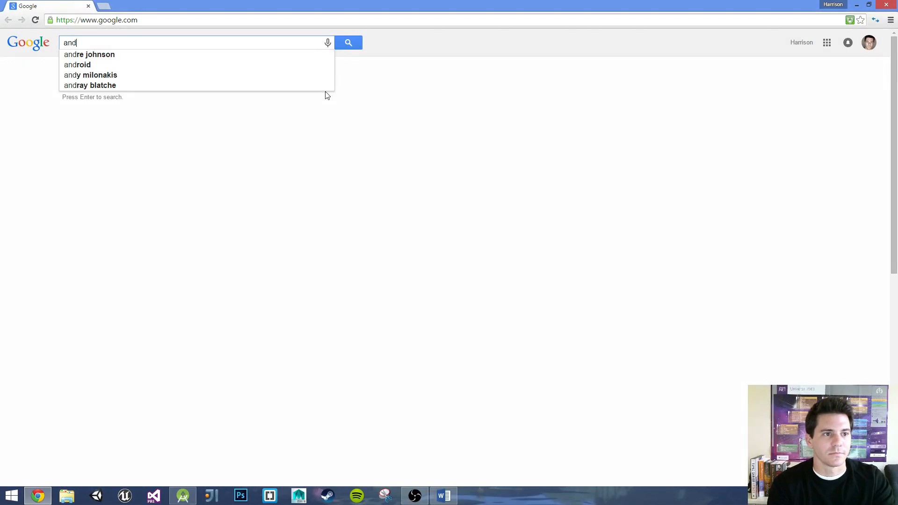
text(roid st)
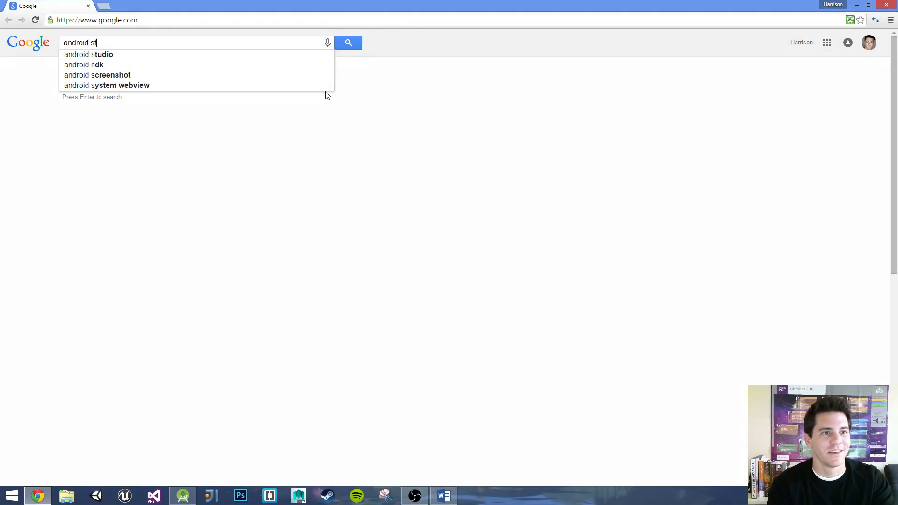
click(88, 54)
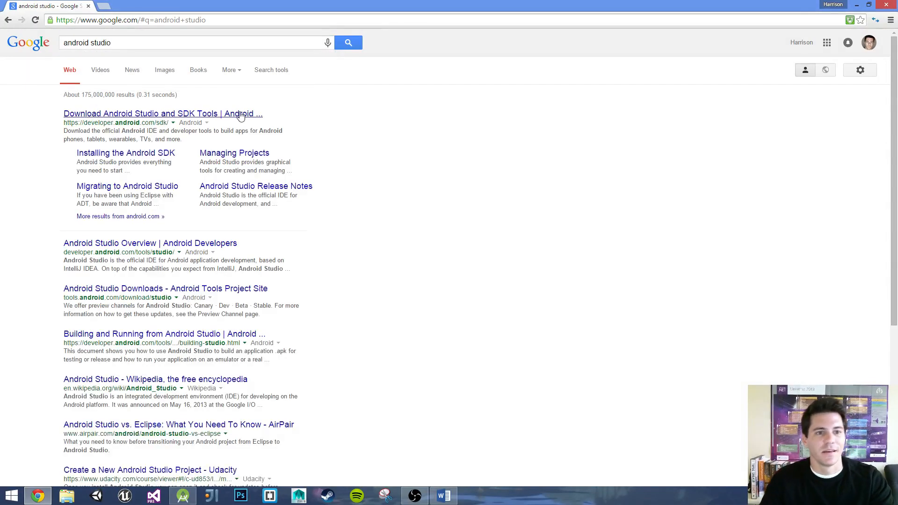
click(162, 113)
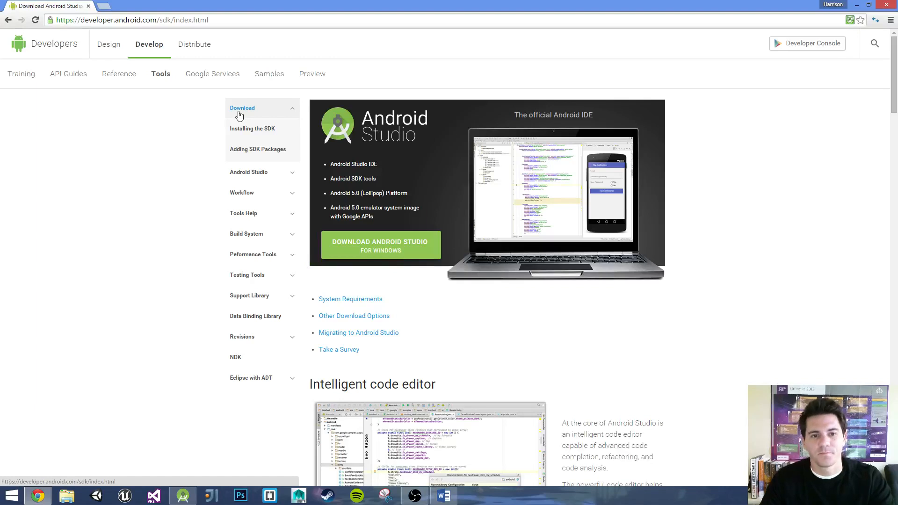
mouse_move(353, 246)
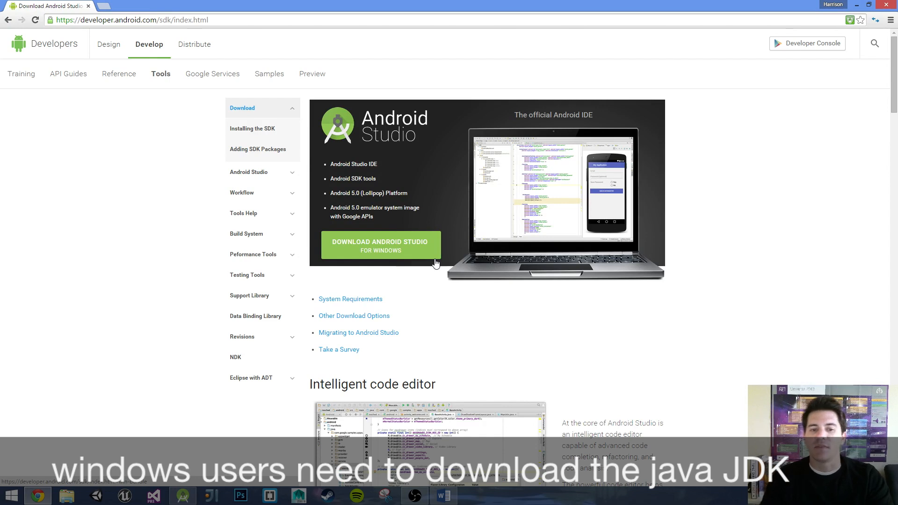
mouse_move(122, 39)
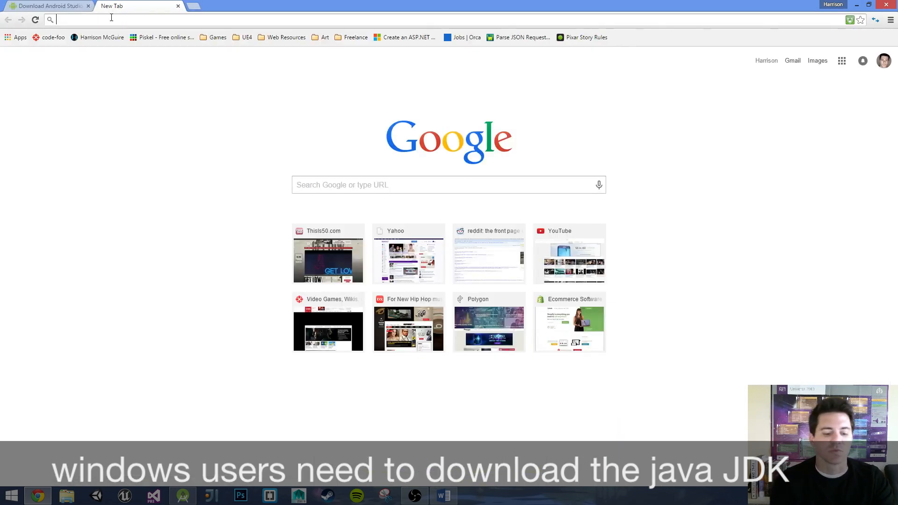
Search 'java sdk download' in a new tab and open Oracle's Java SE Downloads result.
text(java s)
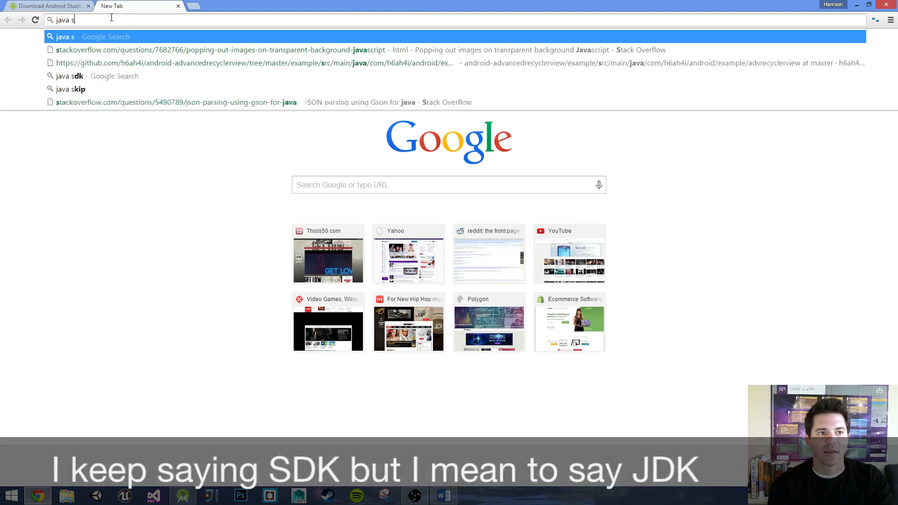
text(dk download)
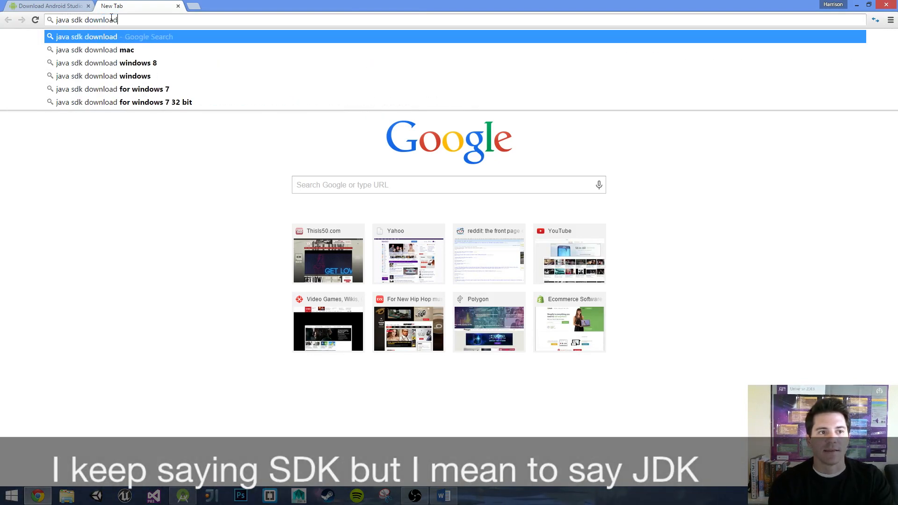
key(Return)
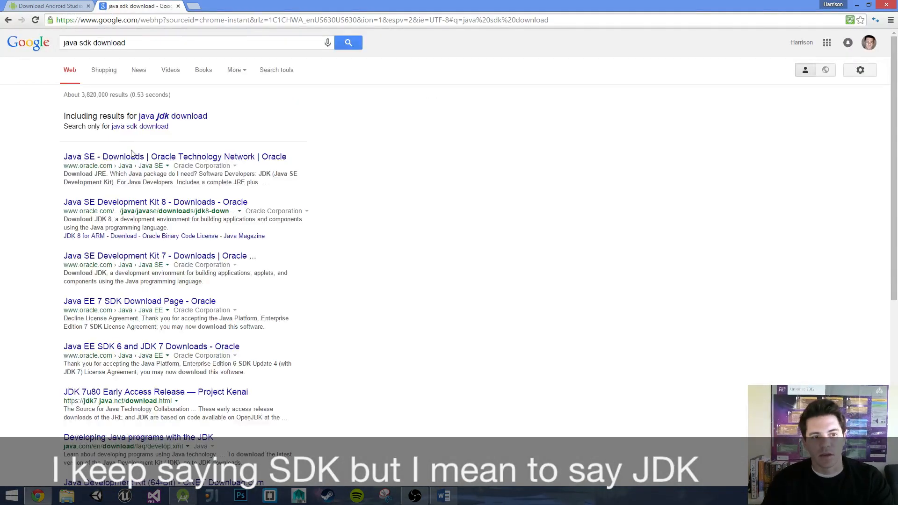
click(175, 157)
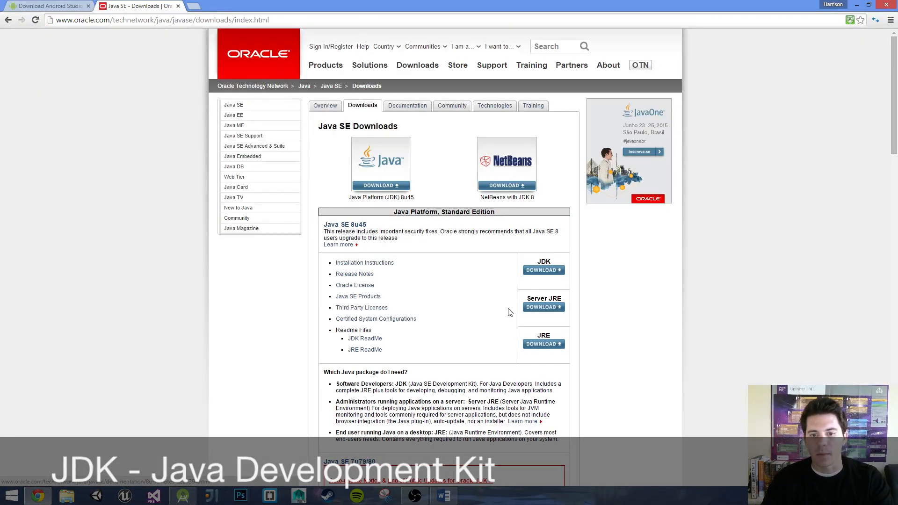
Go to the JDK download page and look over the JDK 8 download options.
click(542, 269)
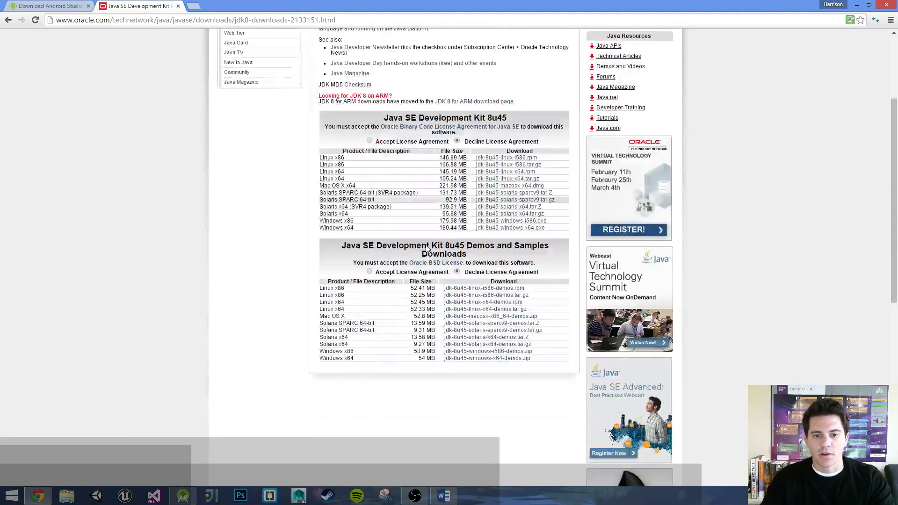
scroll(up, 3)
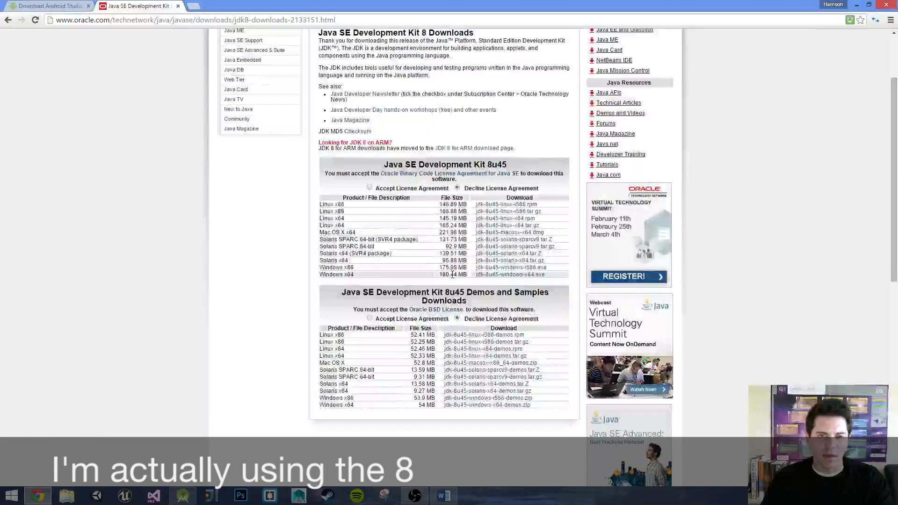
scroll(up, 3)
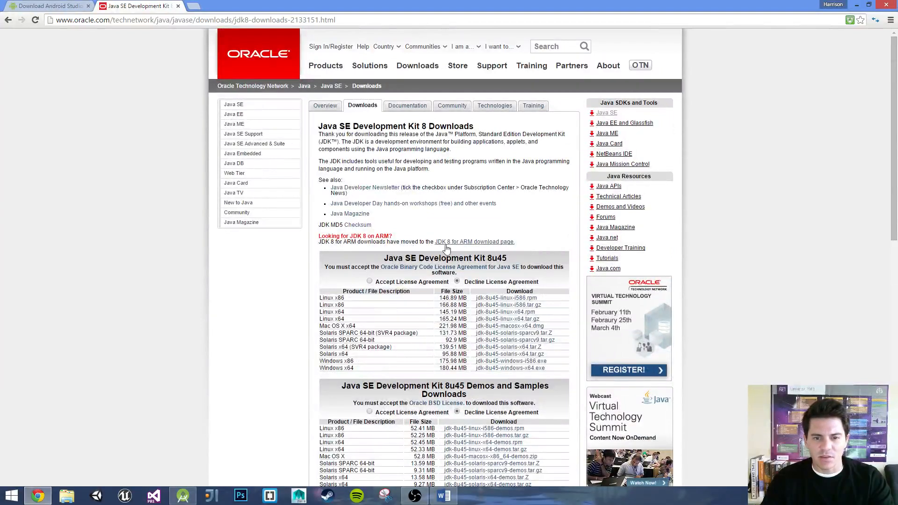
scroll(down, 3)
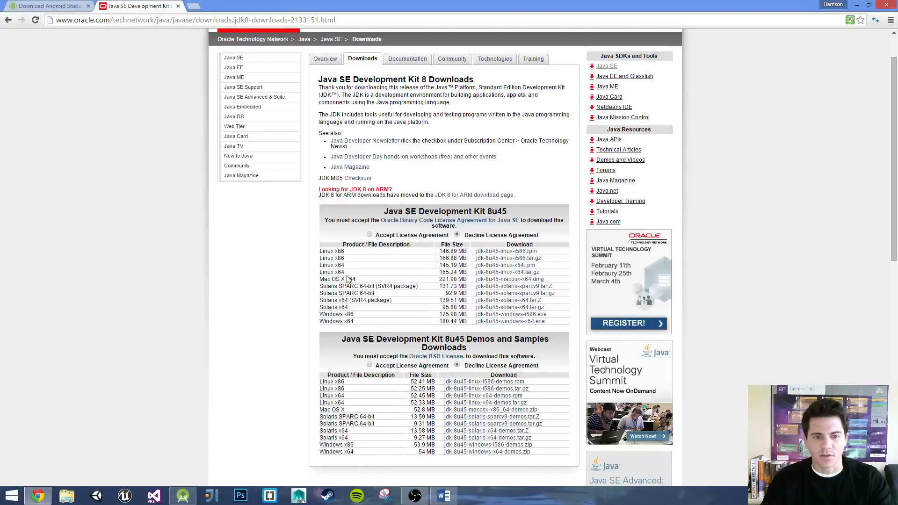
mouse_move(341, 328)
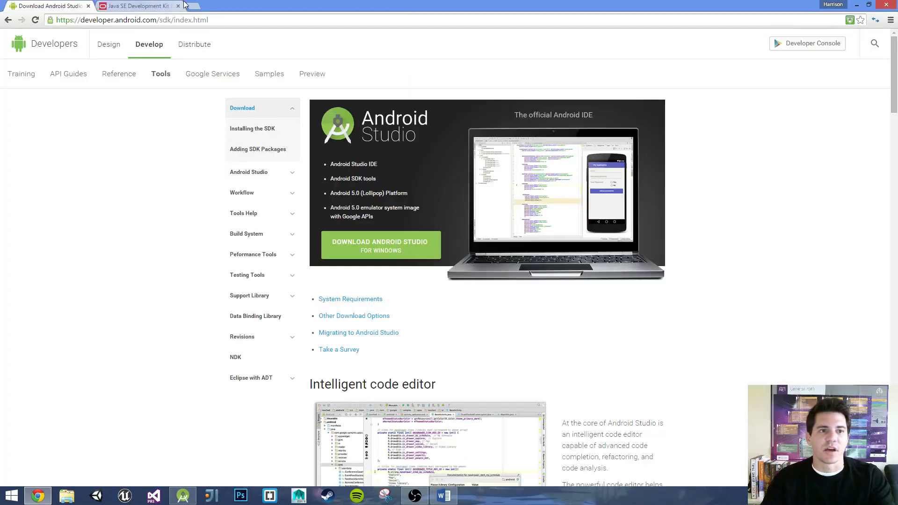
Switch back to Android Studio's welcome window from the browser.
click(178, 5)
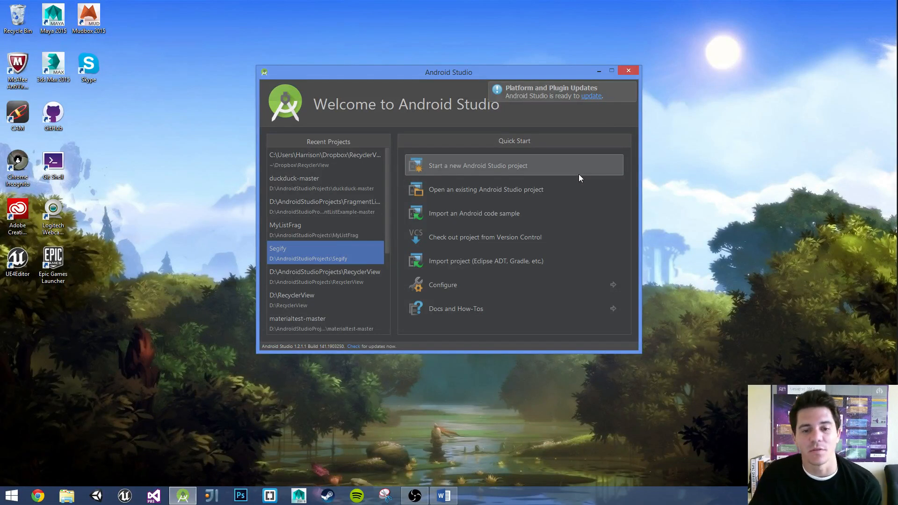
mouse_move(447, 100)
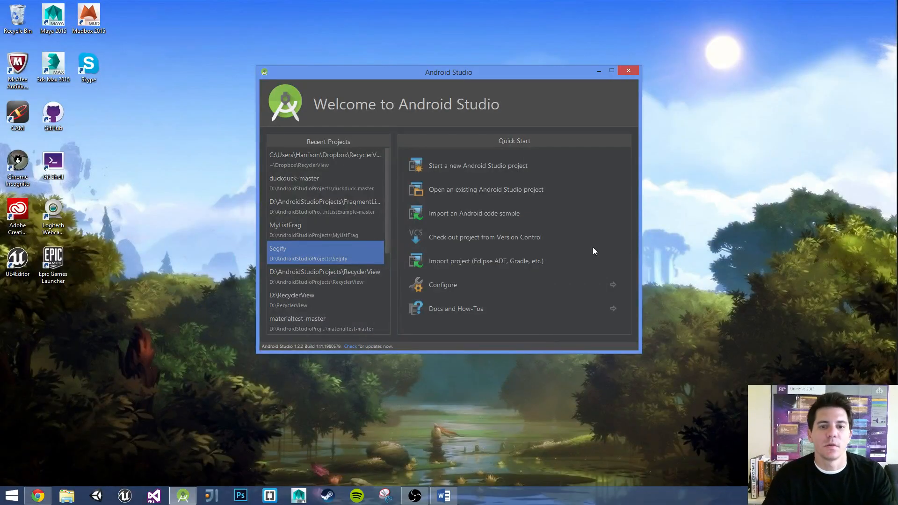
mouse_move(490, 166)
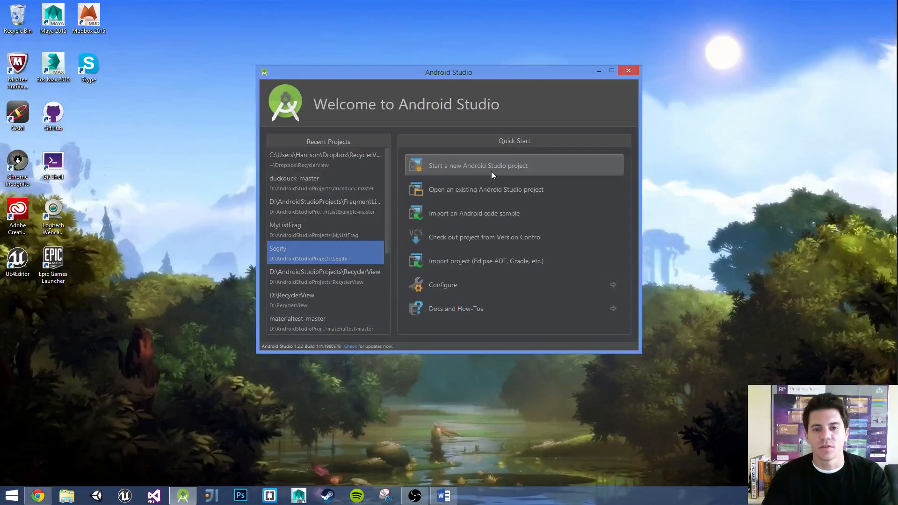
Start a new Android Studio project and name the application MyRecyclerList.
click(478, 166)
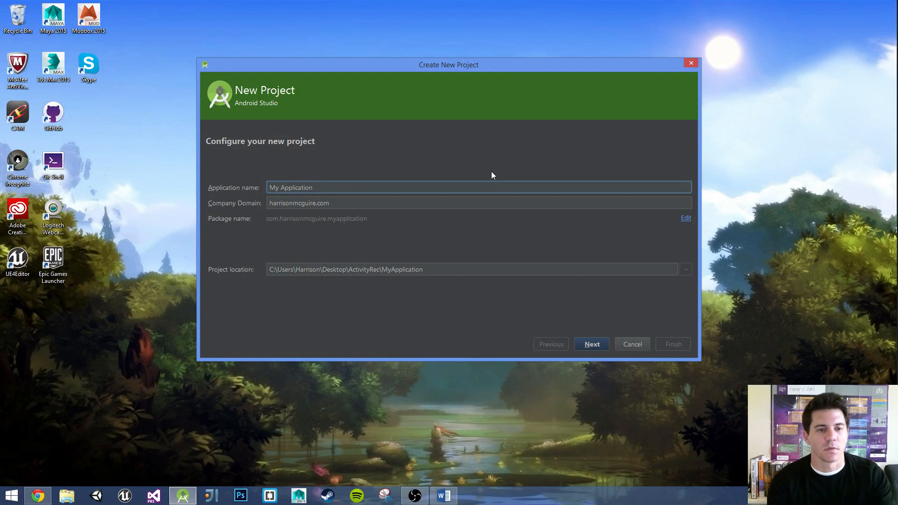
key(backspace)
text(MyRec)
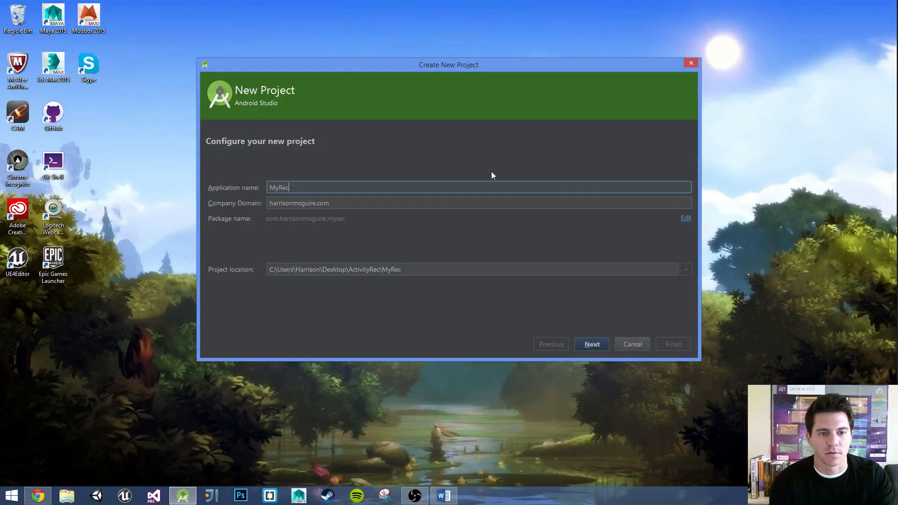
text(yclerList)
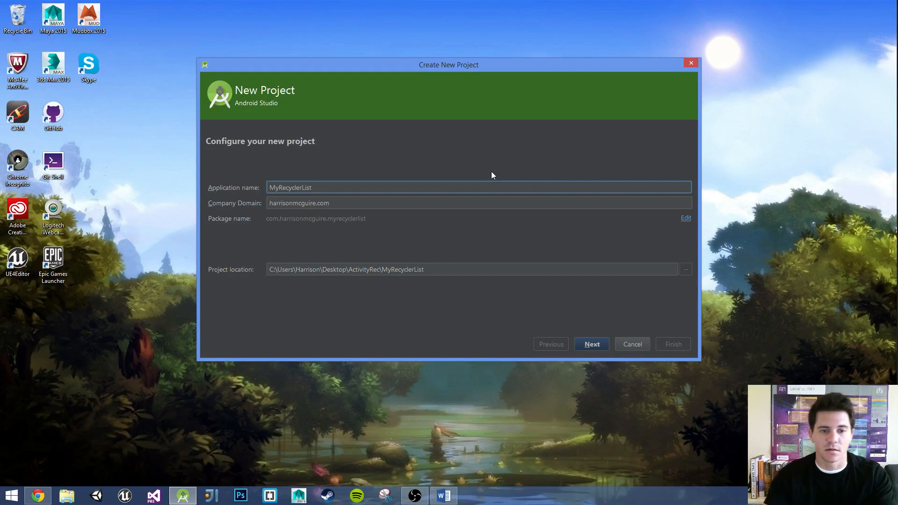
mouse_move(671, 262)
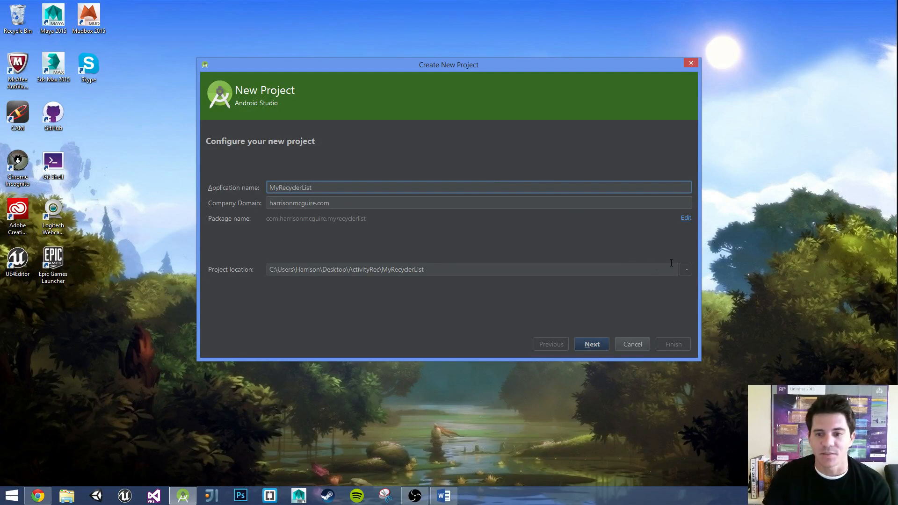
Set the project location to D:\AndroidStudioProjects\MyRecyclerList via the folder browser.
click(686, 269)
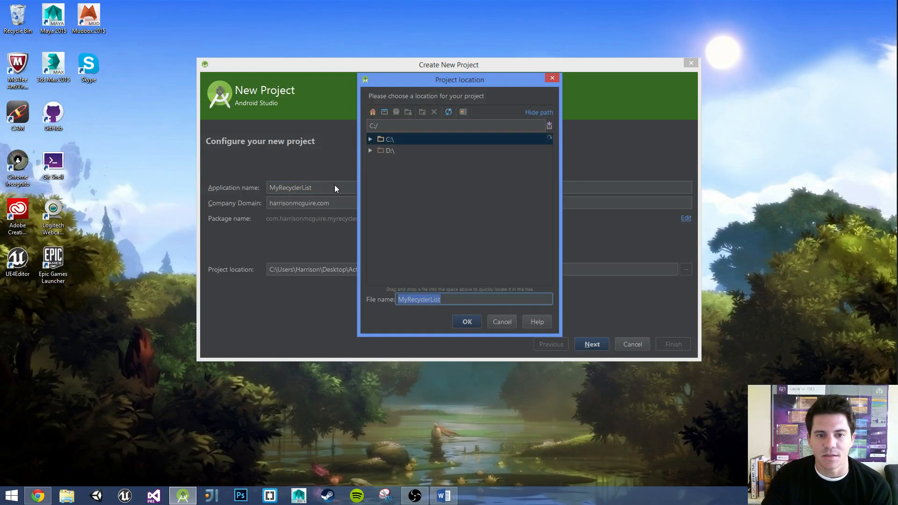
click(370, 149)
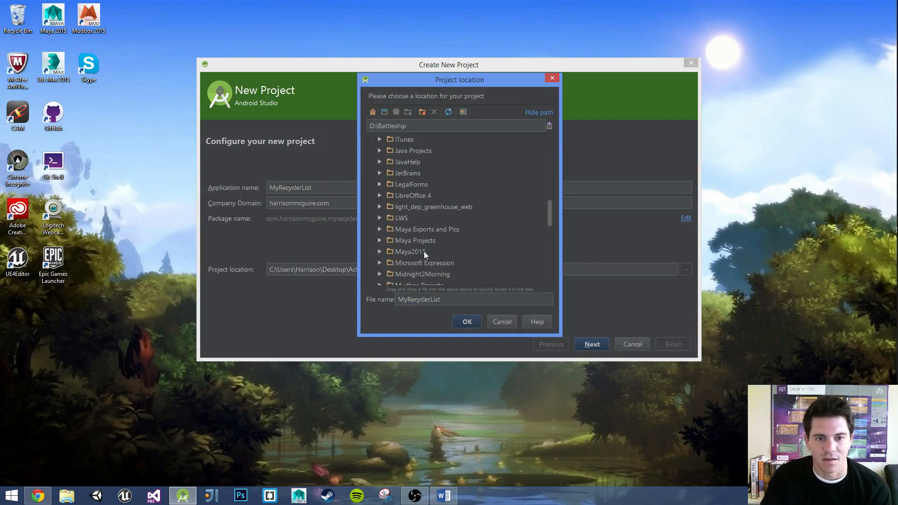
scroll(up, 3)
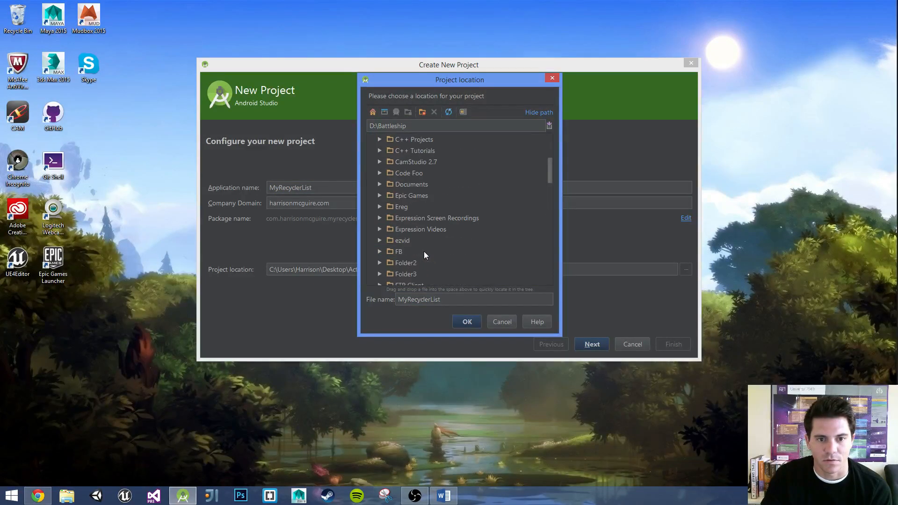
click(427, 196)
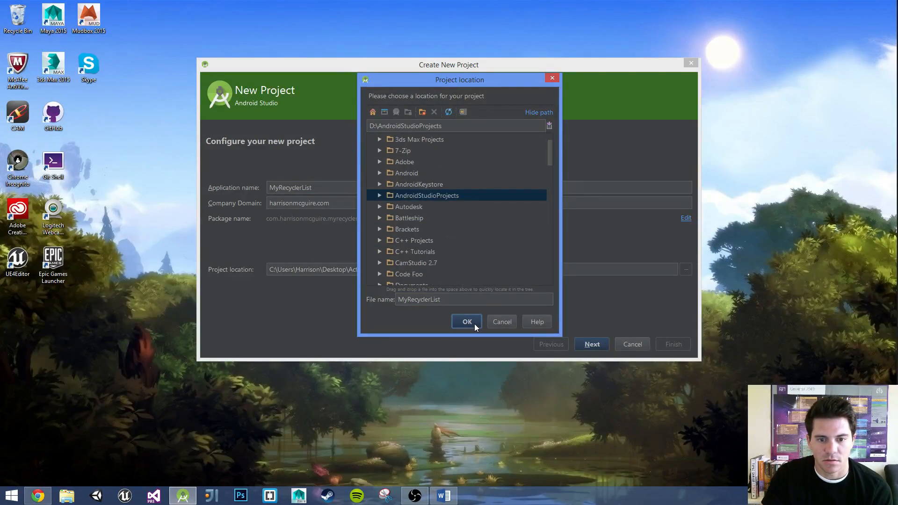
click(466, 321)
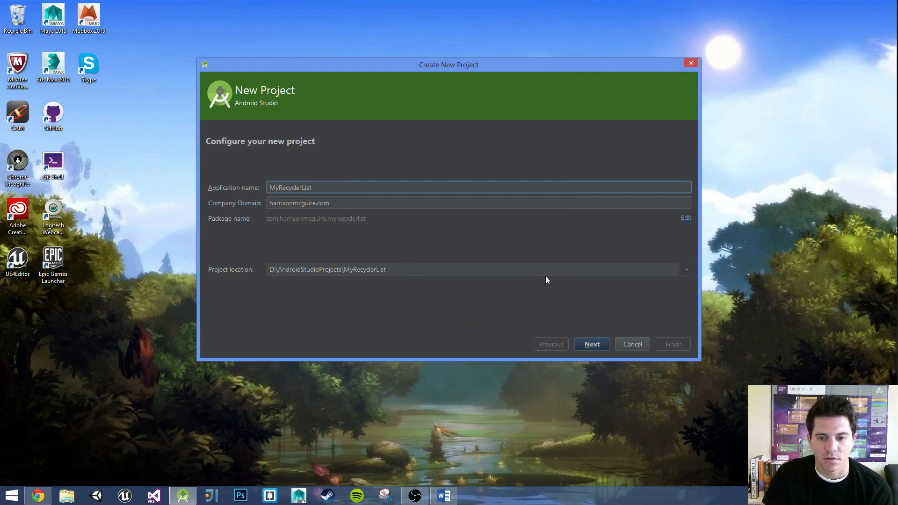
Advance to Target Android Devices, keeping Phone and Tablet with minimum SDK API 14.
click(591, 344)
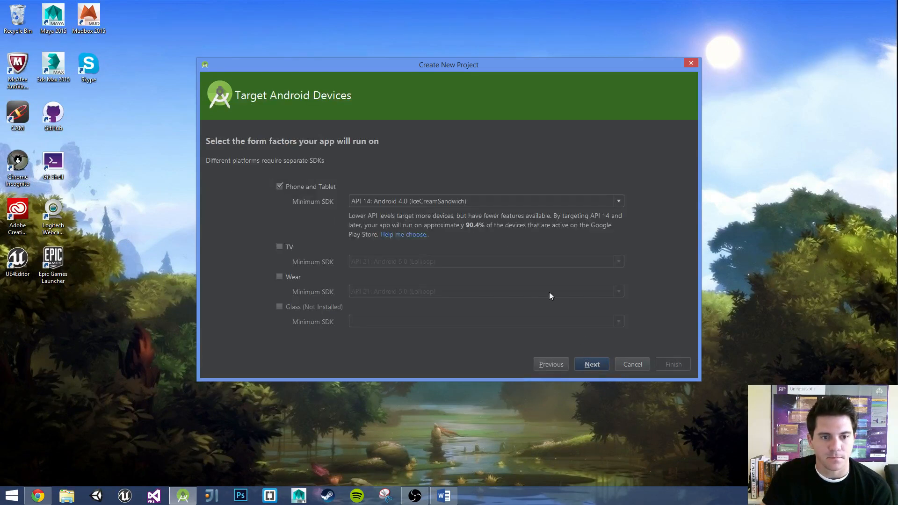
mouse_move(324, 218)
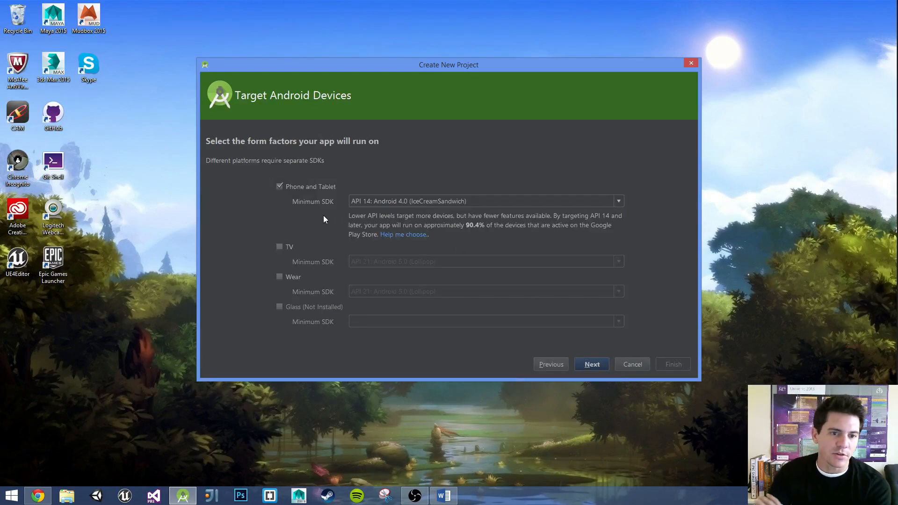
mouse_move(450, 216)
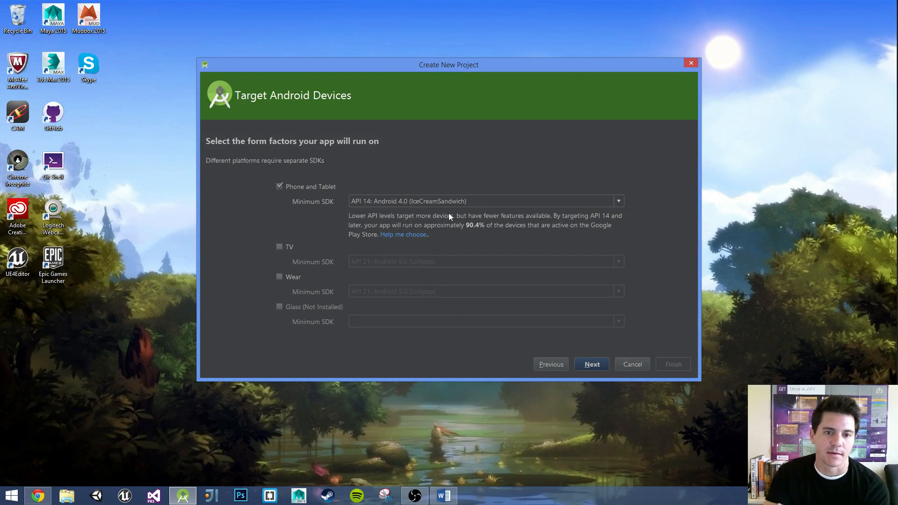
mouse_move(358, 209)
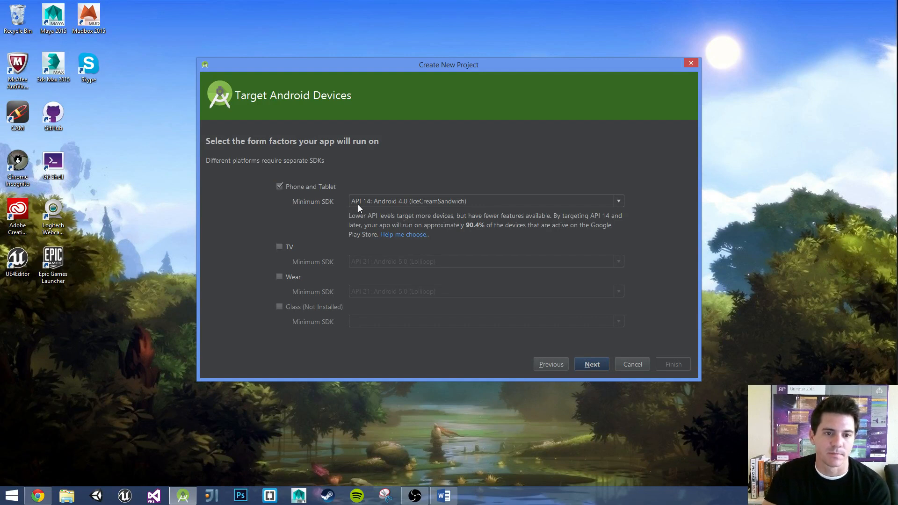
mouse_move(391, 205)
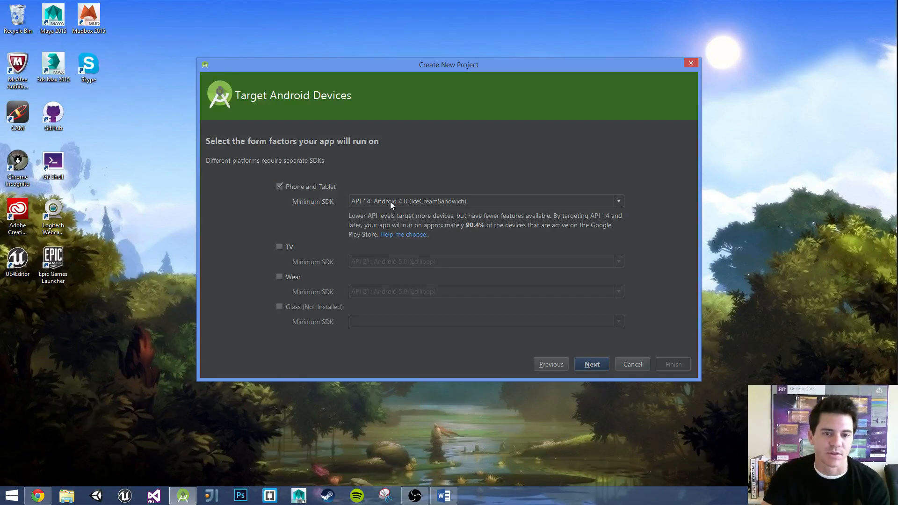
mouse_move(401, 205)
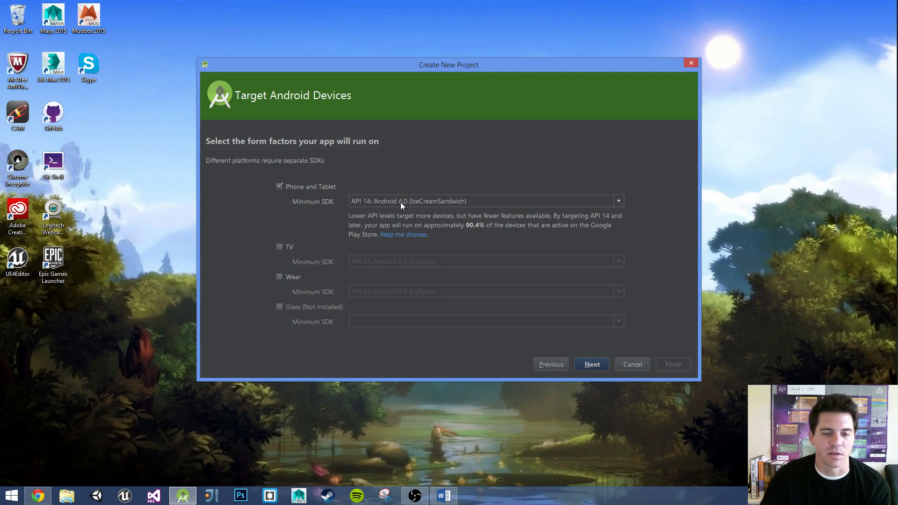
mouse_move(547, 223)
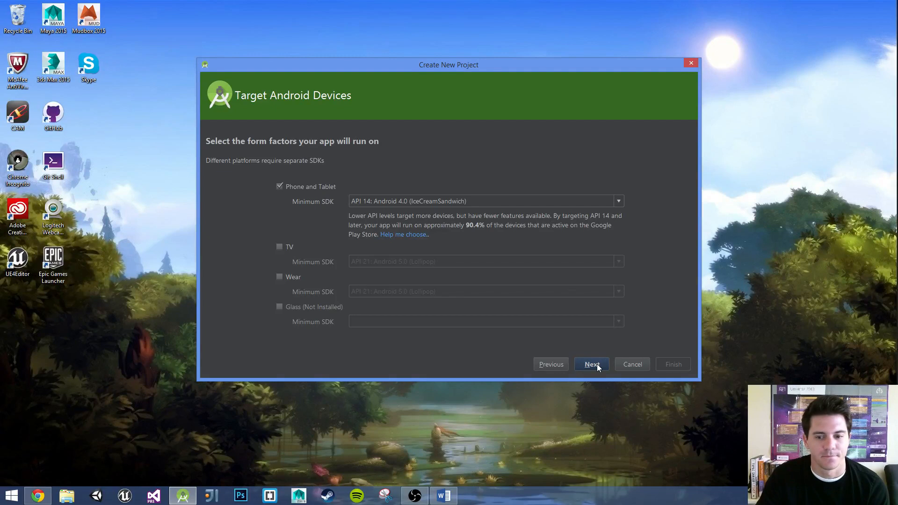
Choose the plain Blank Activity template over Blank Activity with Fragment and continue to activity naming.
click(591, 364)
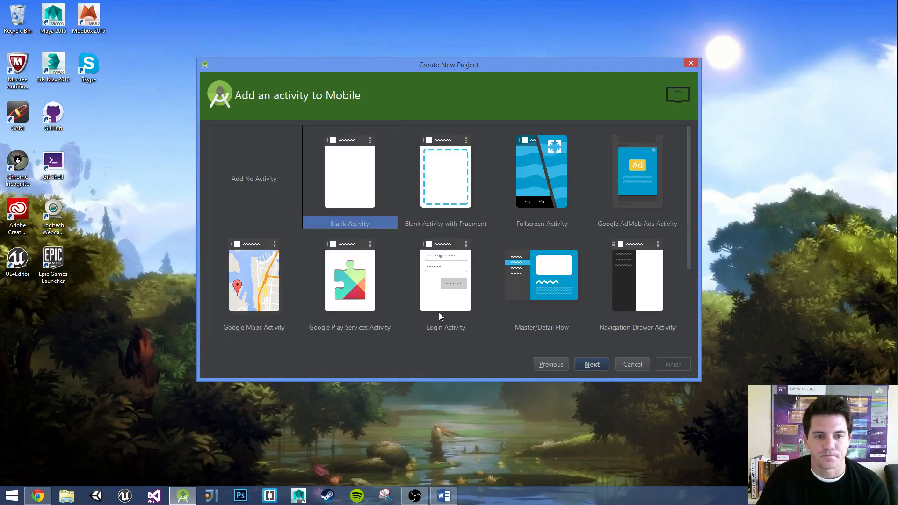
mouse_move(378, 172)
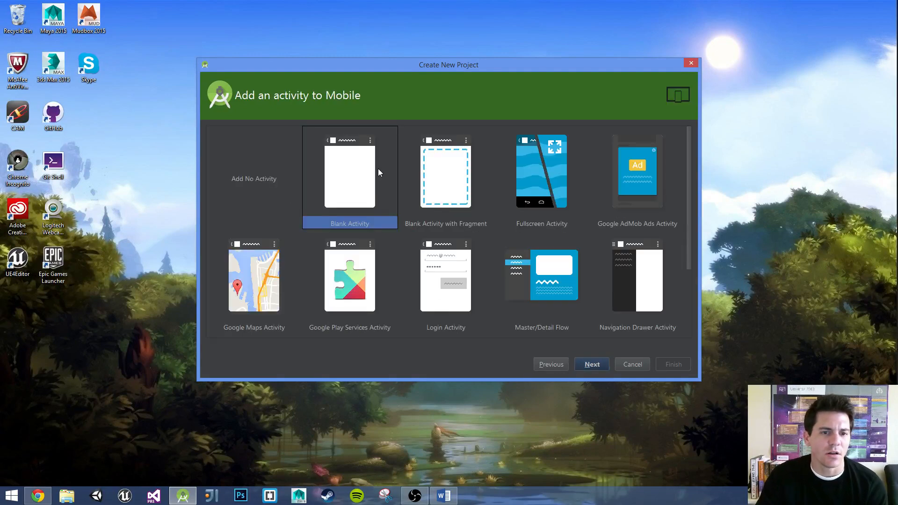
click(446, 172)
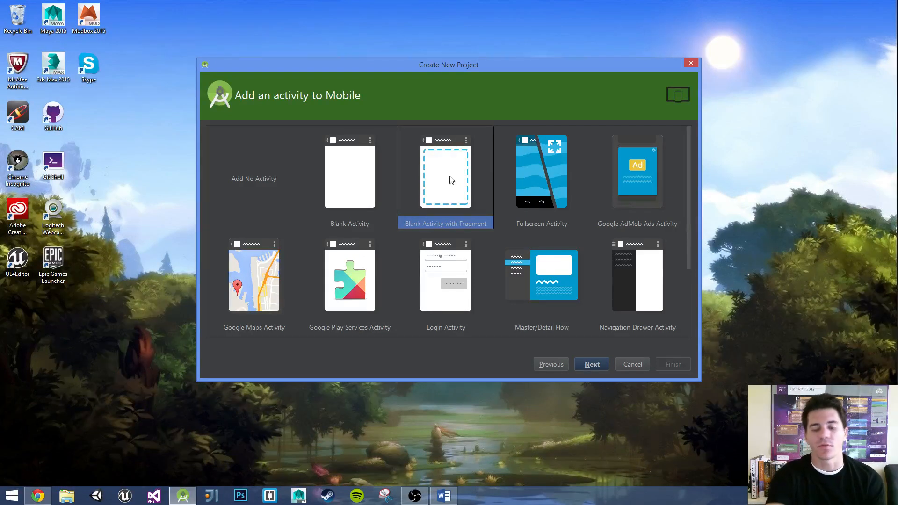
mouse_move(466, 173)
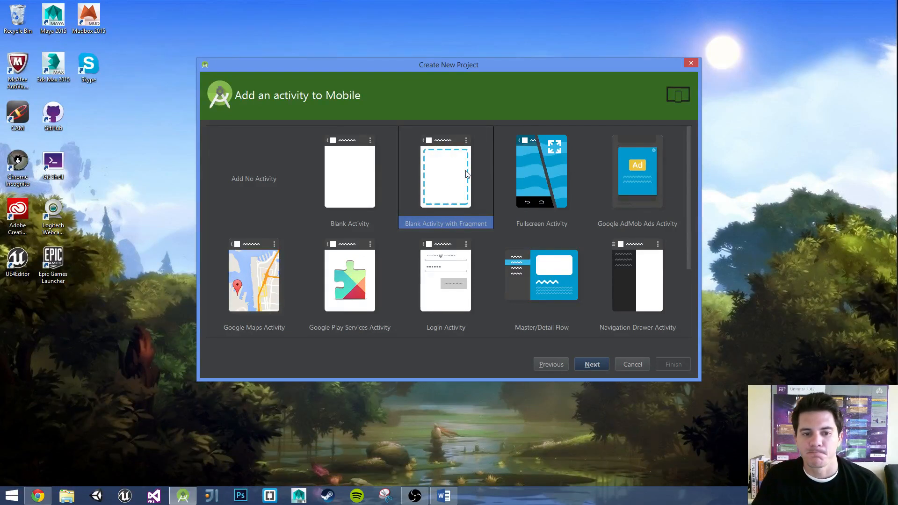
click(348, 172)
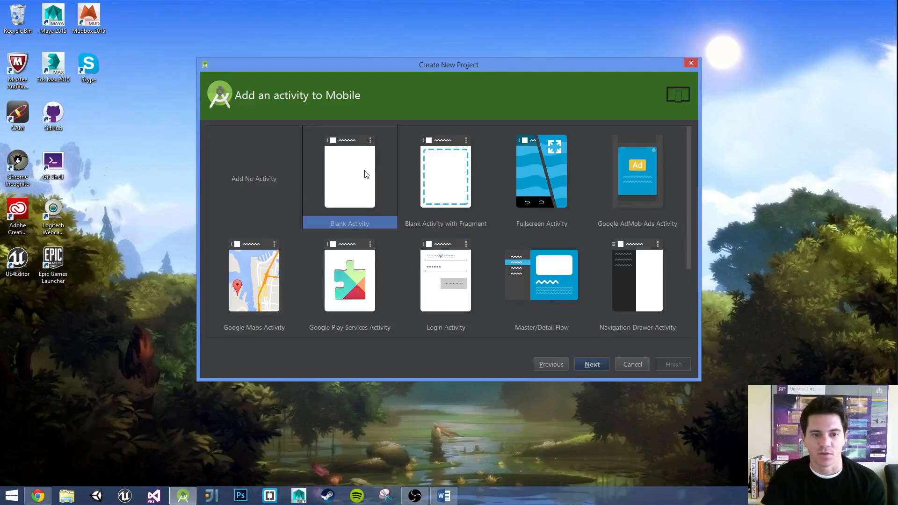
mouse_move(623, 402)
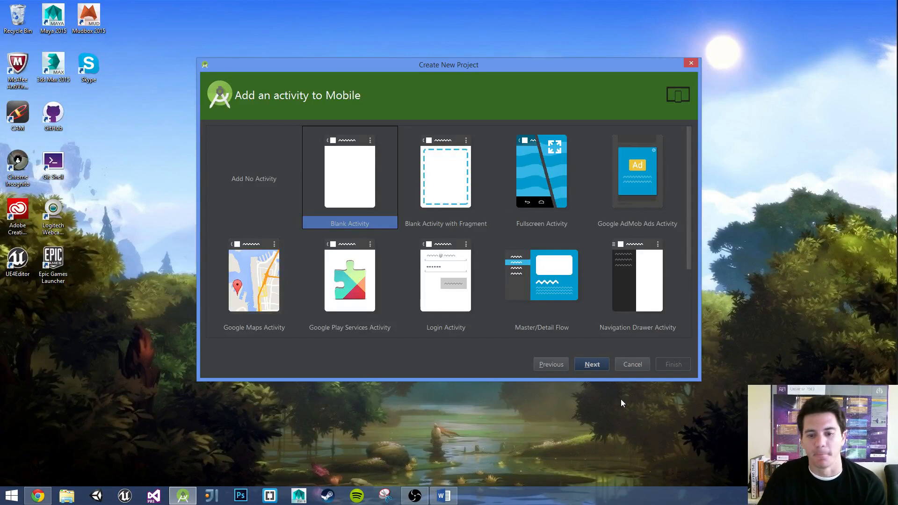
click(590, 363)
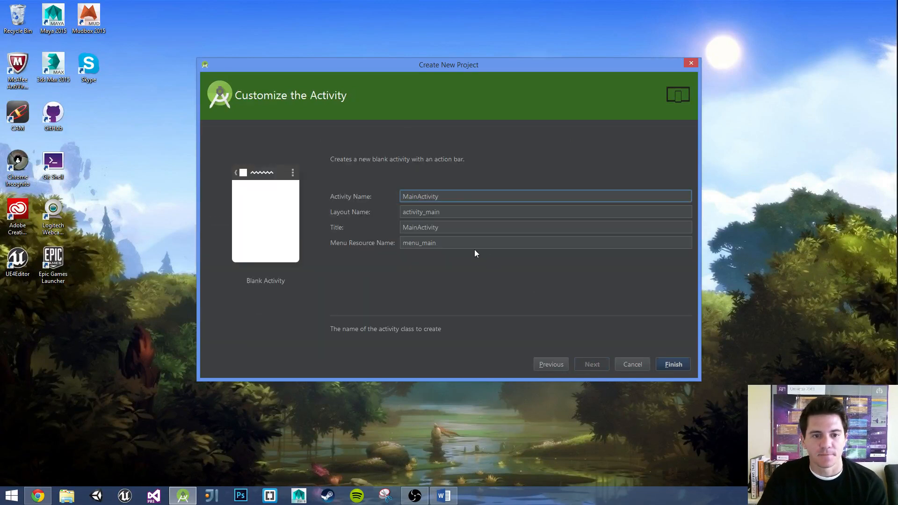
Finish the wizard with MainActivity and activity_main defaults, creating the MyRecyclerList project.
click(440, 195)
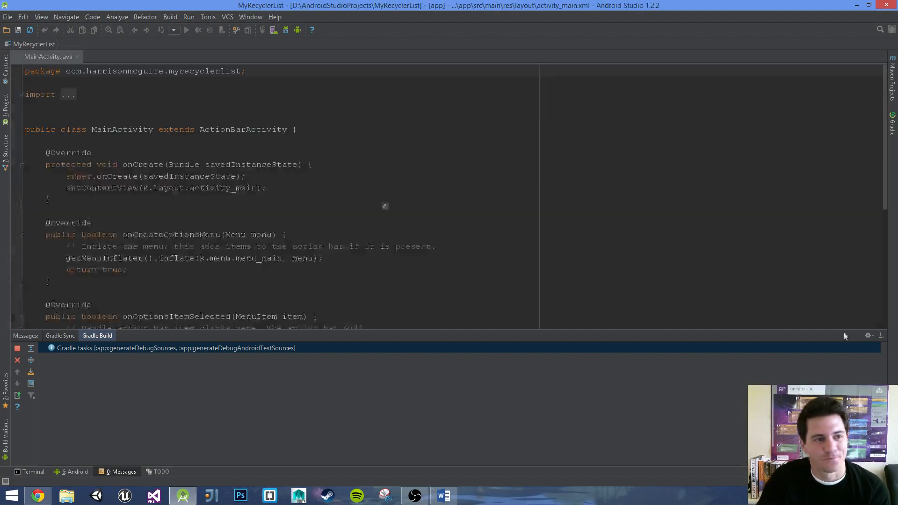
Collapse the build messages panel and render the activity_main preview with API 21: Android 5.0.1.
click(338, 56)
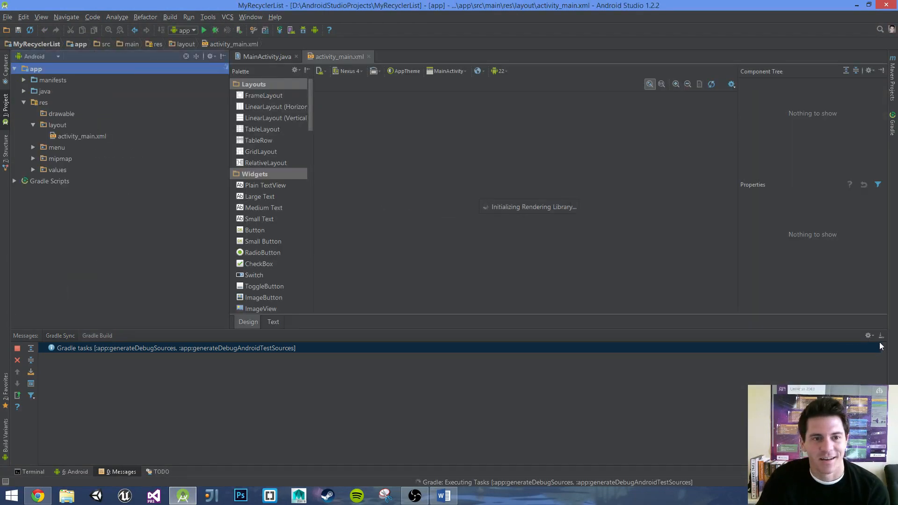
click(83, 136)
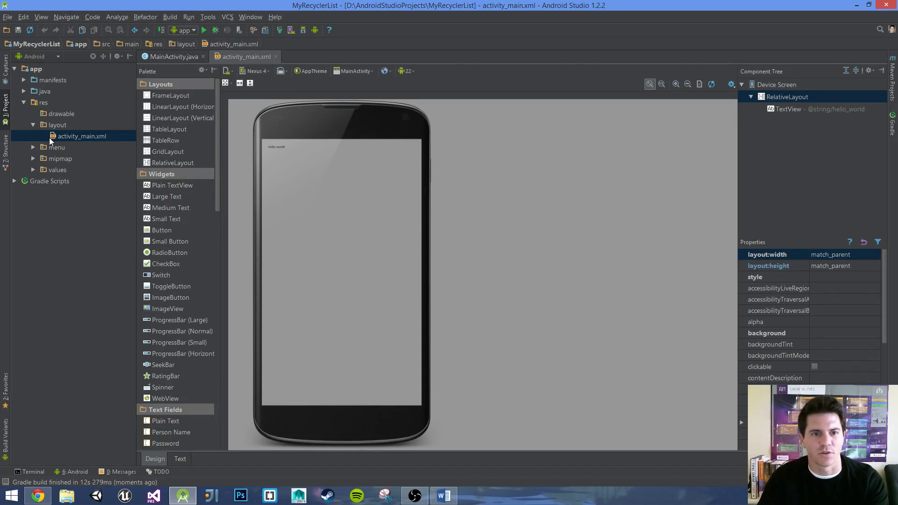
mouse_move(132, 119)
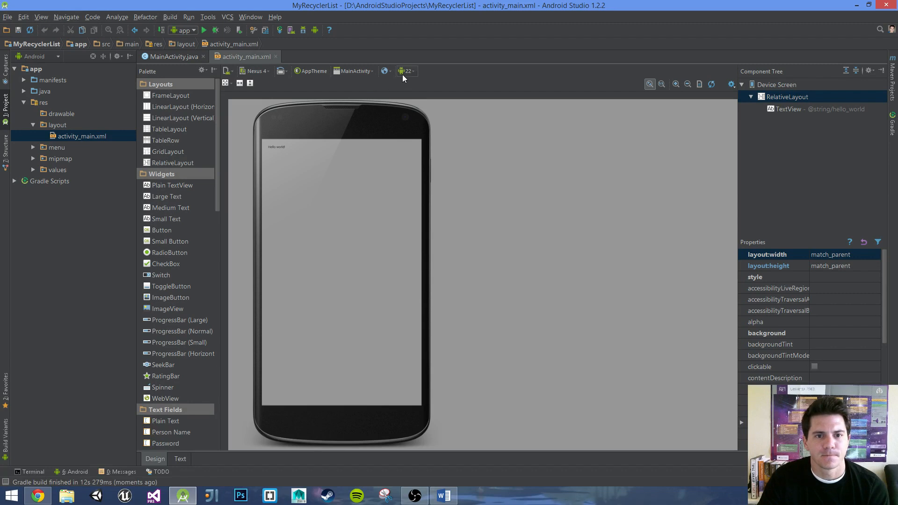
click(406, 70)
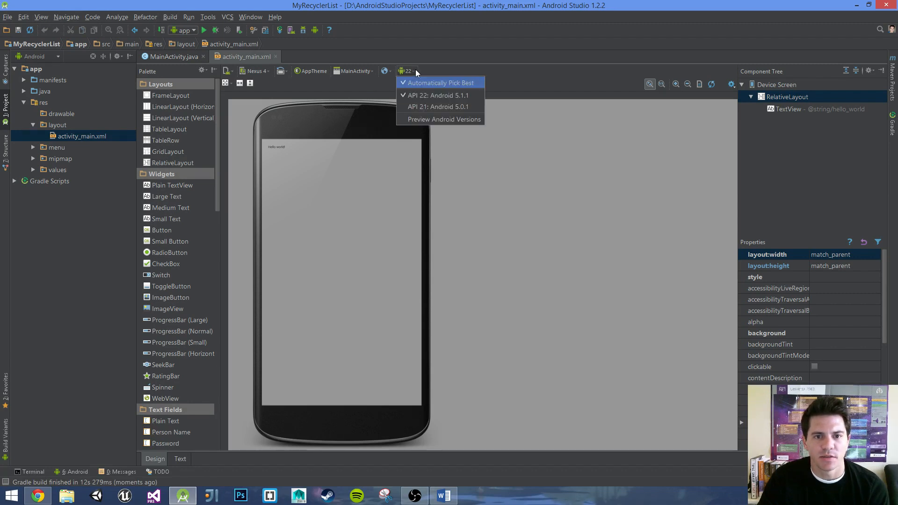
mouse_move(437, 95)
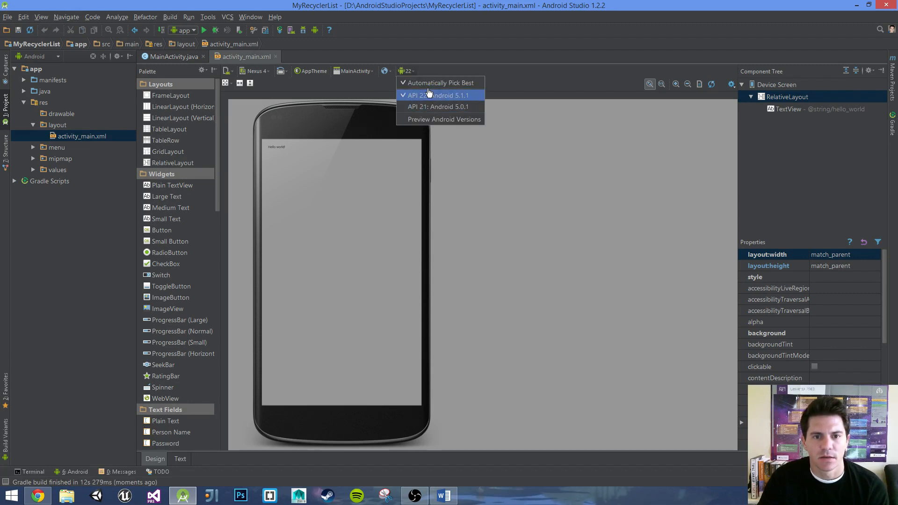
mouse_move(410, 109)
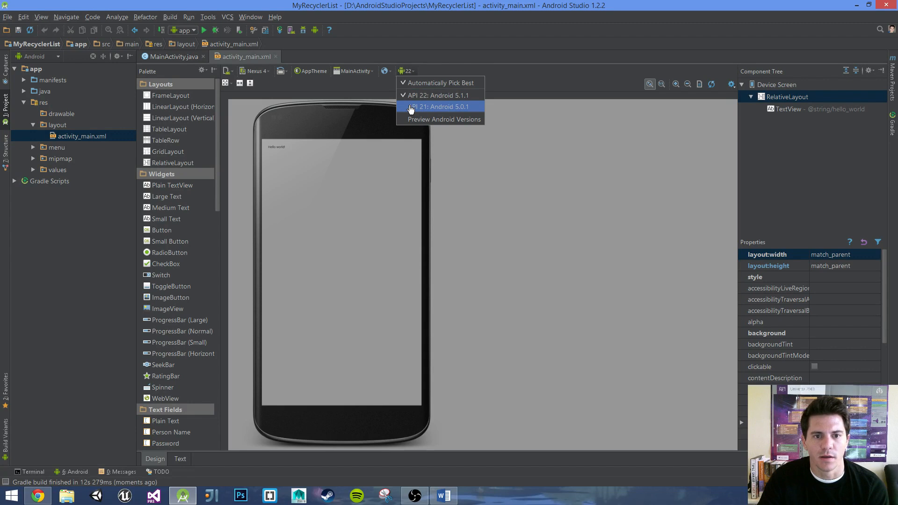
click(439, 107)
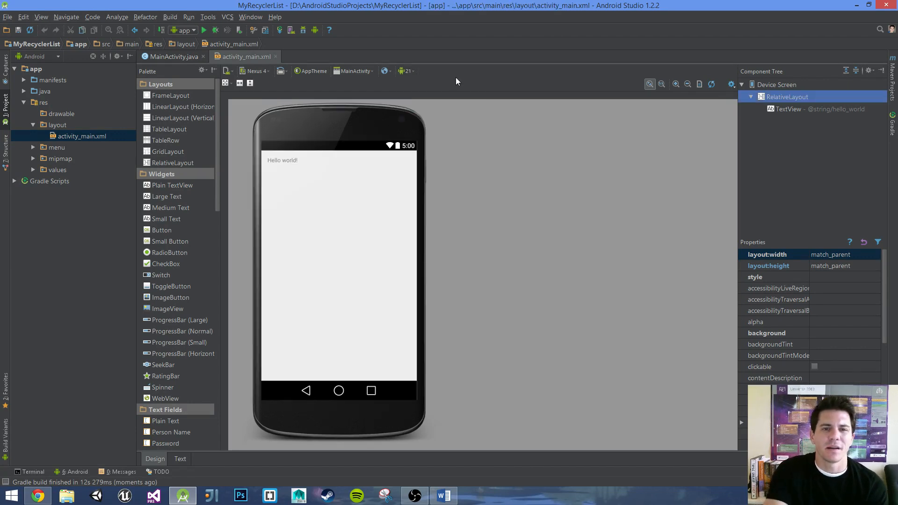
mouse_move(407, 70)
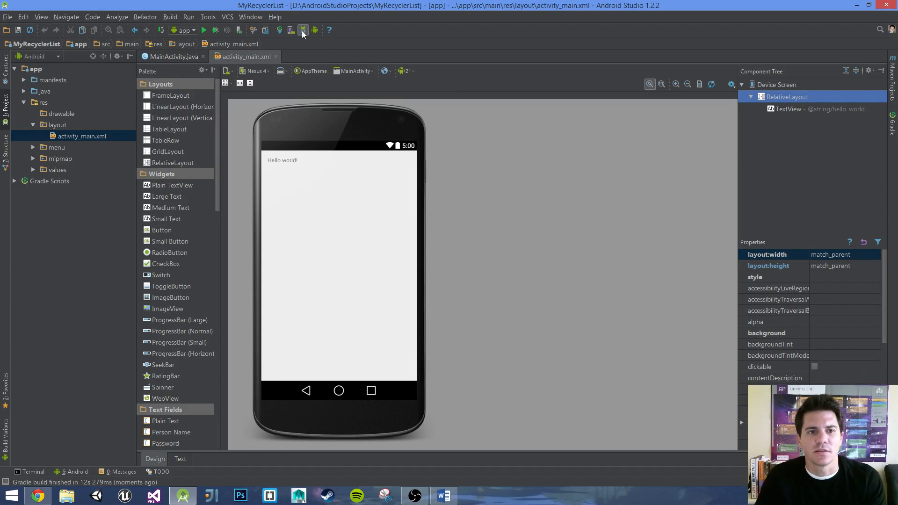
mouse_move(302, 30)
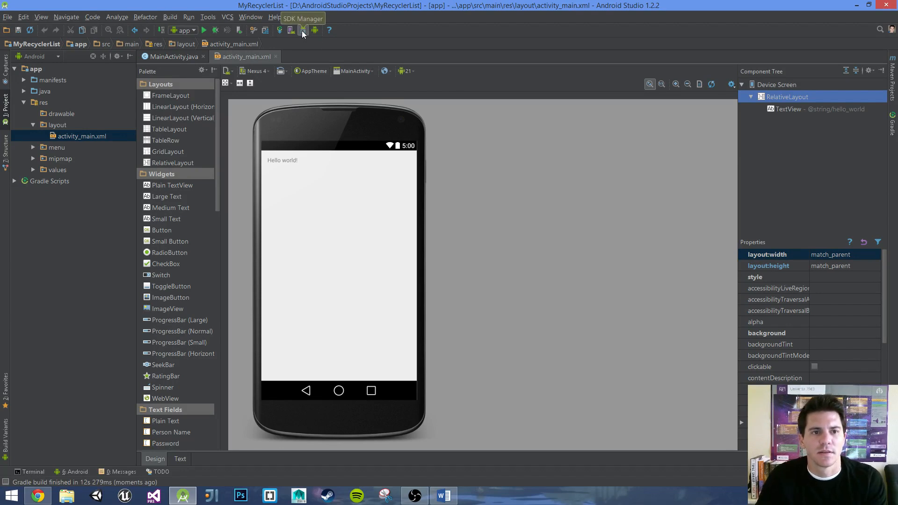
Review the installed SDK tools and build-tools packages in the SDK Manager list.
click(302, 29)
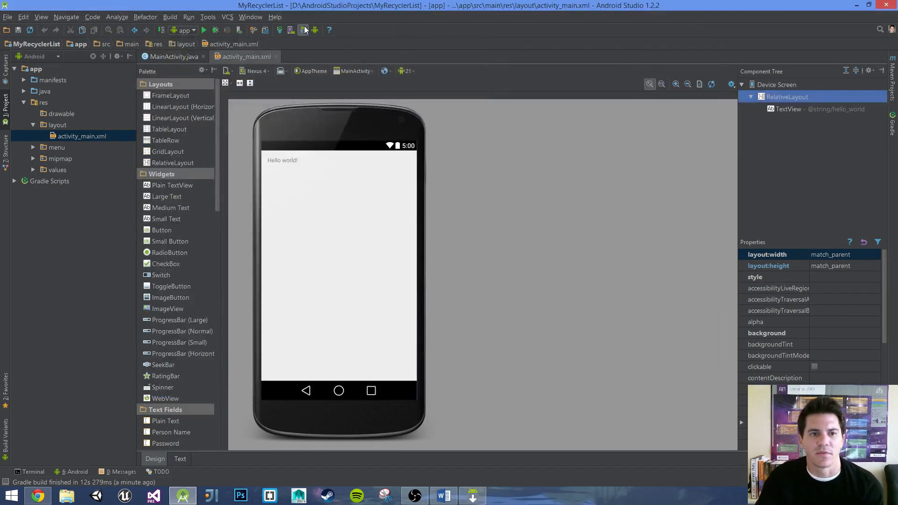
click(304, 29)
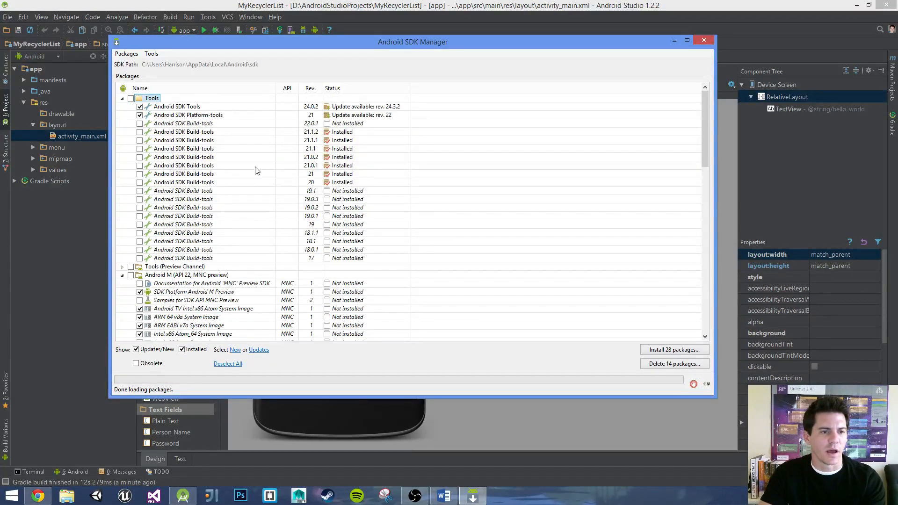
scroll(down, 3)
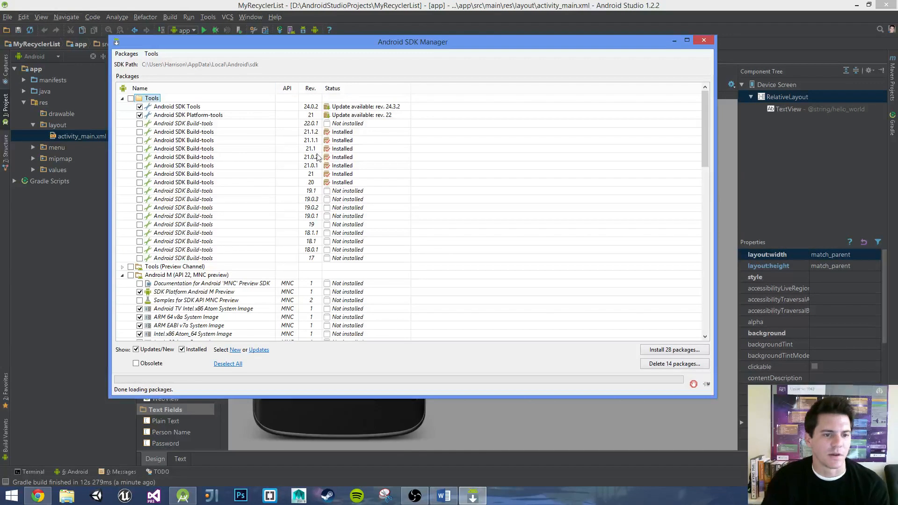
mouse_move(604, 166)
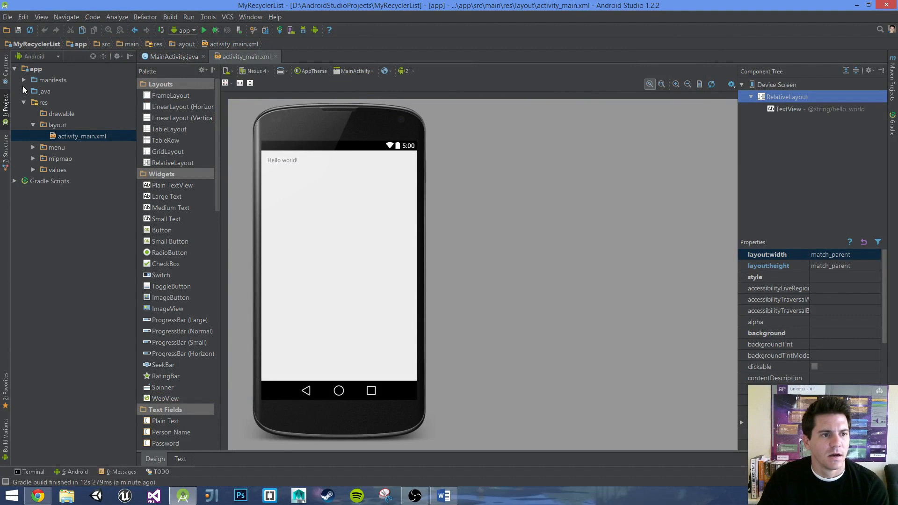
Switch the project pane to the Project view and back to the Android view.
click(35, 56)
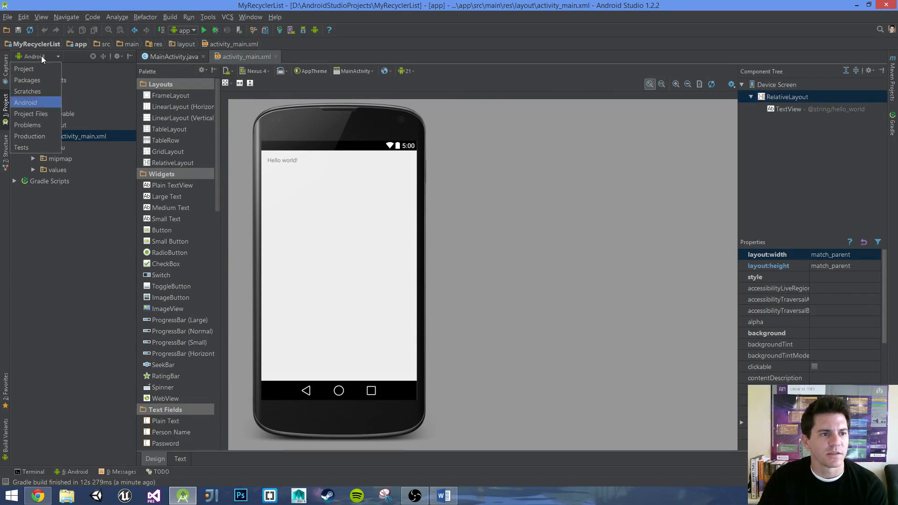
click(24, 68)
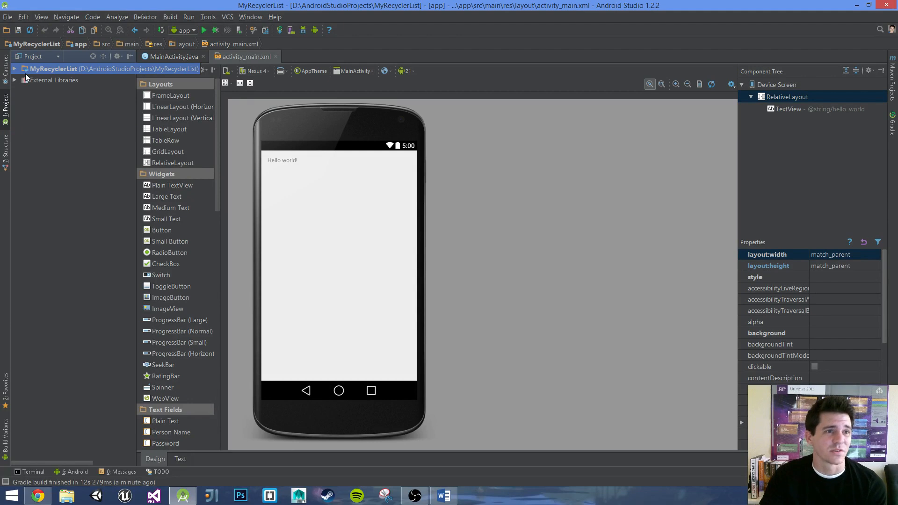
click(33, 57)
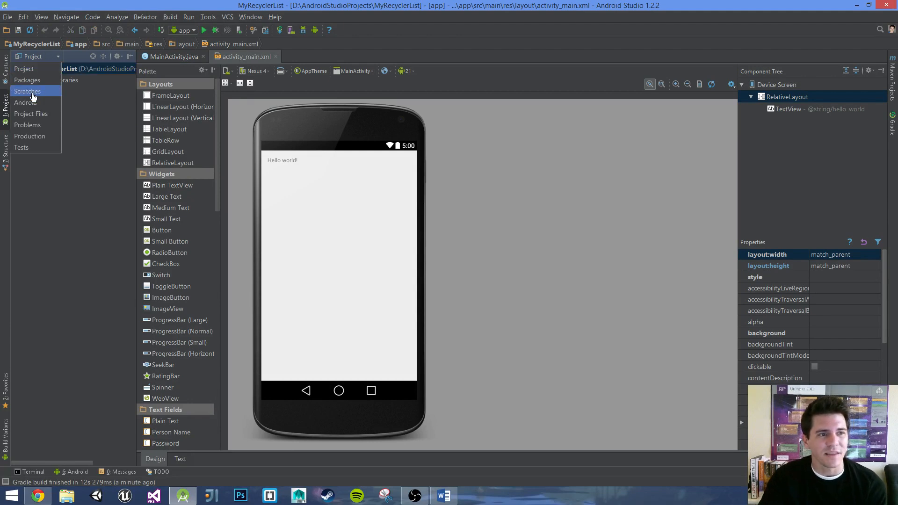
click(26, 102)
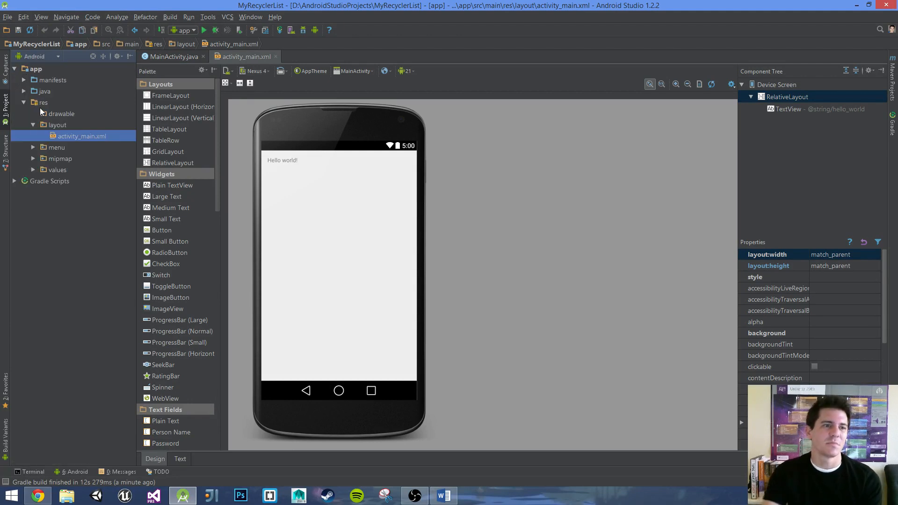
mouse_move(41, 60)
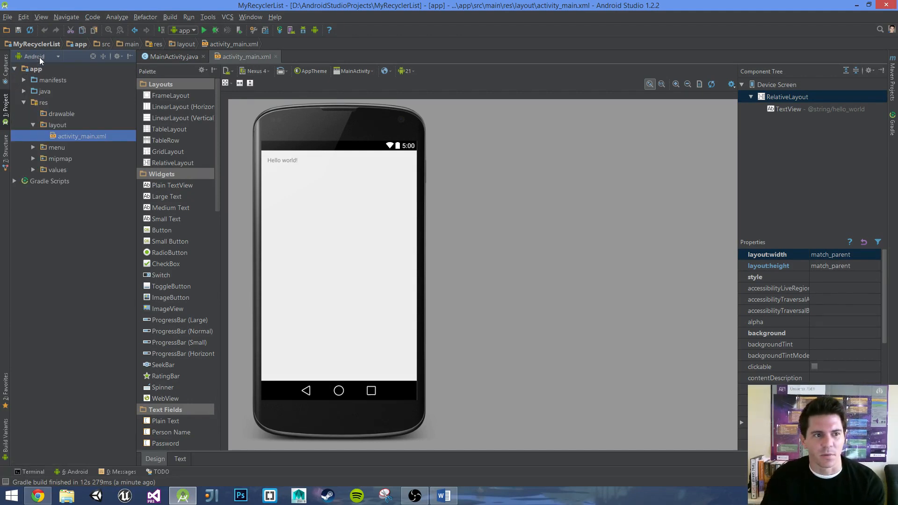
Show the full Project structure and expand app/src/main/java down to MainActivity.java.
click(35, 56)
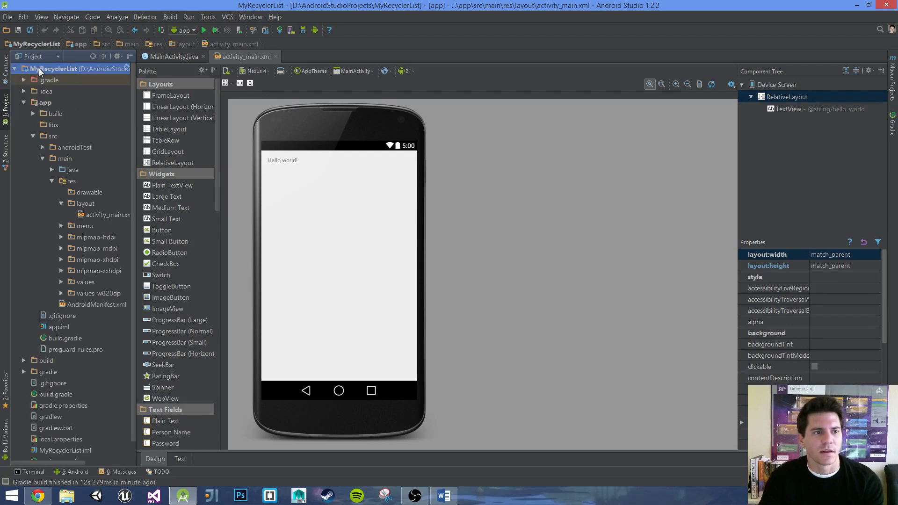
click(108, 214)
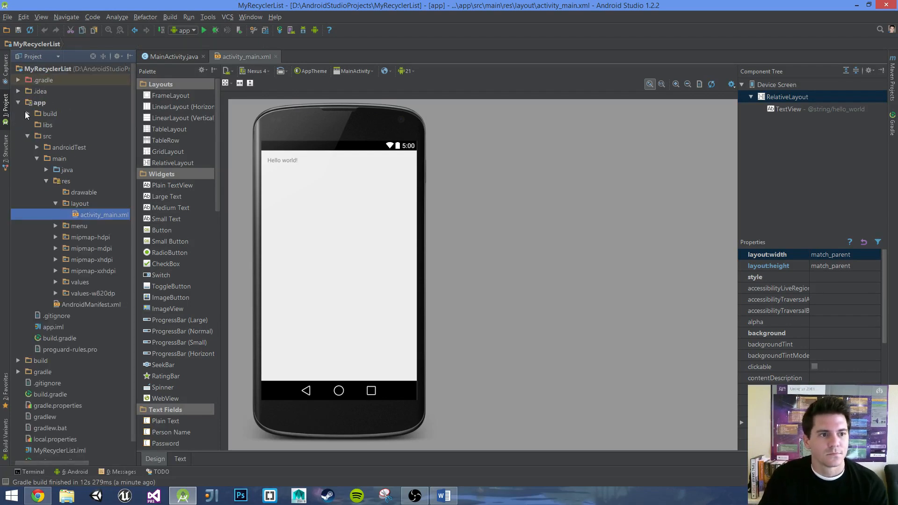
click(46, 170)
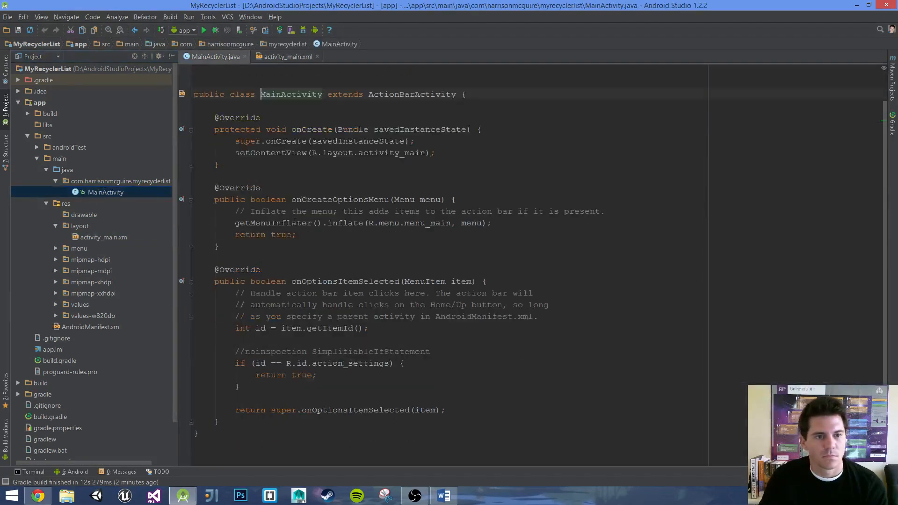
scroll(up, 3)
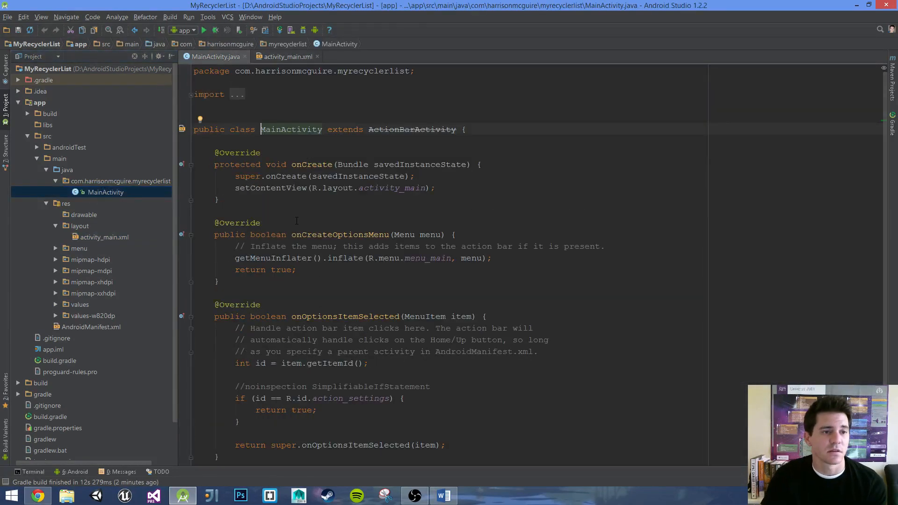
Minimize Android Studio so the Windows desktop is showing.
click(49, 113)
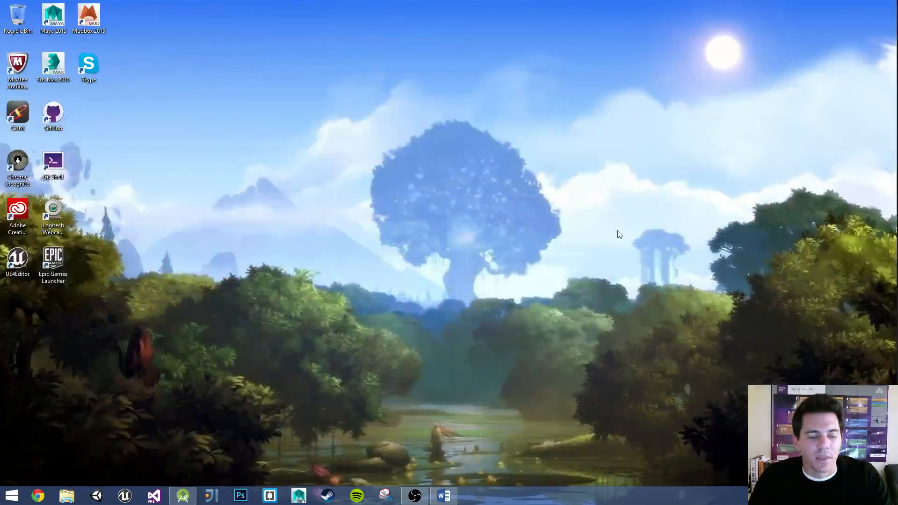
mouse_move(443, 490)
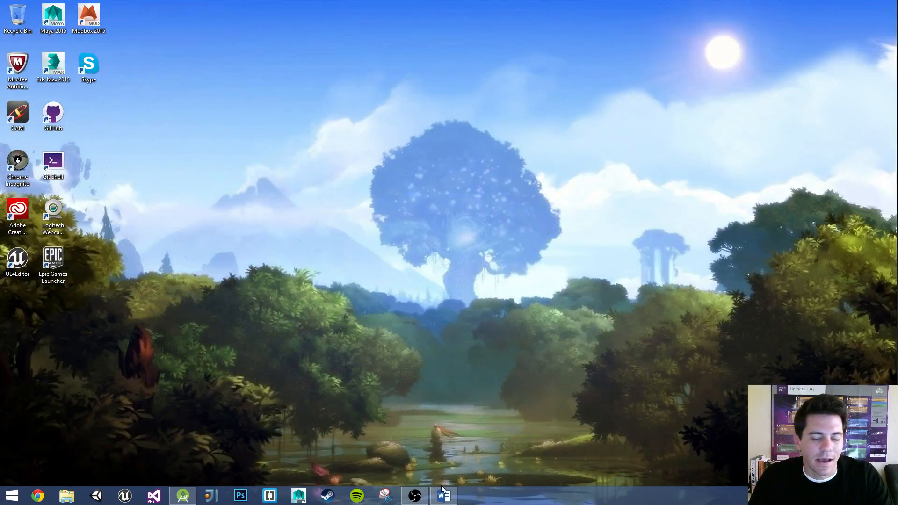
click(442, 496)
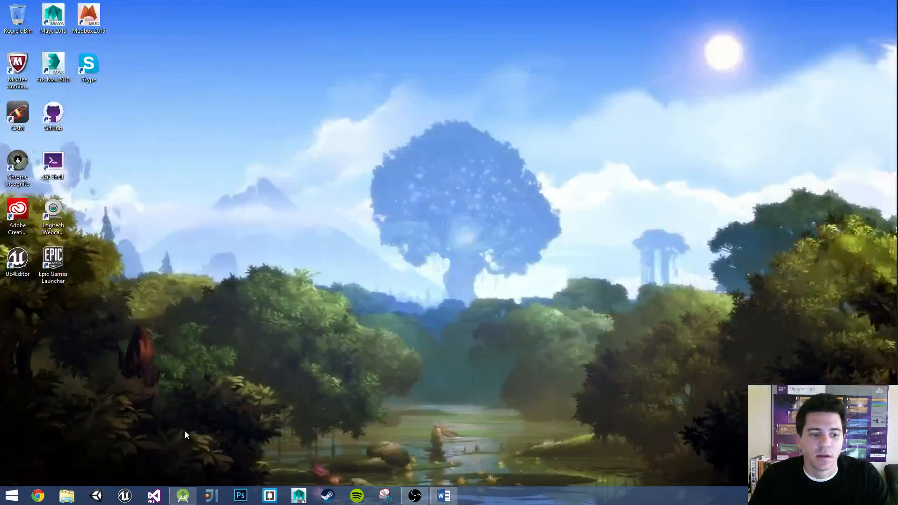
Browse to the androidhive.info Android Volley library tutorial page in Chrome.
click(37, 496)
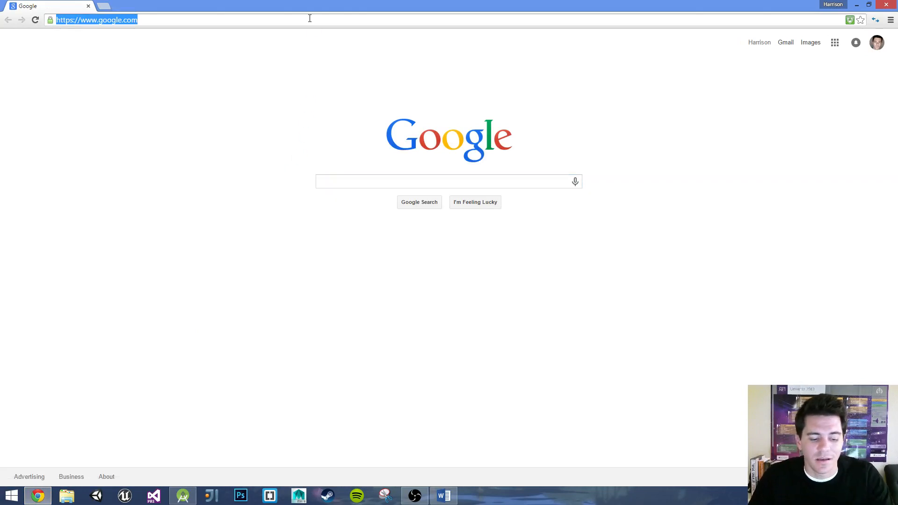
text(http://www.androidhive.info/2014/05/android-working-with-volley-library-1/)
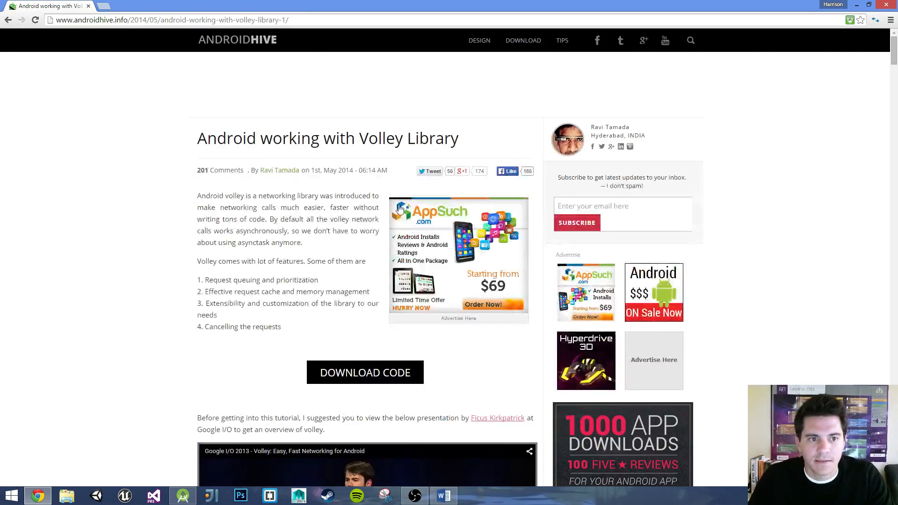
scroll(down, 3)
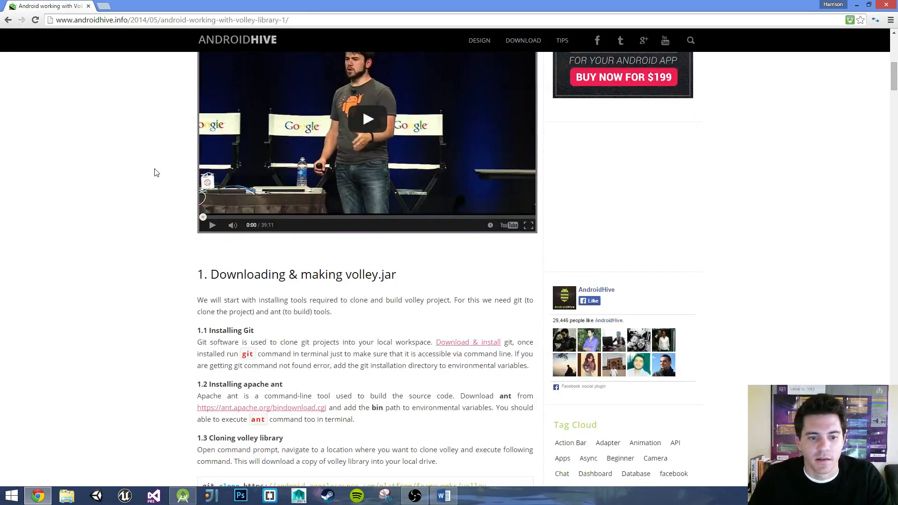
scroll(down, 3)
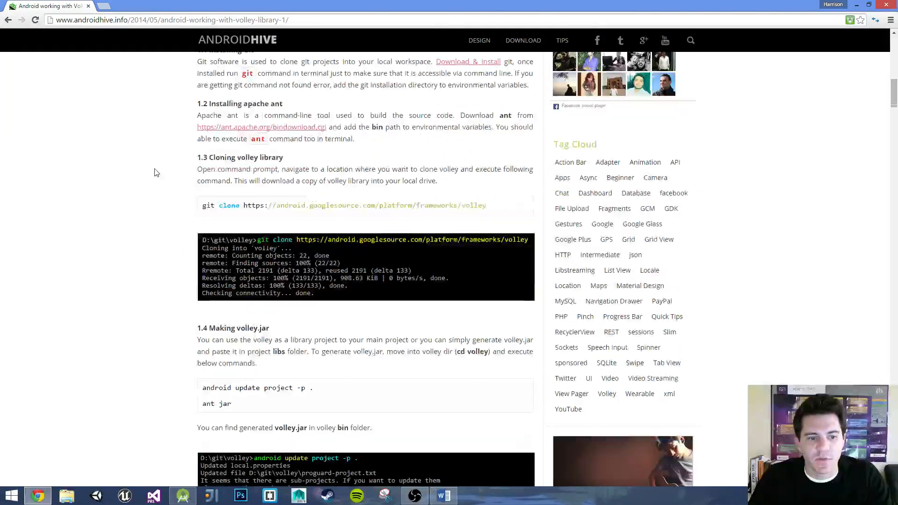
scroll(down, 3)
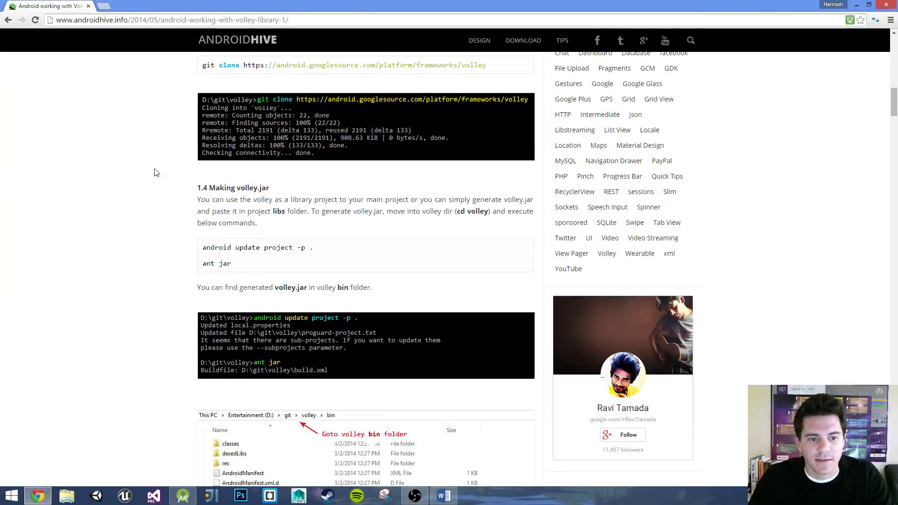
scroll(down, 3)
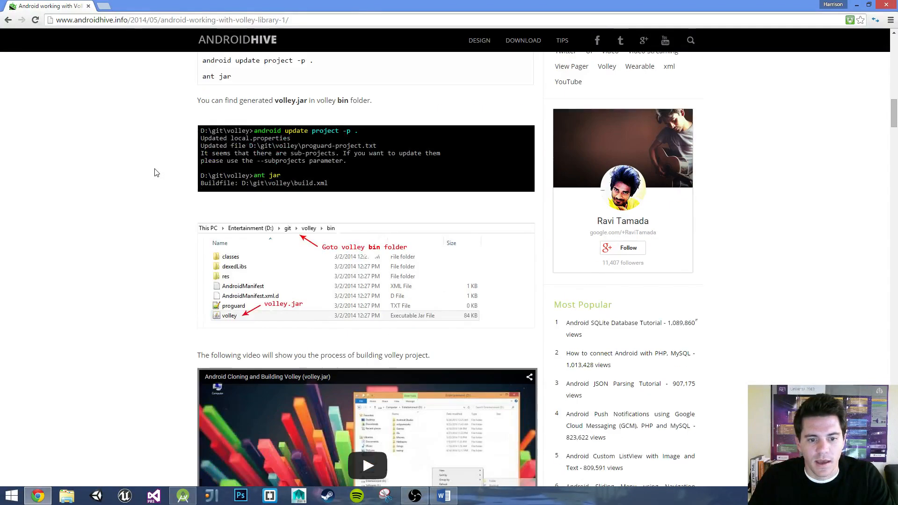
scroll(down, 3)
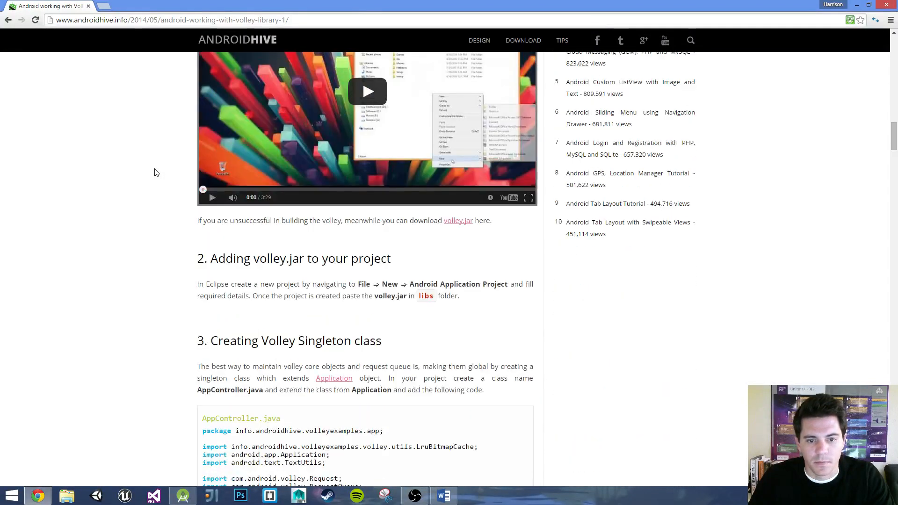
Download the prebuilt volley.jar file and keep it despite the warning.
click(458, 221)
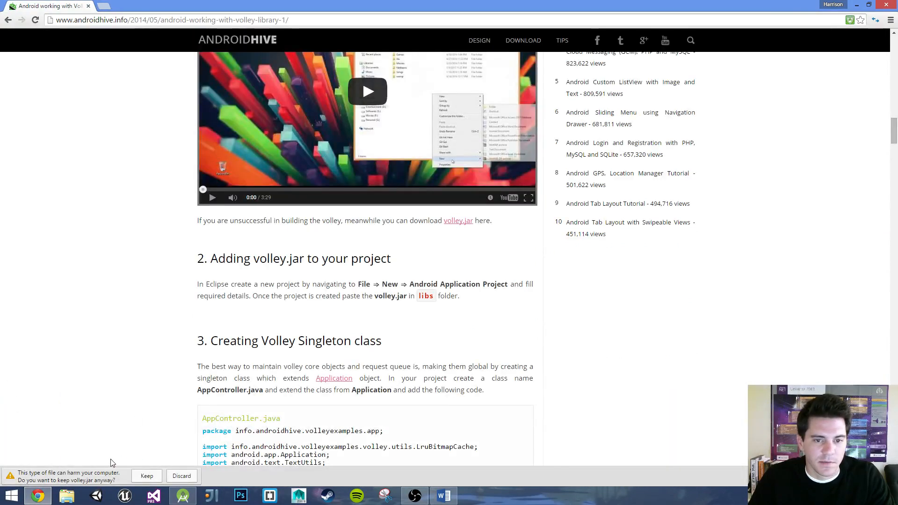
click(147, 476)
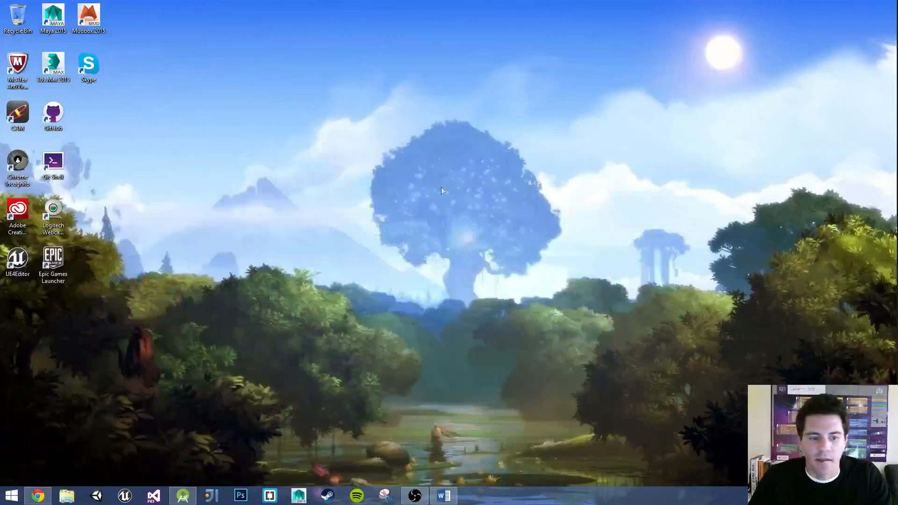
Select the downloaded volley.jar in File Explorer's Downloads folder.
click(66, 495)
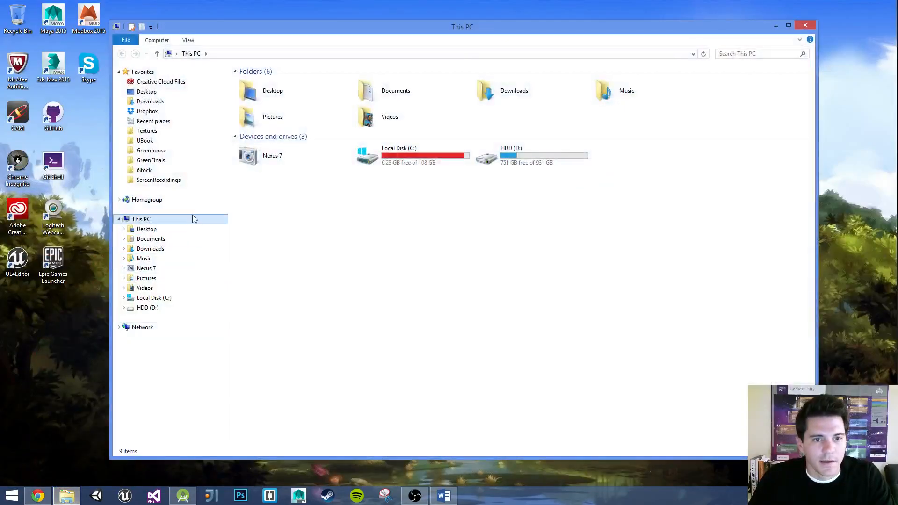
mouse_move(147, 112)
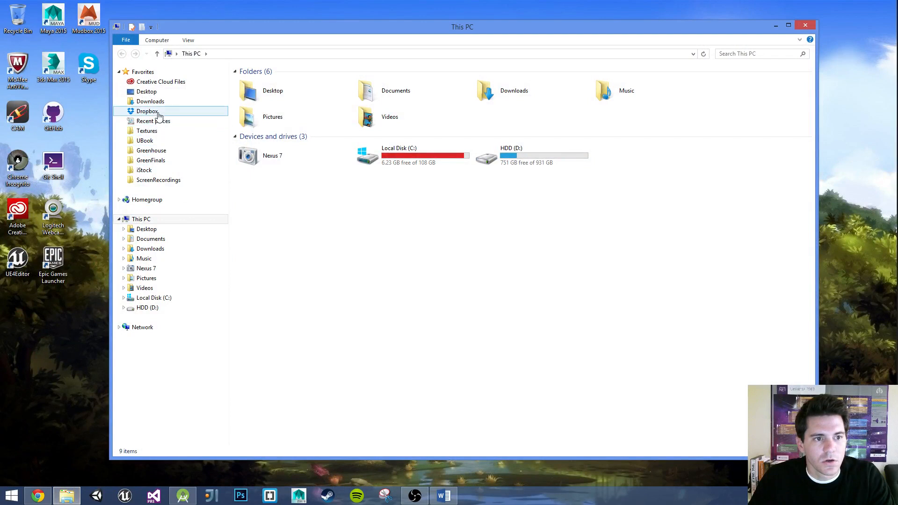
click(149, 101)
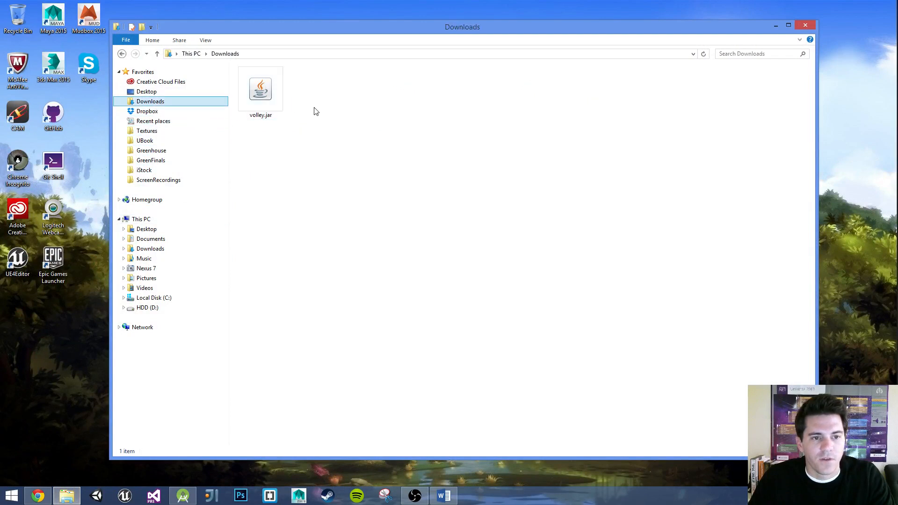
click(260, 89)
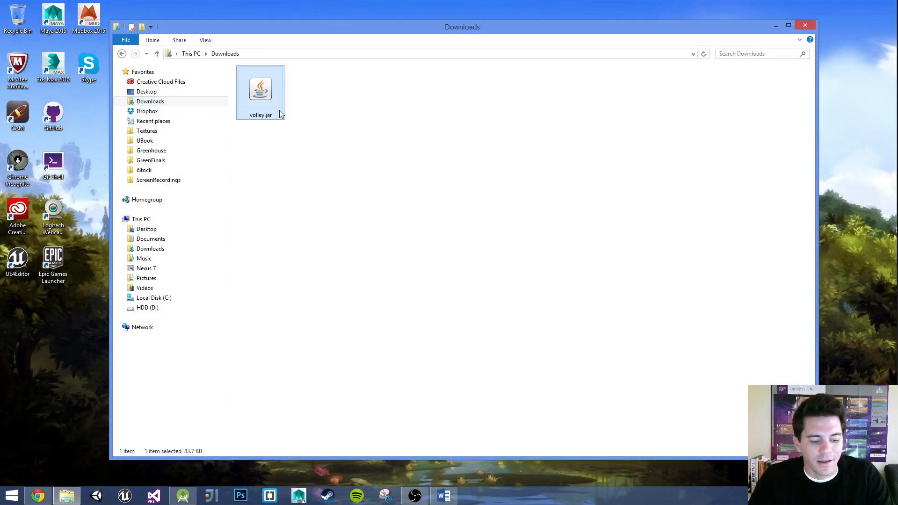
mouse_move(274, 106)
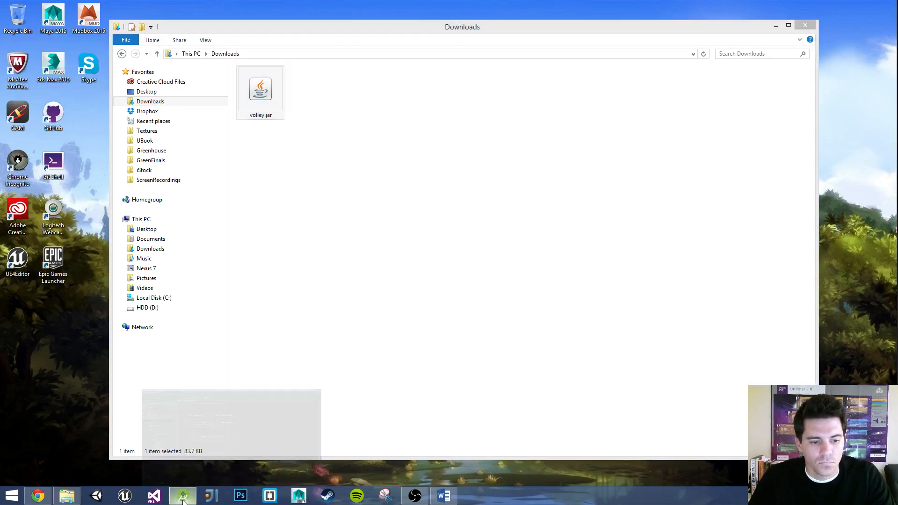
Return to the MyRecyclerList project and select volley.jar in the app's libs folder.
click(183, 496)
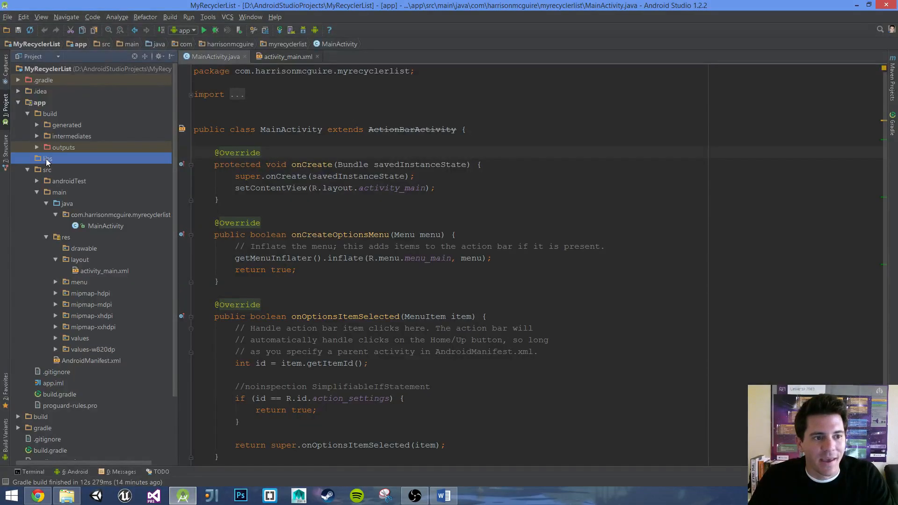
click(47, 159)
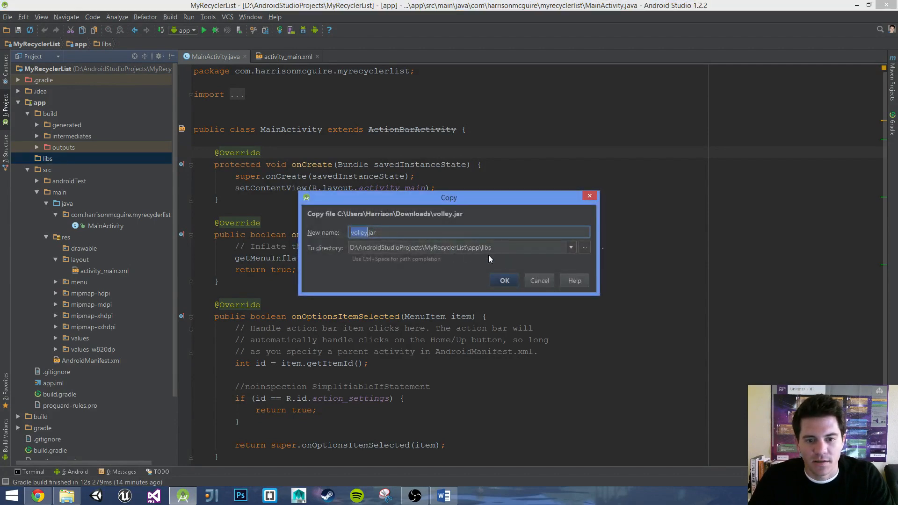
click(503, 279)
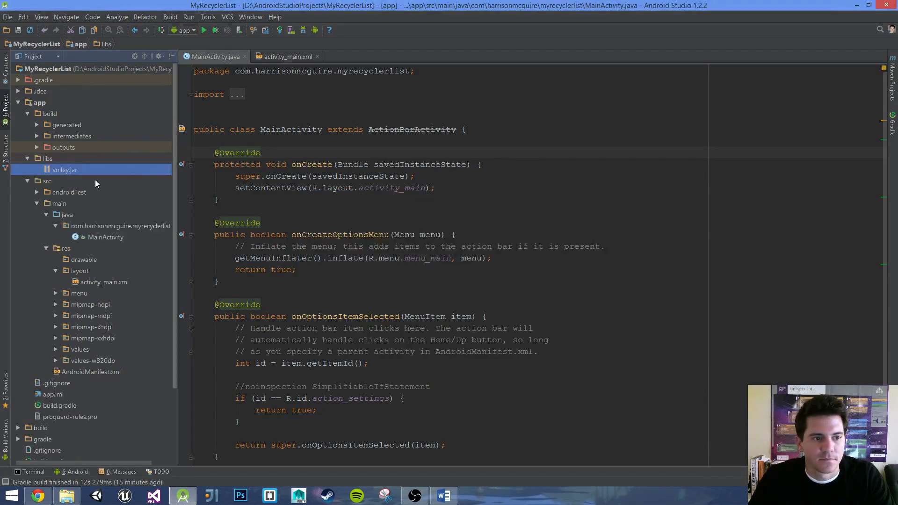
mouse_move(114, 236)
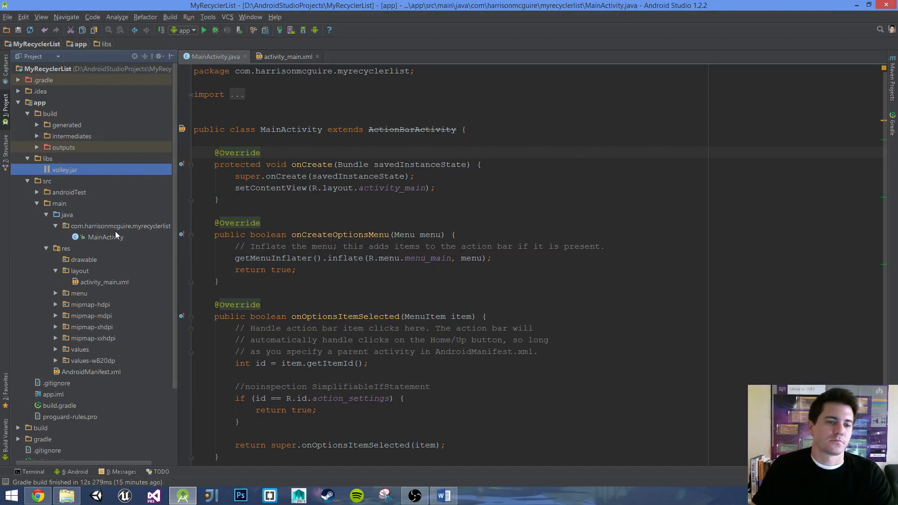
mouse_move(122, 236)
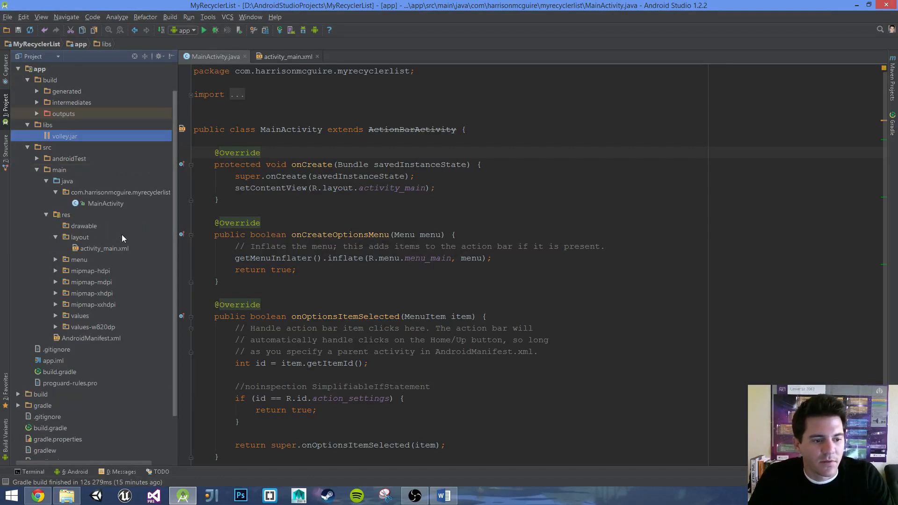
mouse_move(73, 371)
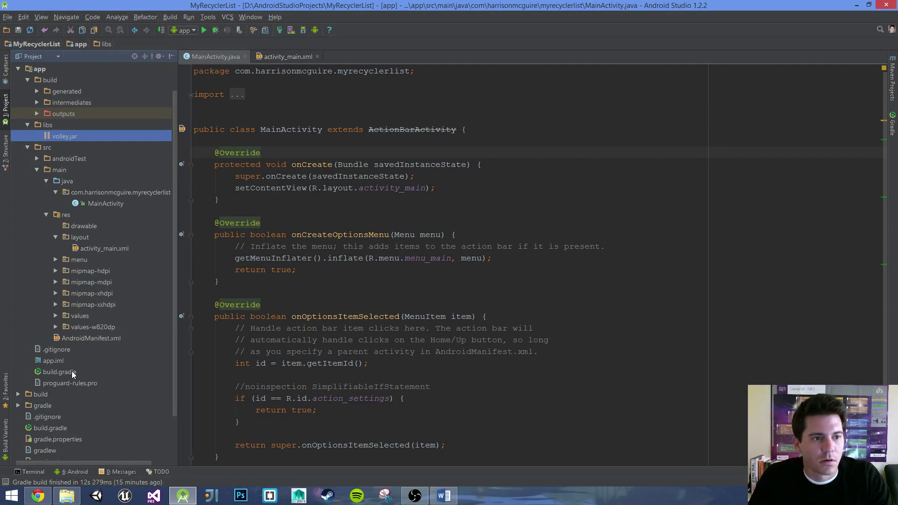
Open the app module's build.gradle and let Gradle sync.
double_click(59, 372)
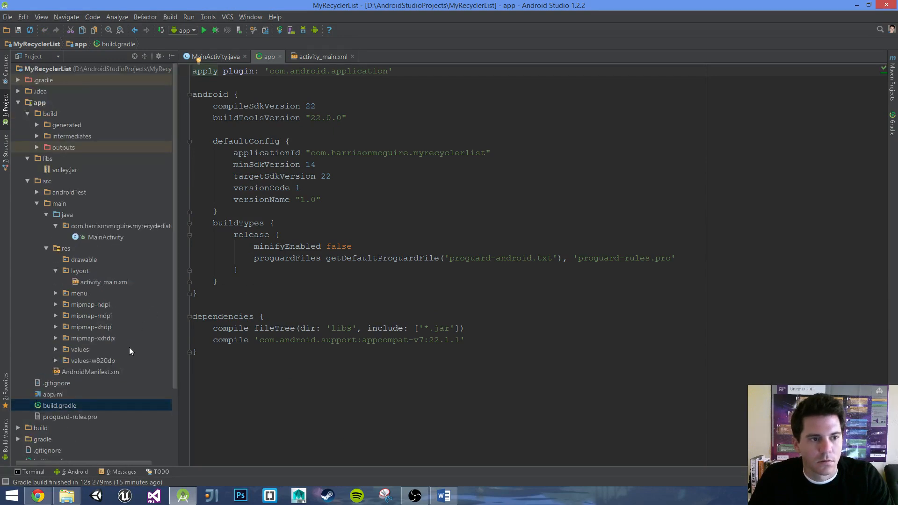
mouse_move(148, 313)
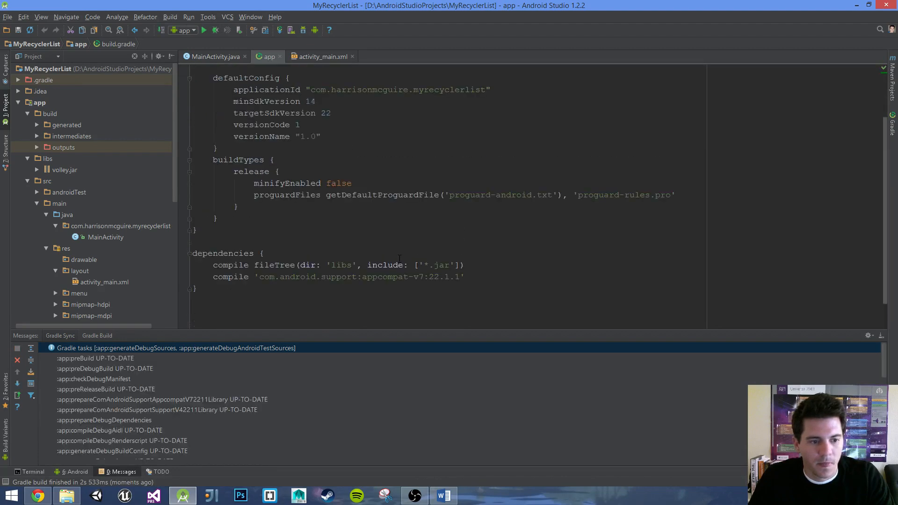
scroll(up, 3)
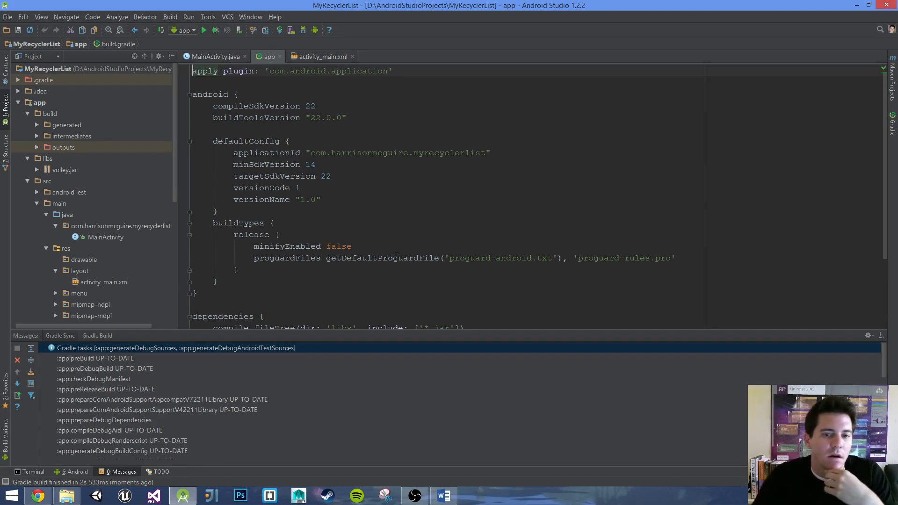
scroll(down, 3)
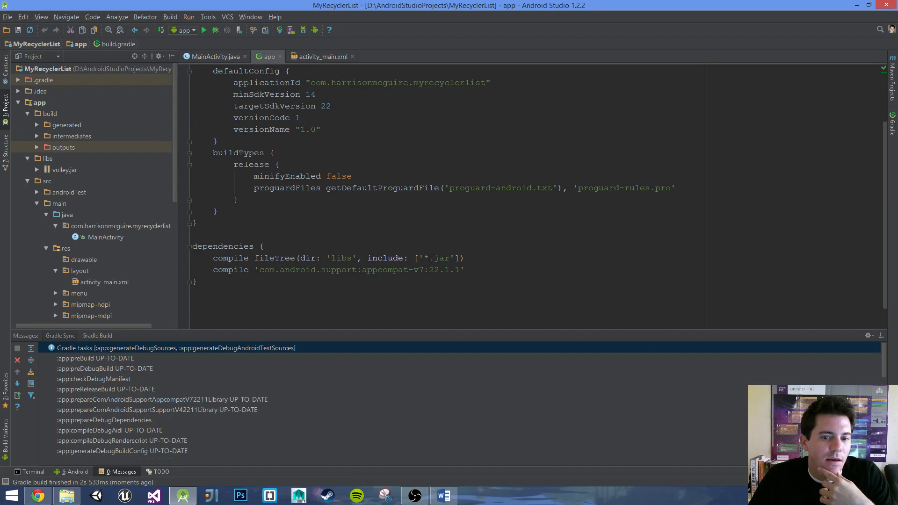
Peek inside volley.jar's packages, then place the caret at the end of the appcompat dependency line.
click(36, 169)
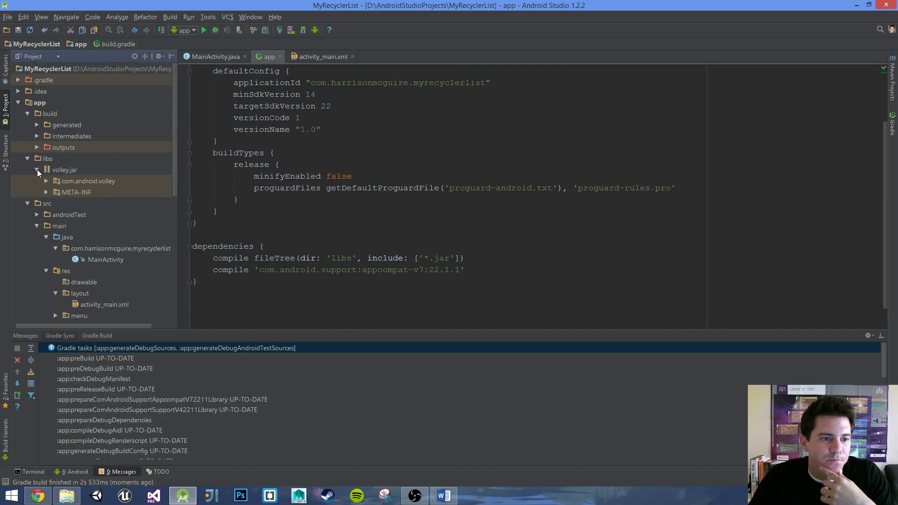
click(37, 169)
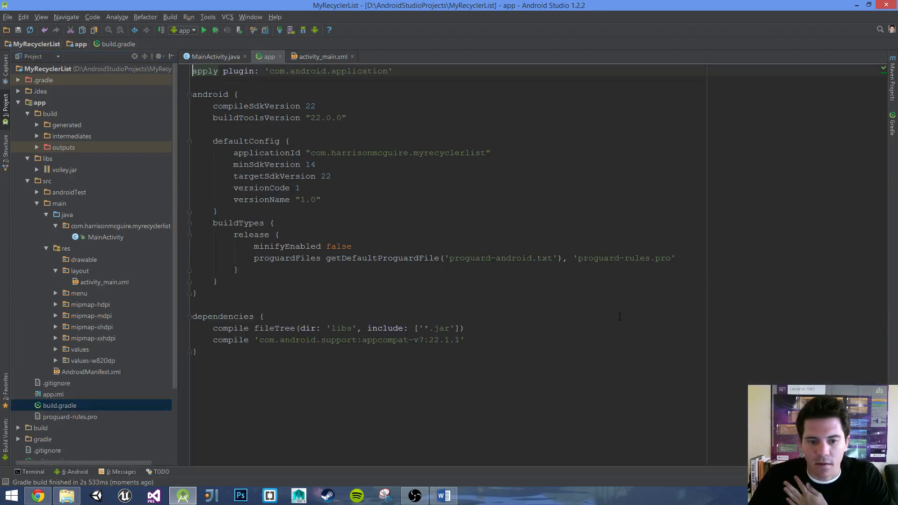
click(468, 339)
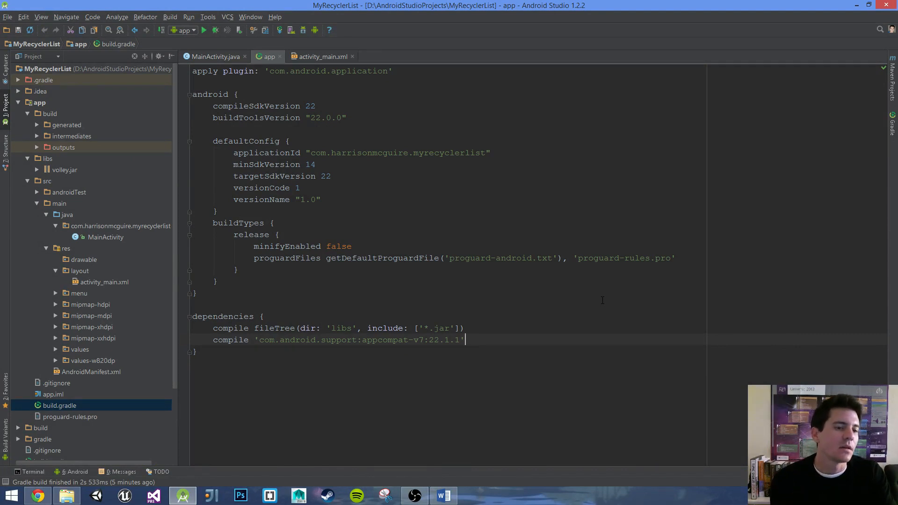
mouse_move(59, 405)
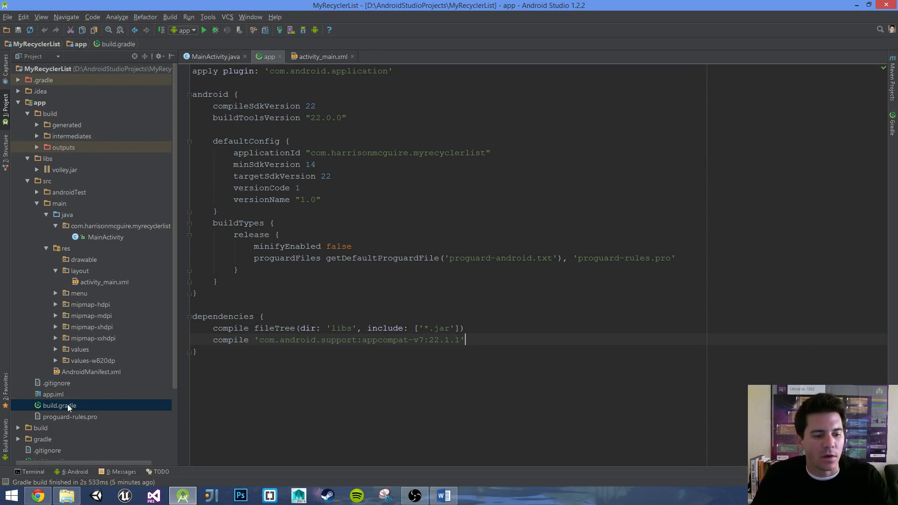
mouse_move(270, 56)
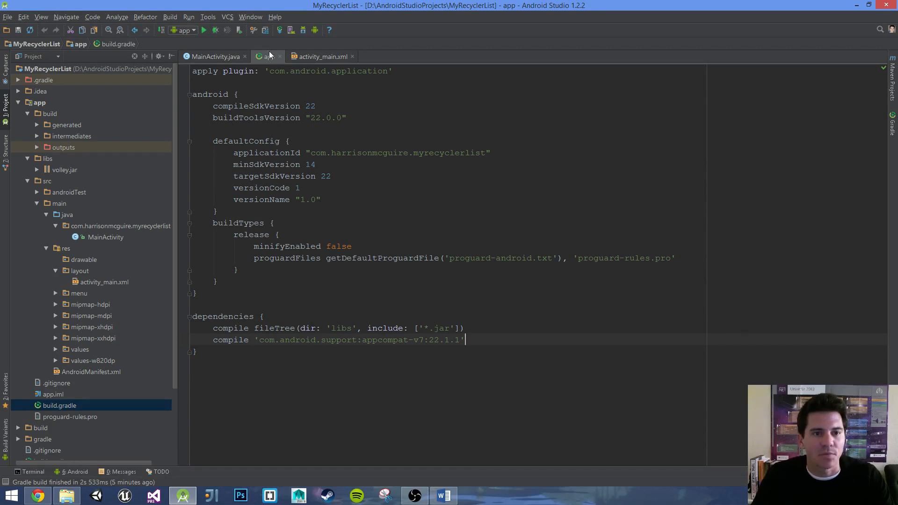
scroll(down, 3)
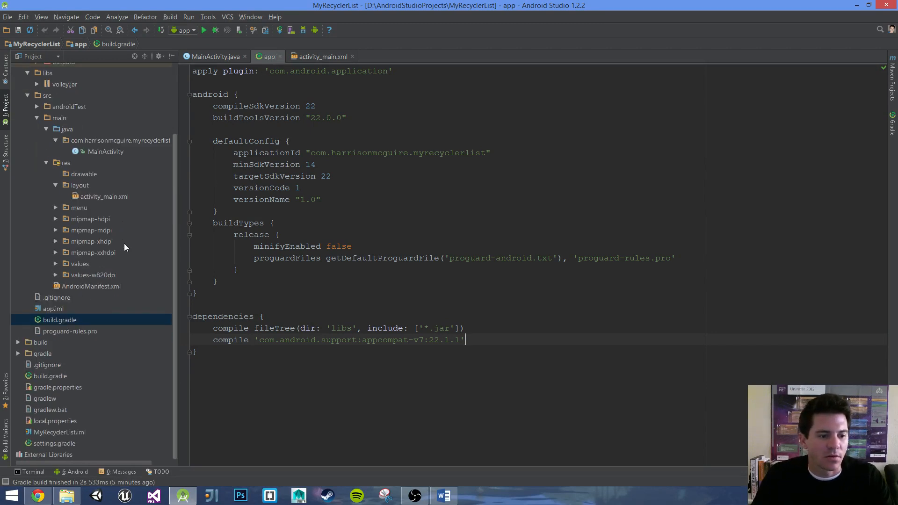
mouse_move(57, 380)
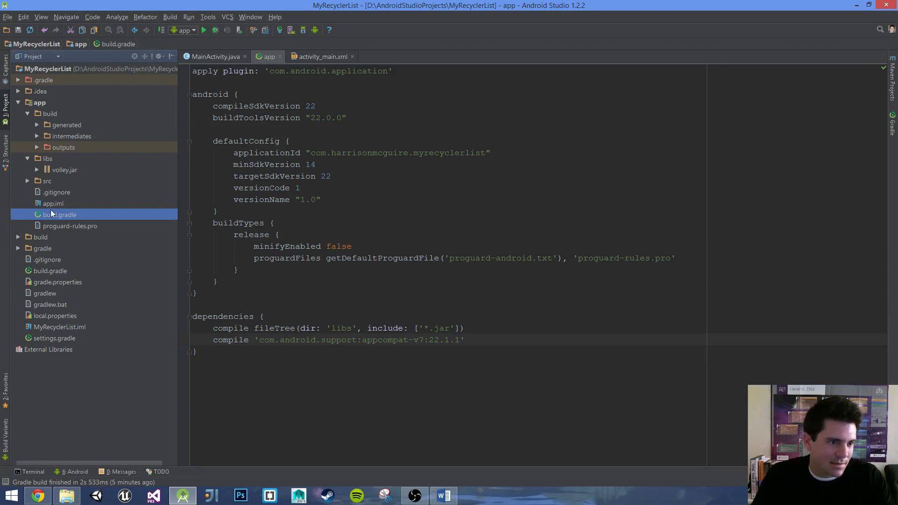
click(27, 103)
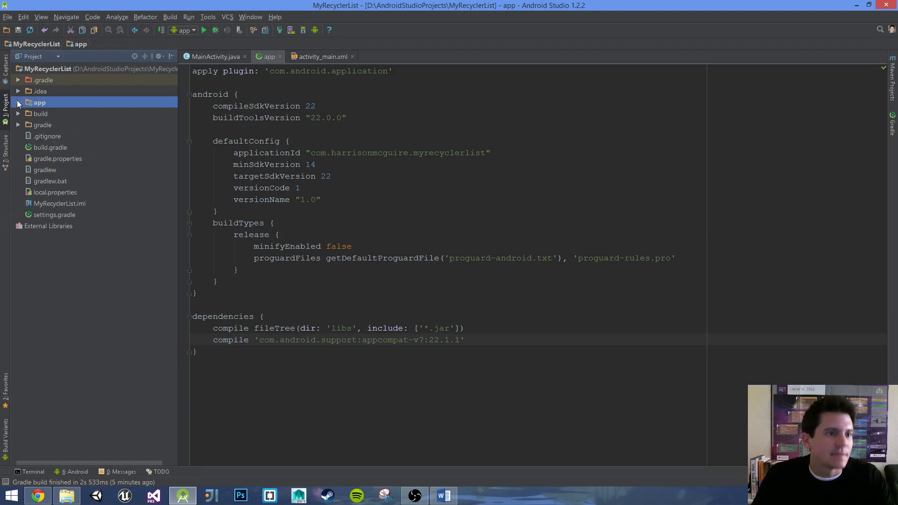
click(18, 102)
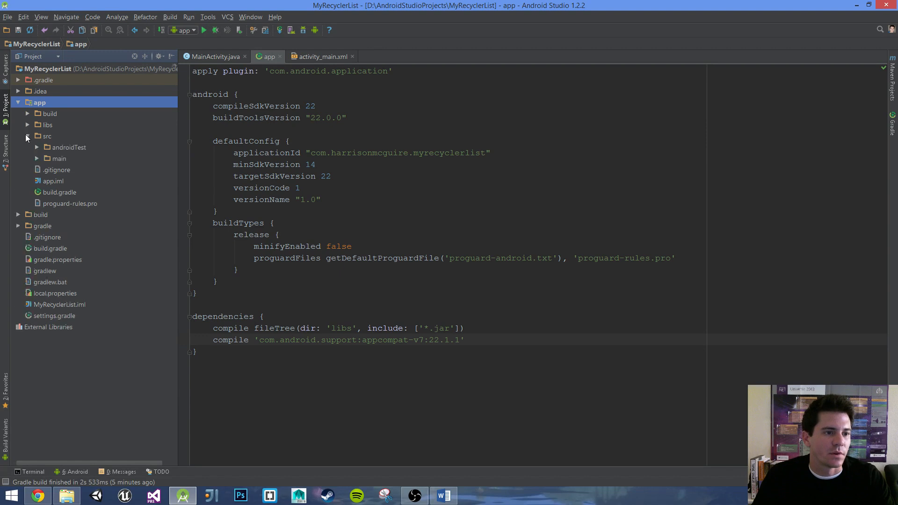
click(27, 137)
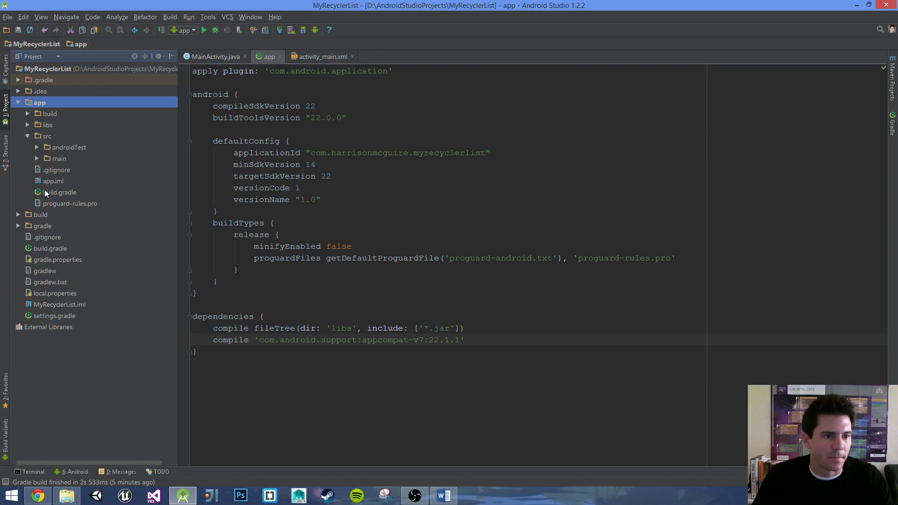
click(60, 192)
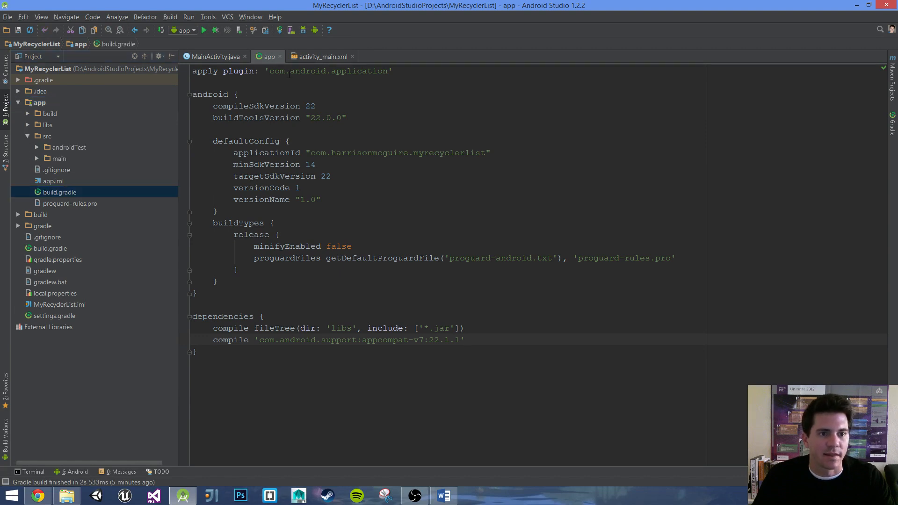
click(49, 248)
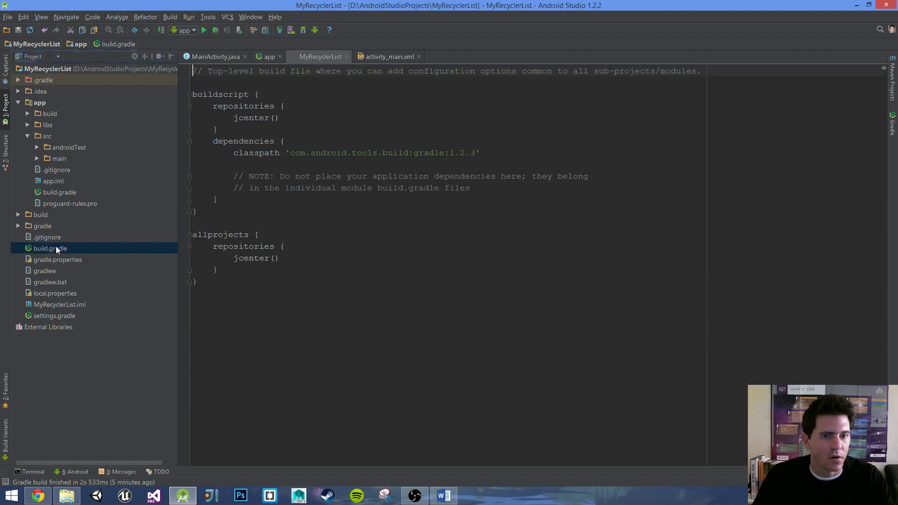
click(300, 236)
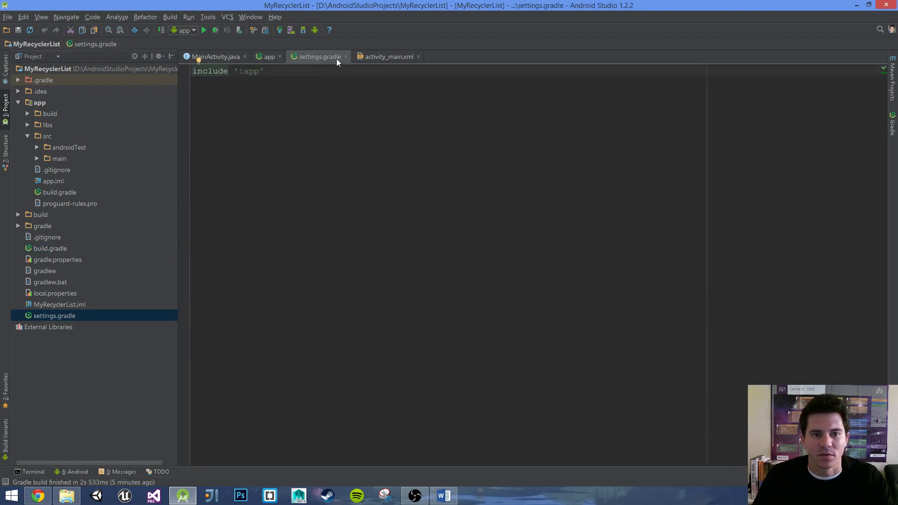
click(269, 56)
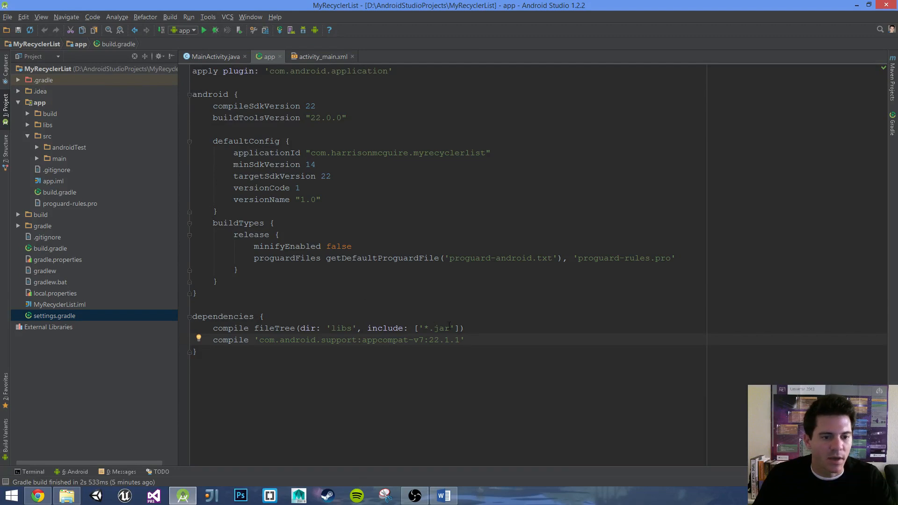
click(59, 192)
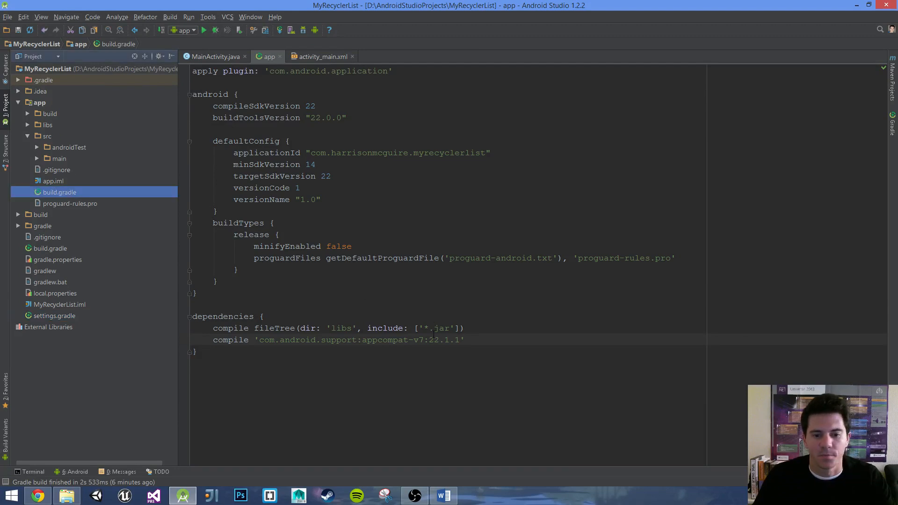
Add compile 'com.android.support:cardview-v7:+' beneath the appcompat dependency.
click(466, 340)
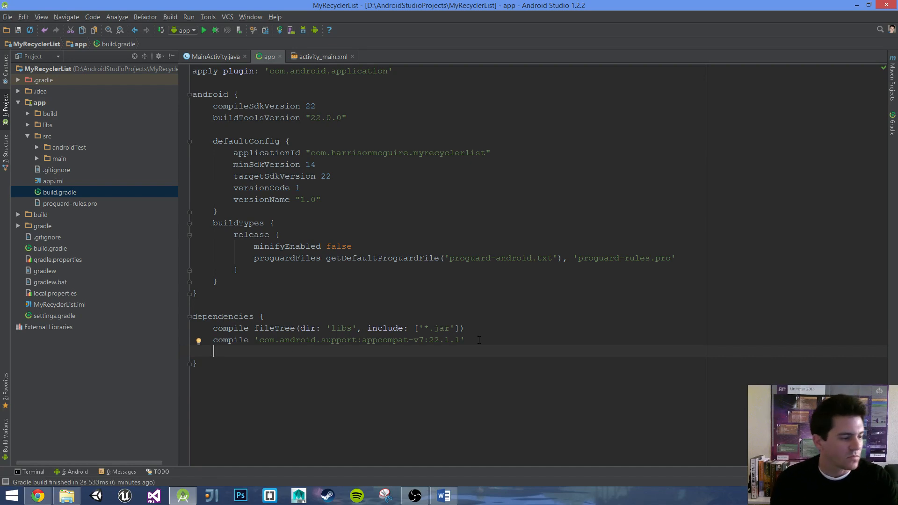
text(comp)
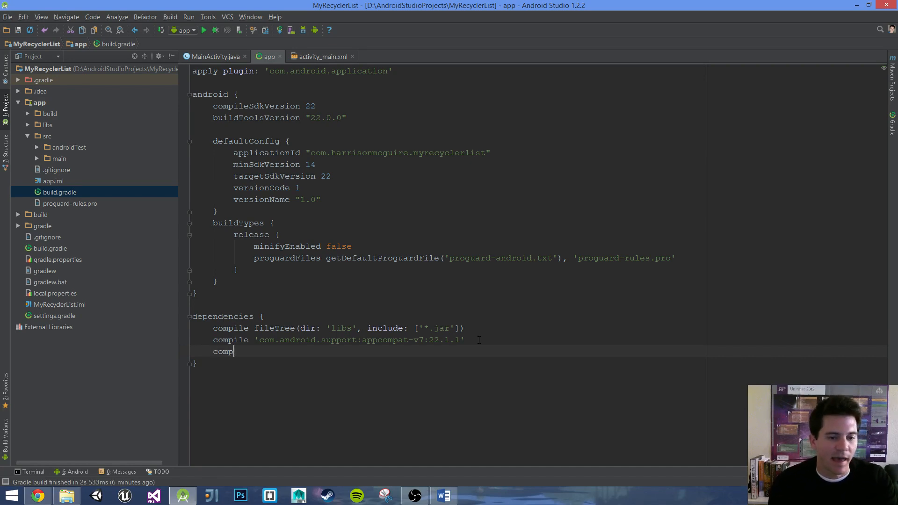
text(i)
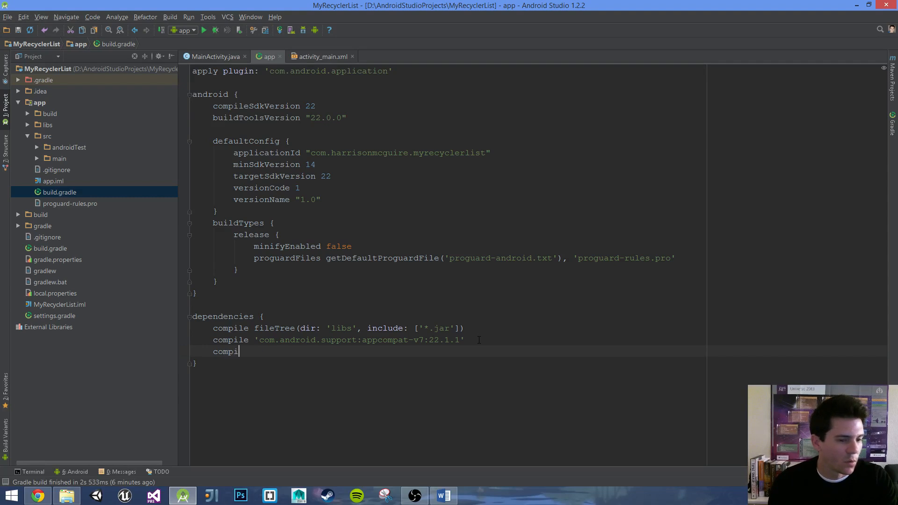
text(e)
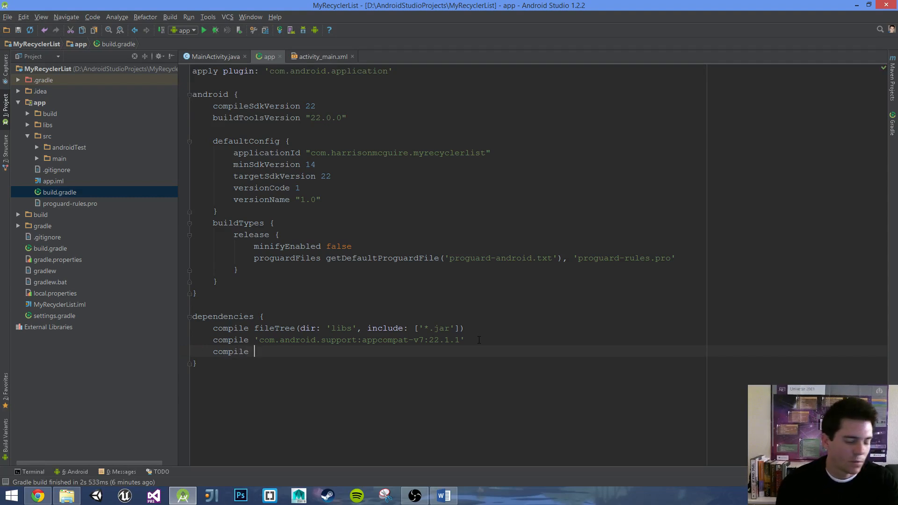
text('com')
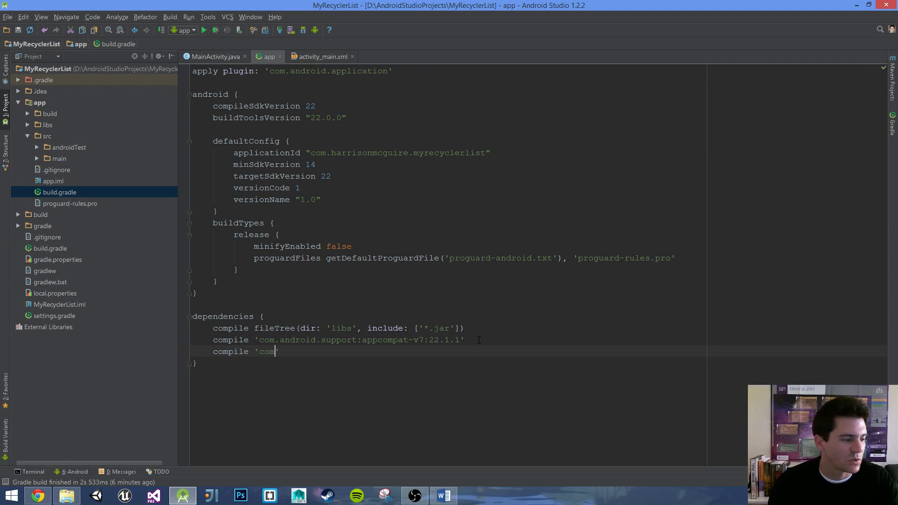
text(.android)
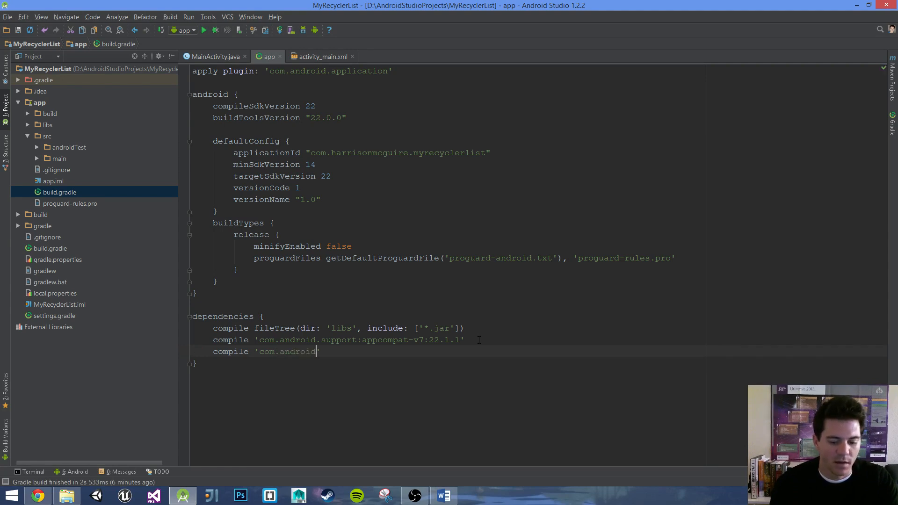
text(support:c)
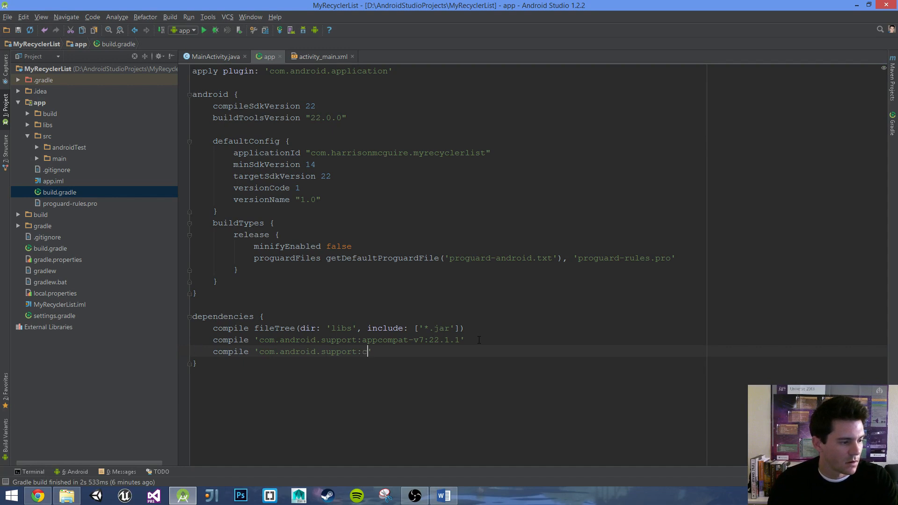
text(ard)
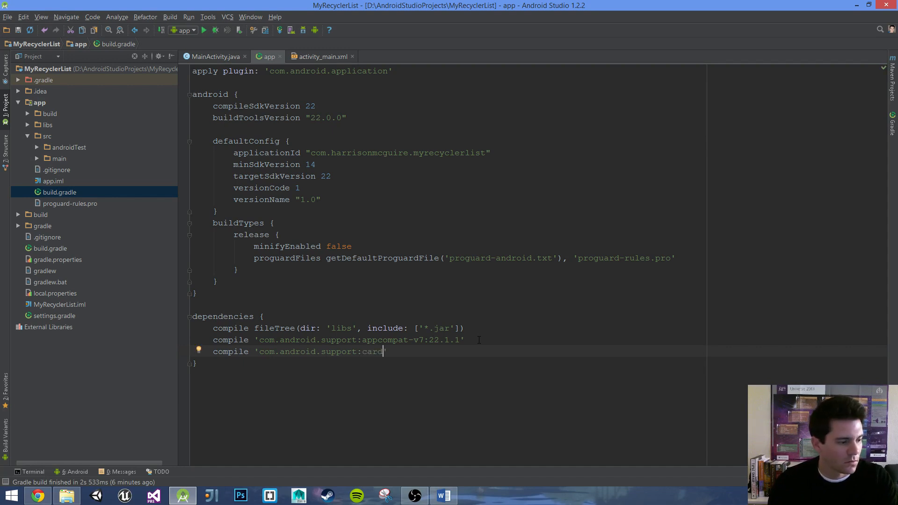
text(view-)
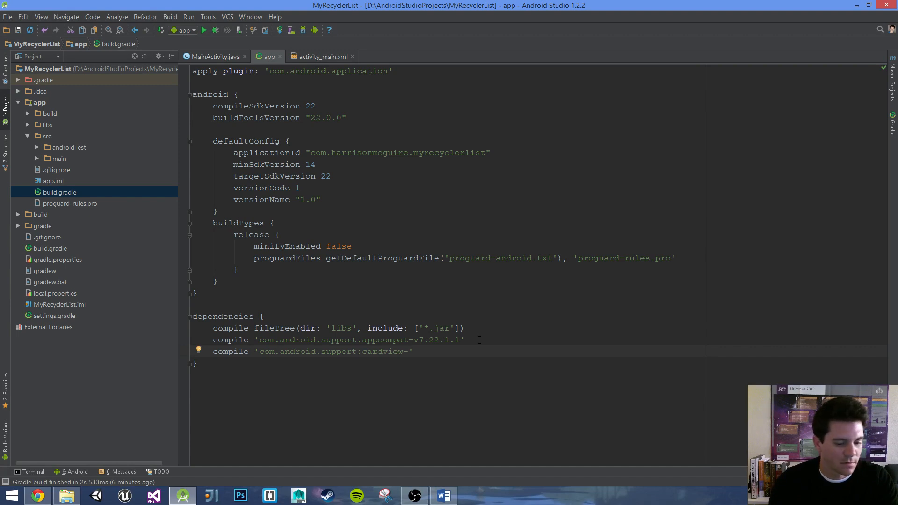
text(v7:+)
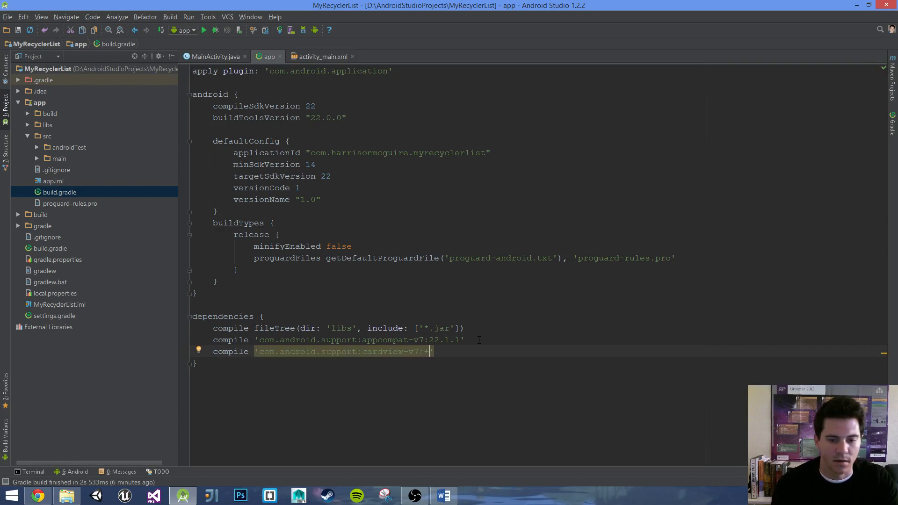
key(Return)
text(compile)
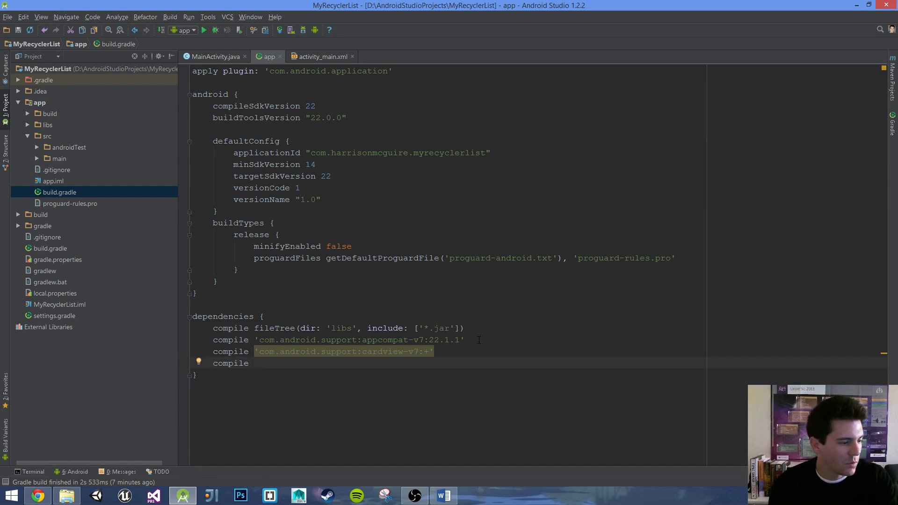
Add the compile 'com.android.support:recyclerview-v7:+' dependency line.
text('com.android.suppo)
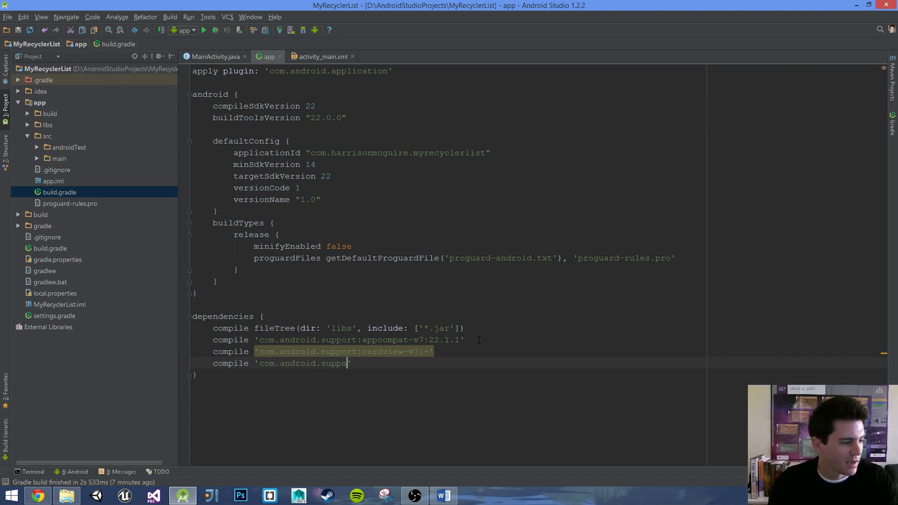
text(rt:reyclerv)
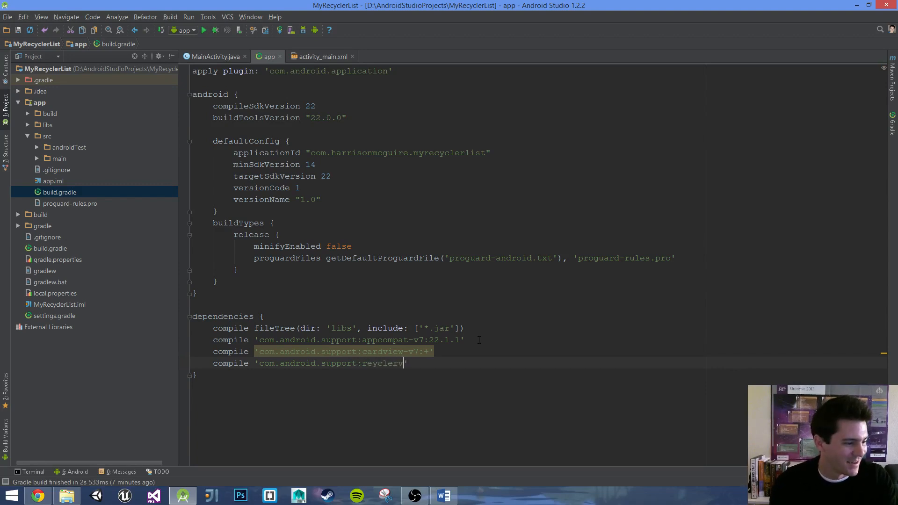
text(iew-v)
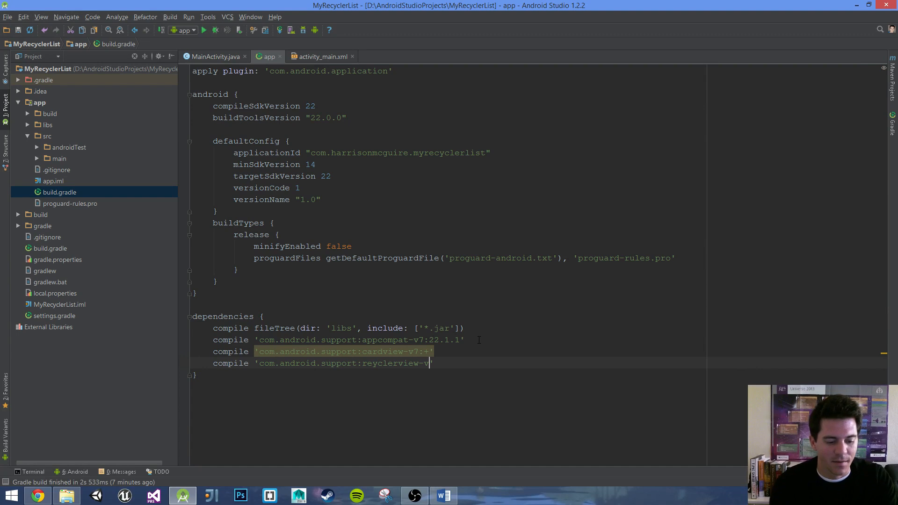
text(7:+)
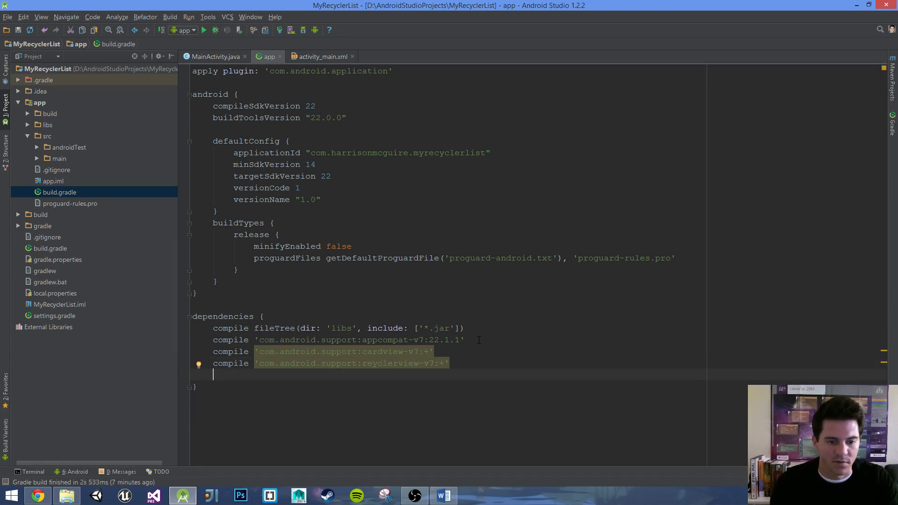
Add the compile 'com.android.support:palette-v7:+' dependency line.
text(compllie)
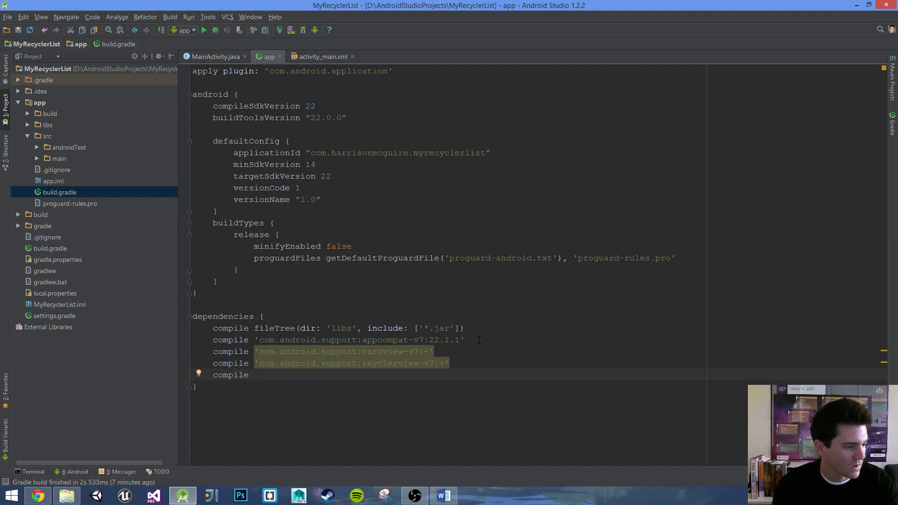
text(')
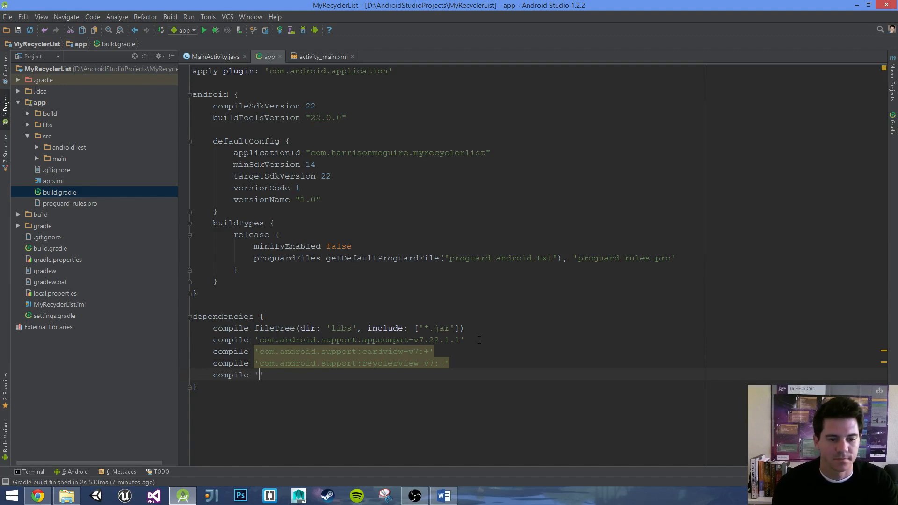
text(com.android.s)
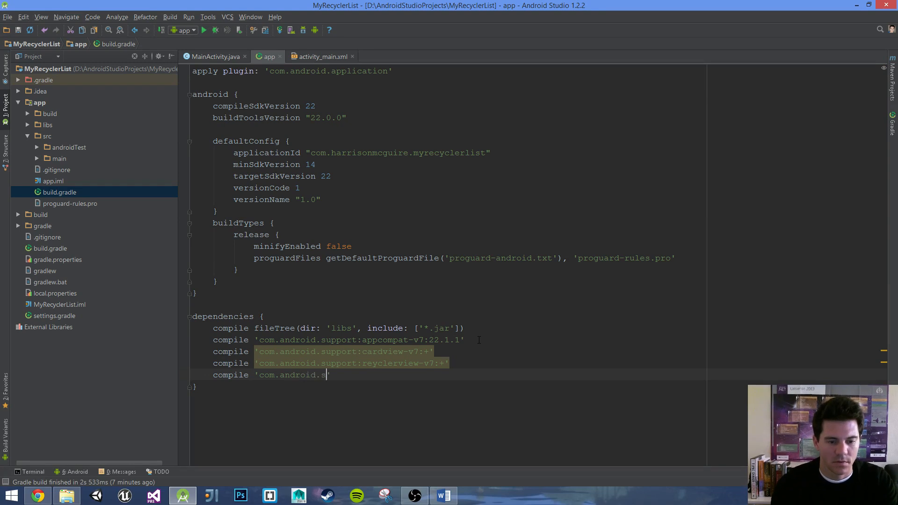
text(upport:)
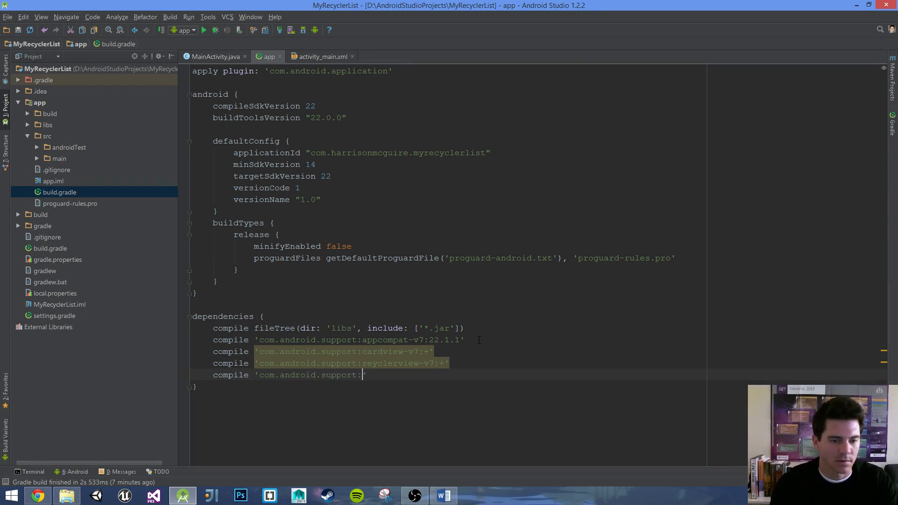
text(palette)
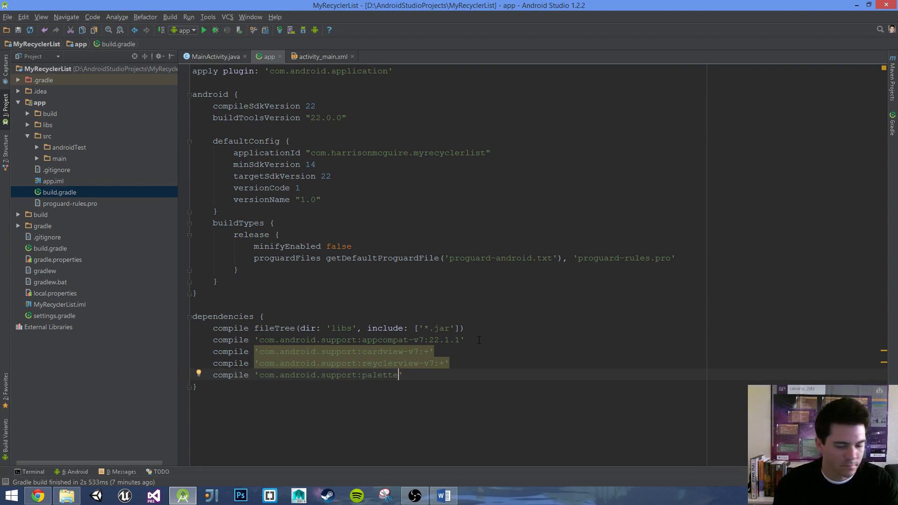
text(-v7)
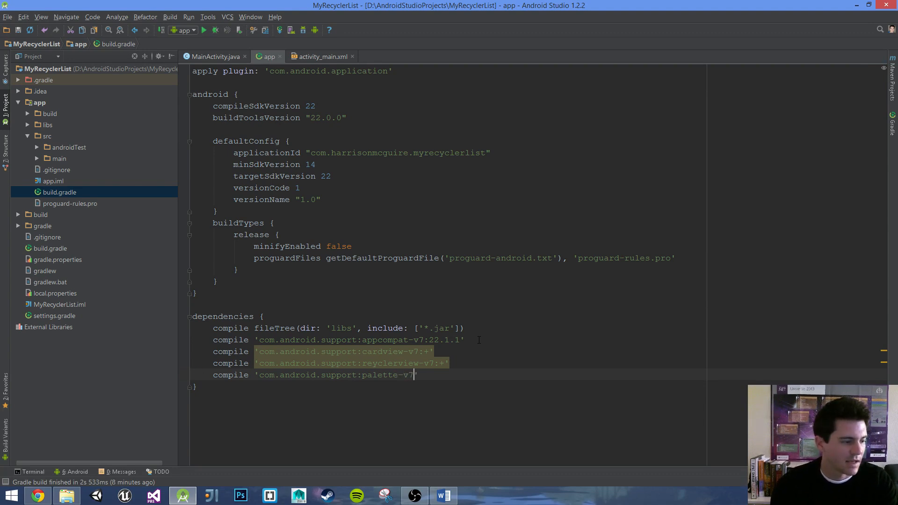
text(:)
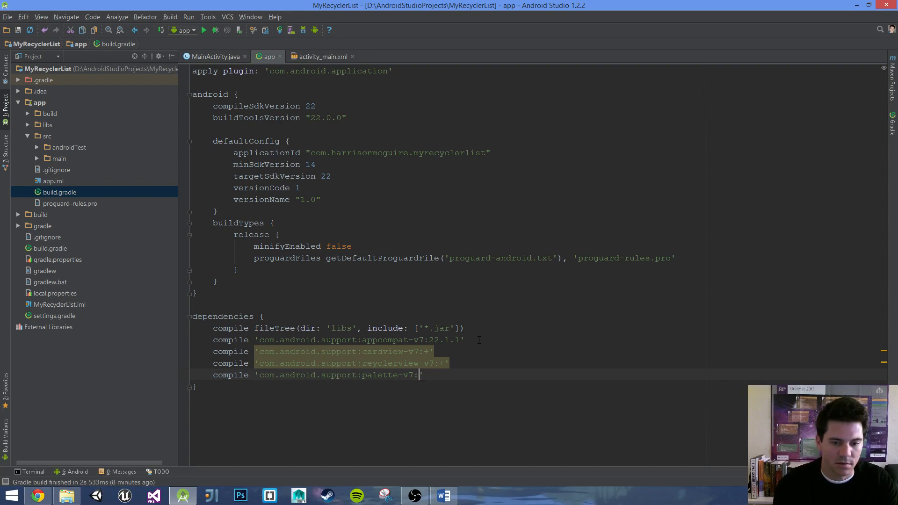
text(+)
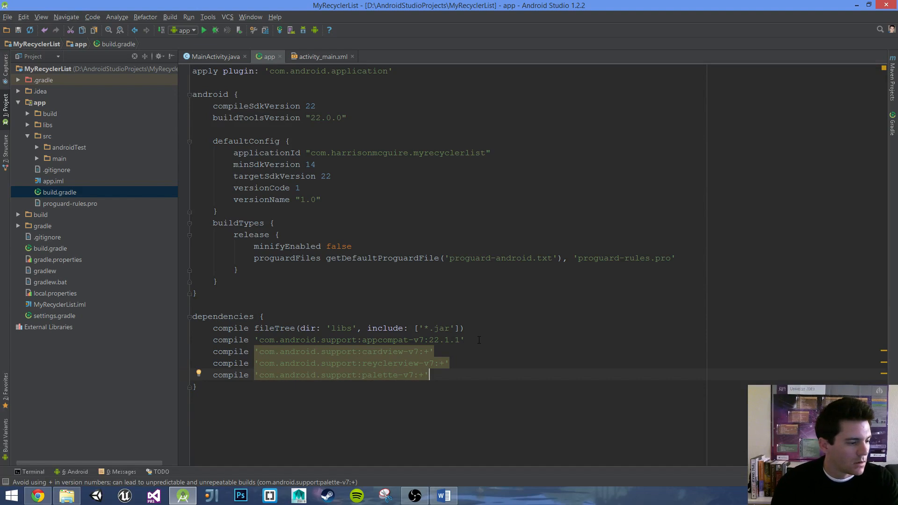
key(Return)
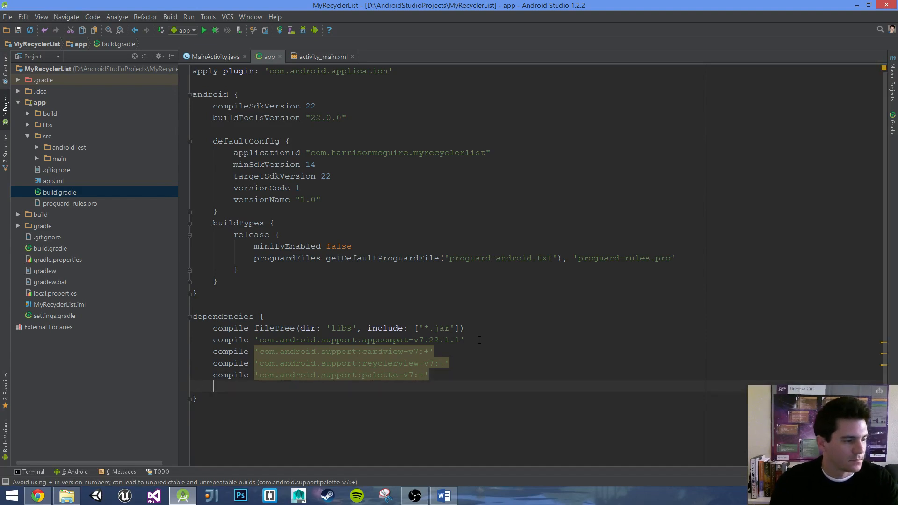
Add compile 'com.android.support:support-v4:21.0.3', inserting the missing v into support-4.
text(compile)
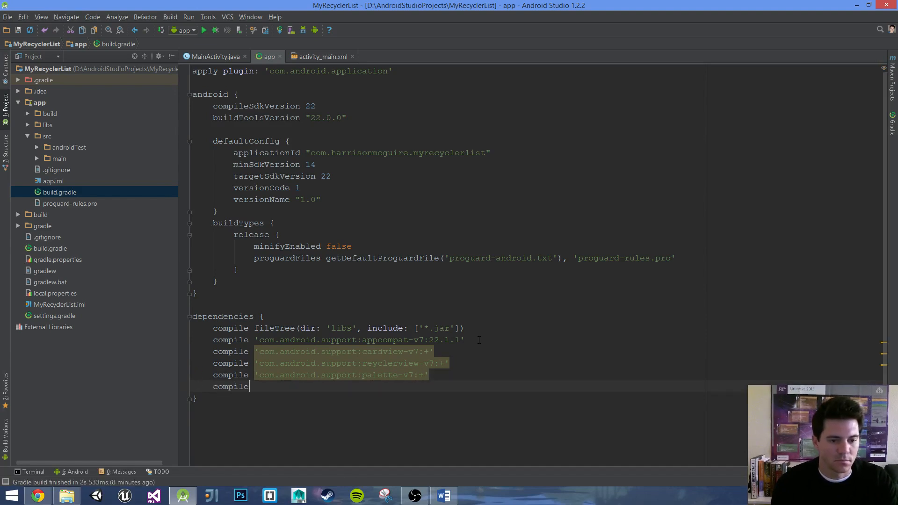
text('com./)
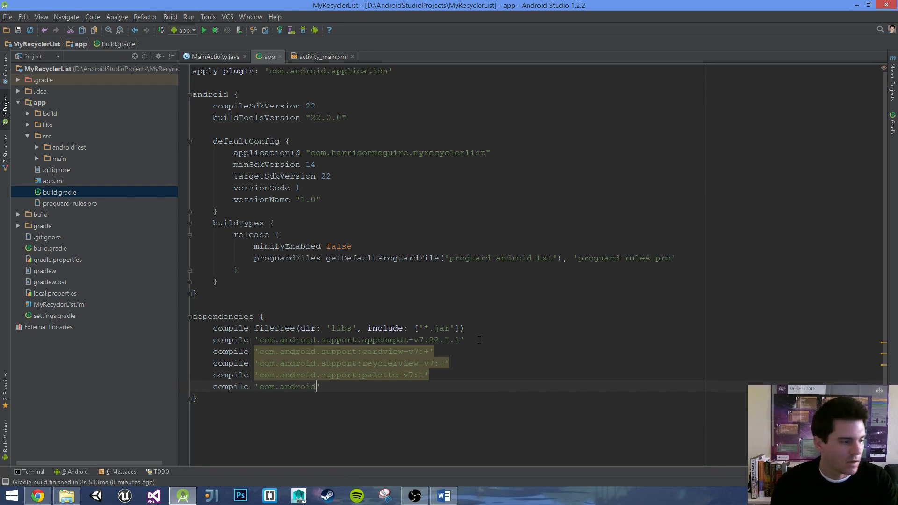
text(.support)
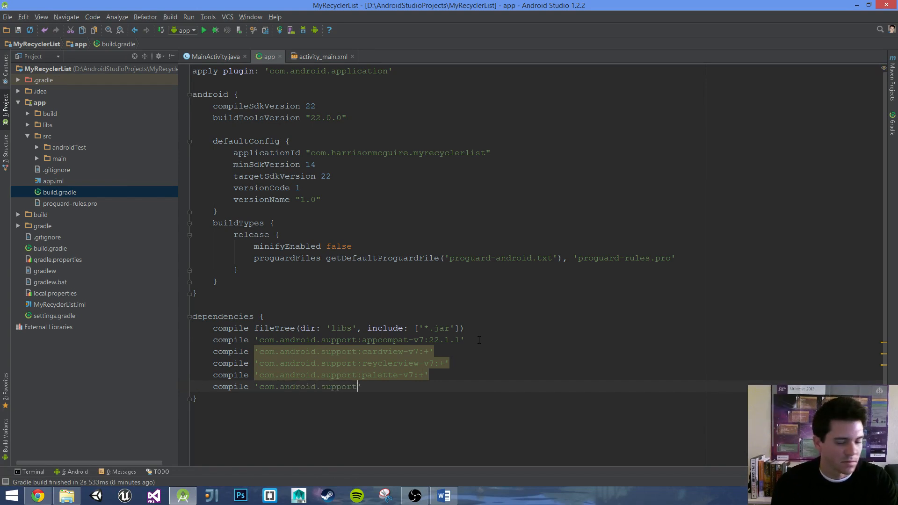
text(:support)
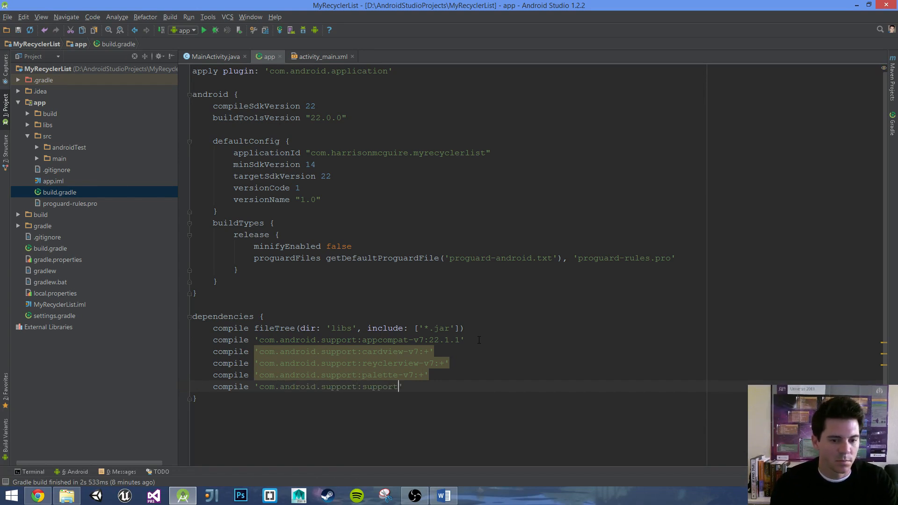
text(-)
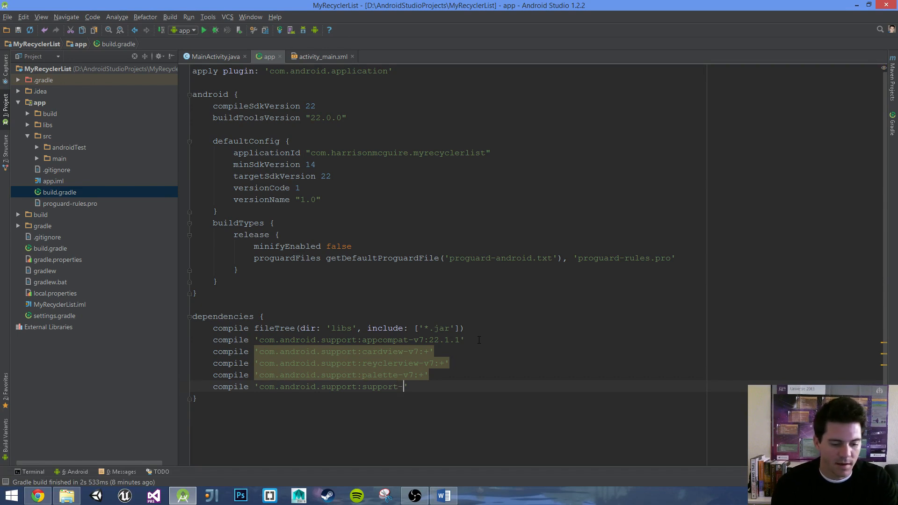
text(4)
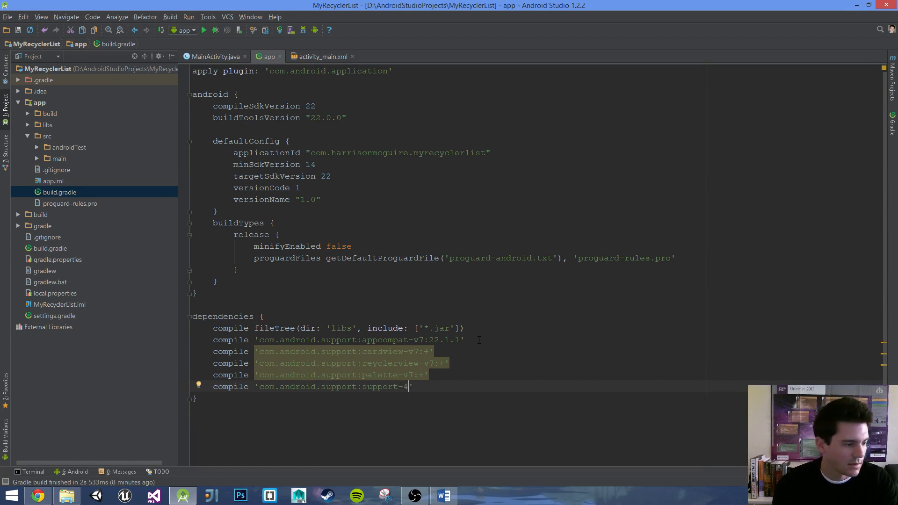
text(:)
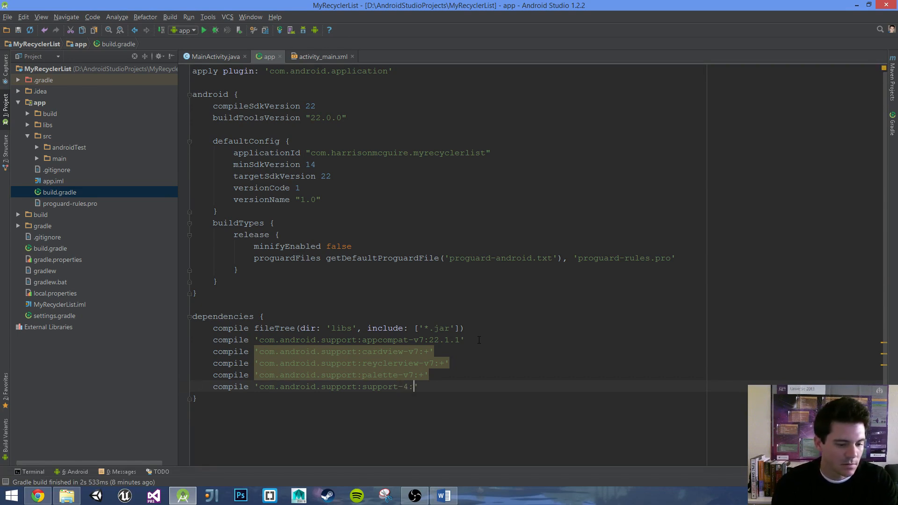
text(21.)
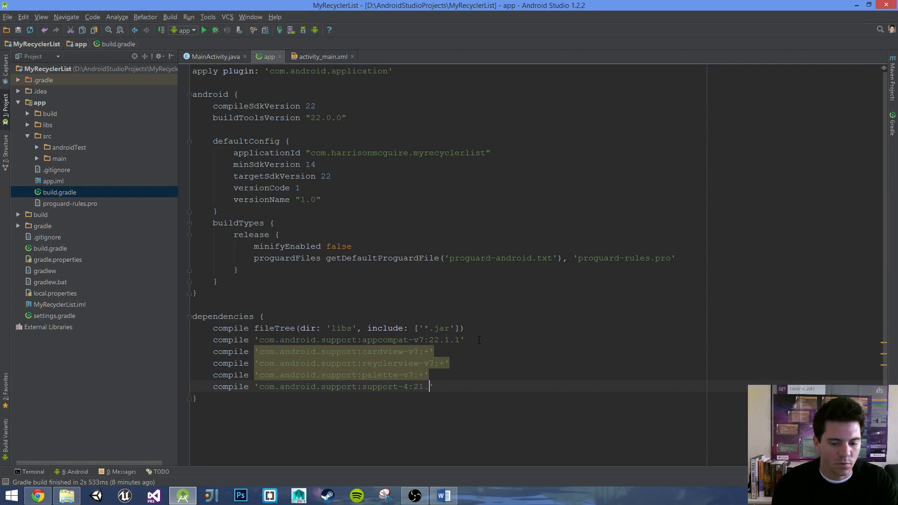
text(03)
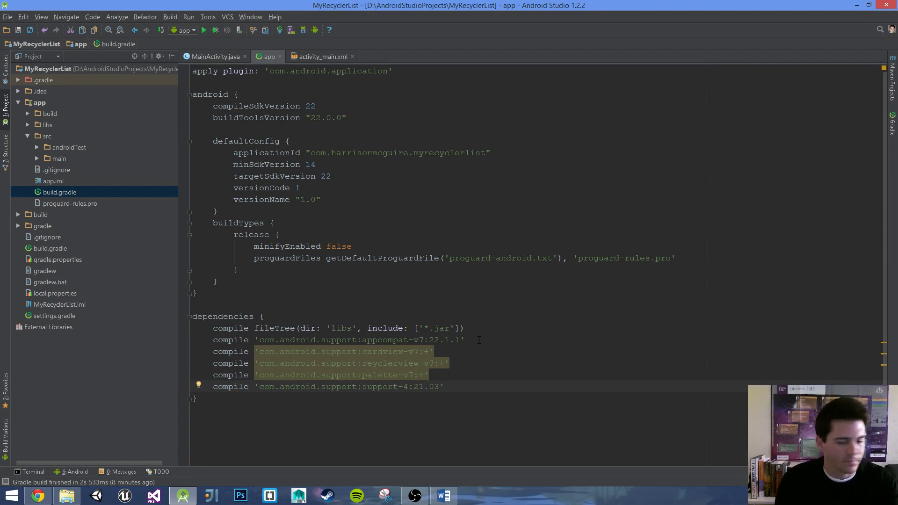
click(404, 386)
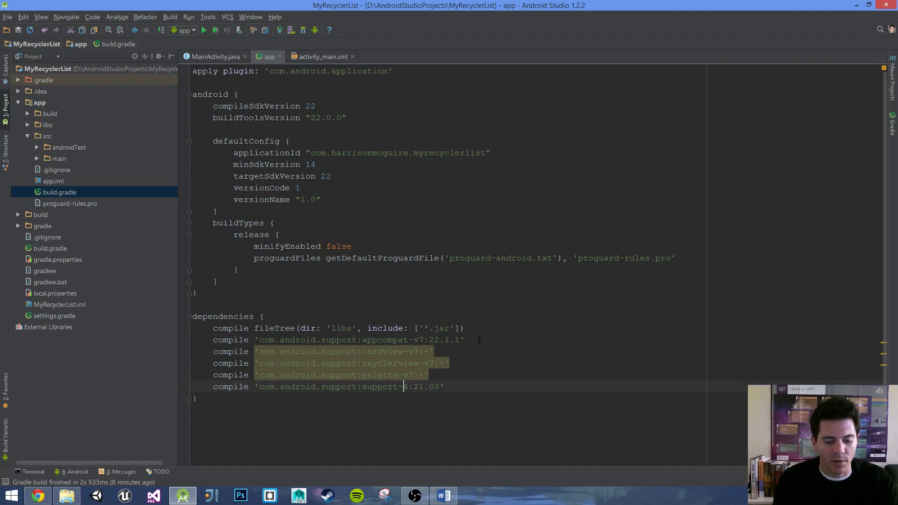
text(v)
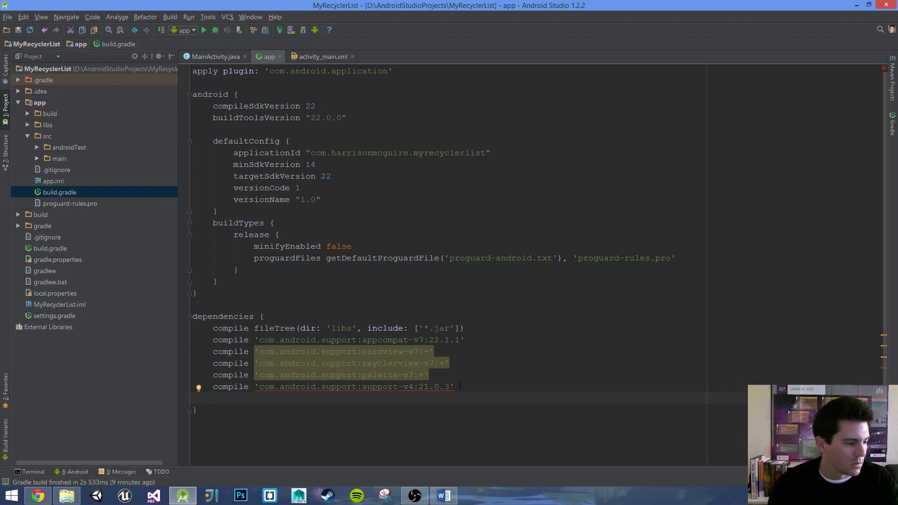
Begin a new compile line with the com.yqritic:recyclerview group and artifact.
text(compil)
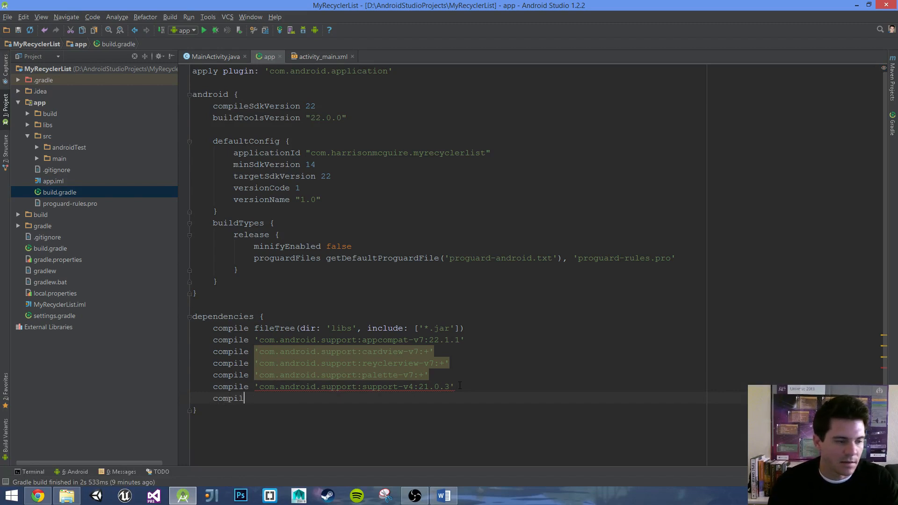
text(e)
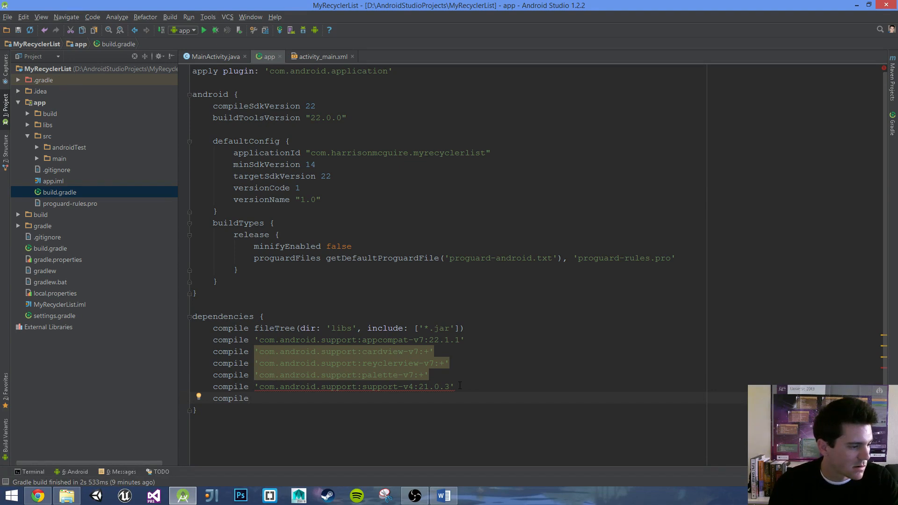
click(254, 398)
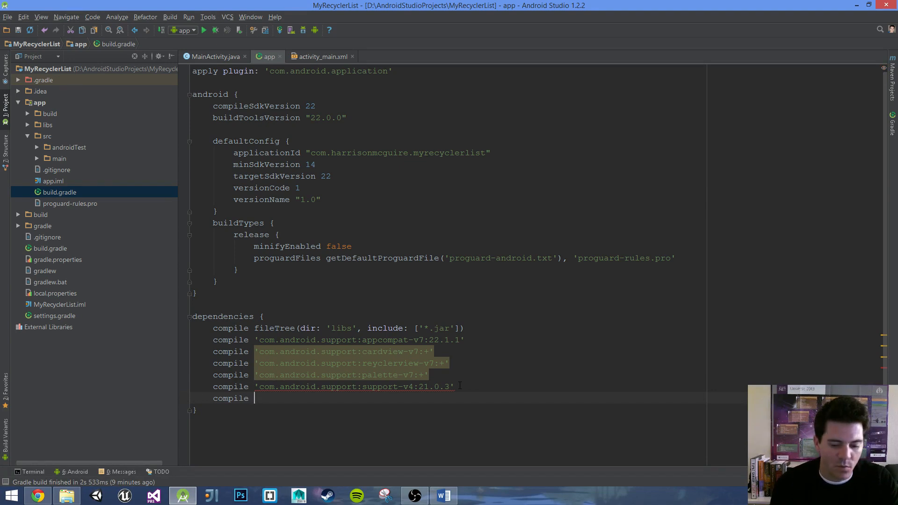
text(com.')
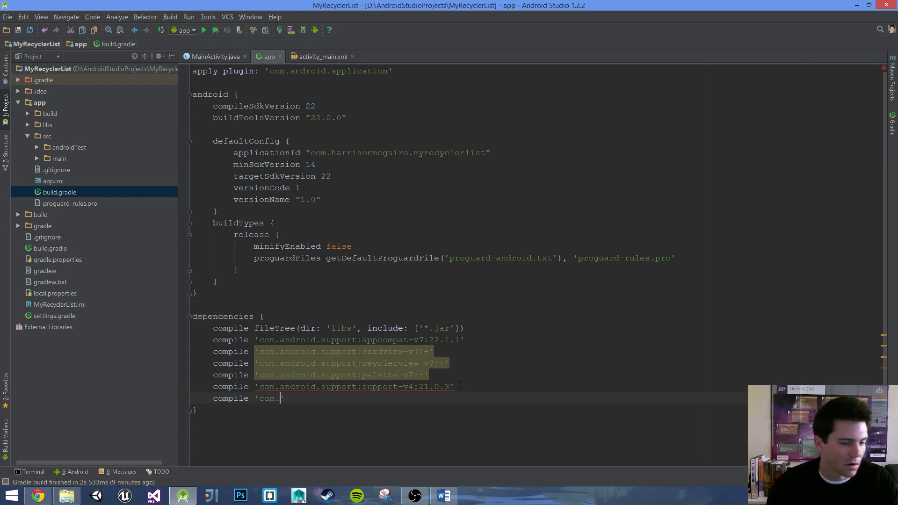
text(yo)
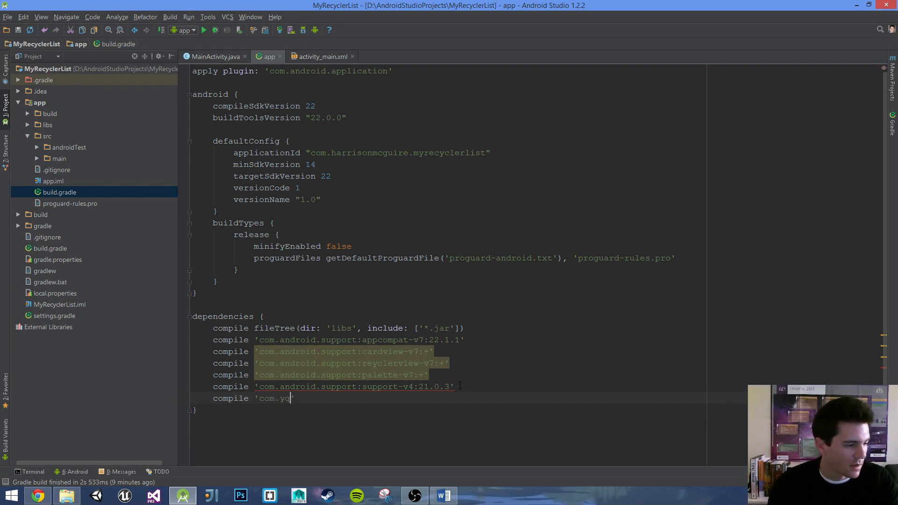
text(rit)
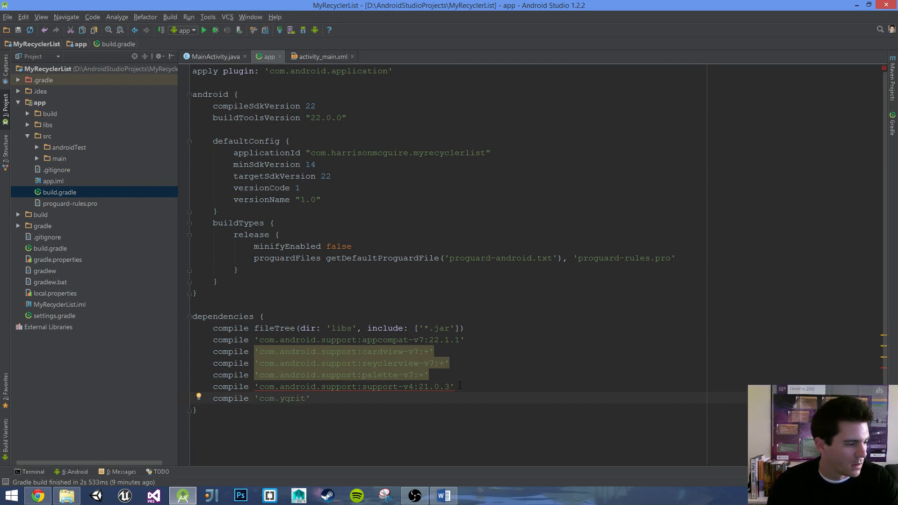
text(itic:rec)
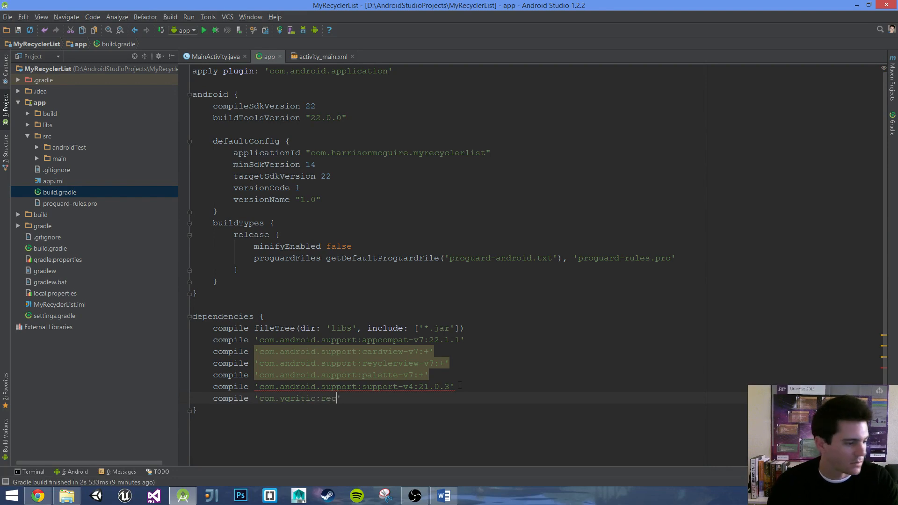
Complete the dependency as 'com.yqritic:recyclerview-flexibledivider:1.2.4'.
text(yclerview)
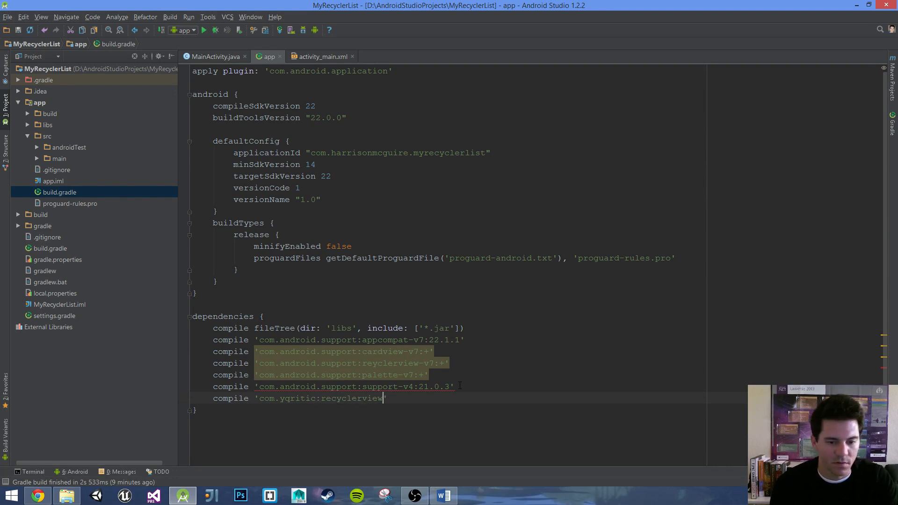
text(-)
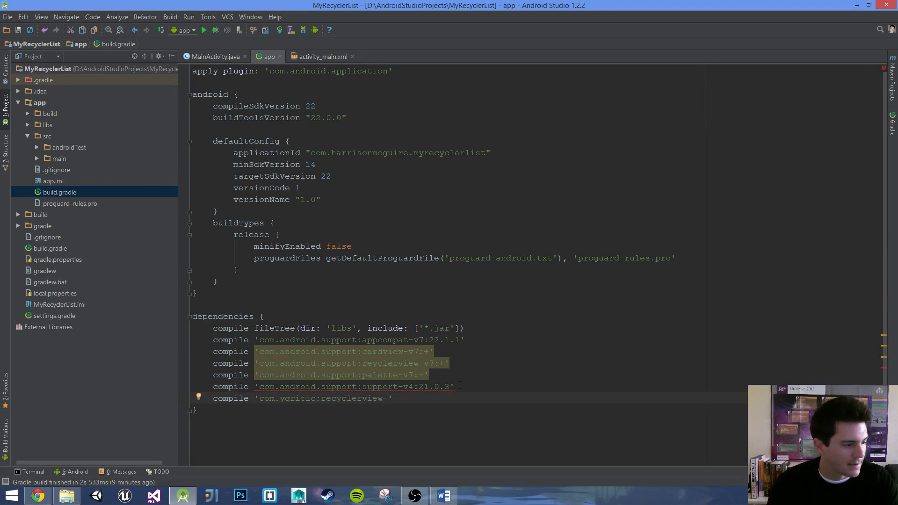
text(flexible)
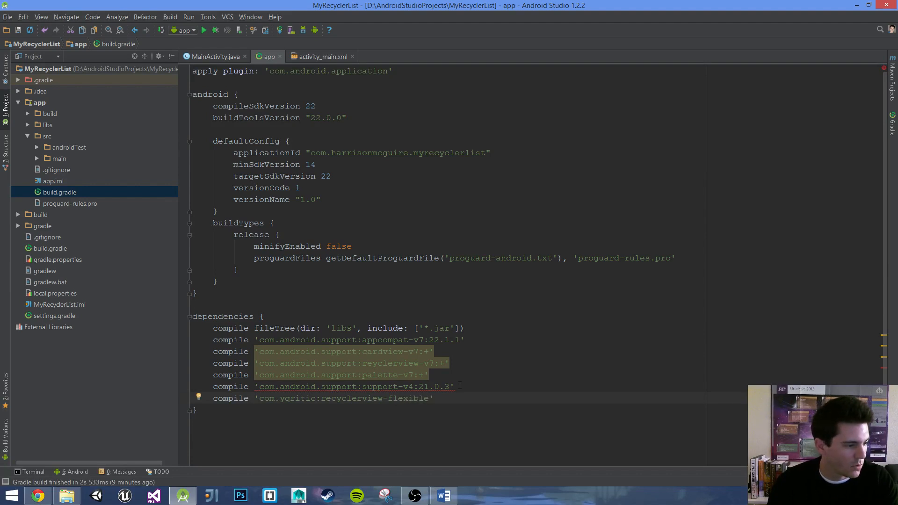
text(divider)
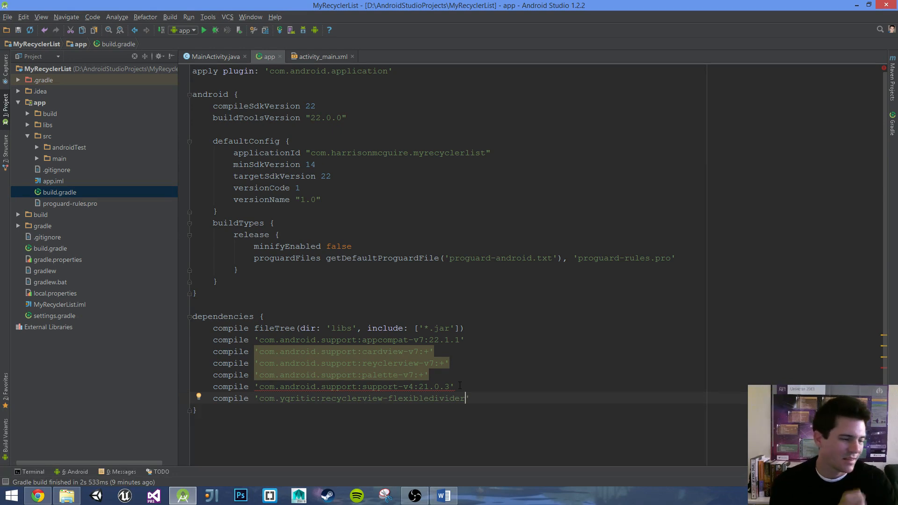
text(:)
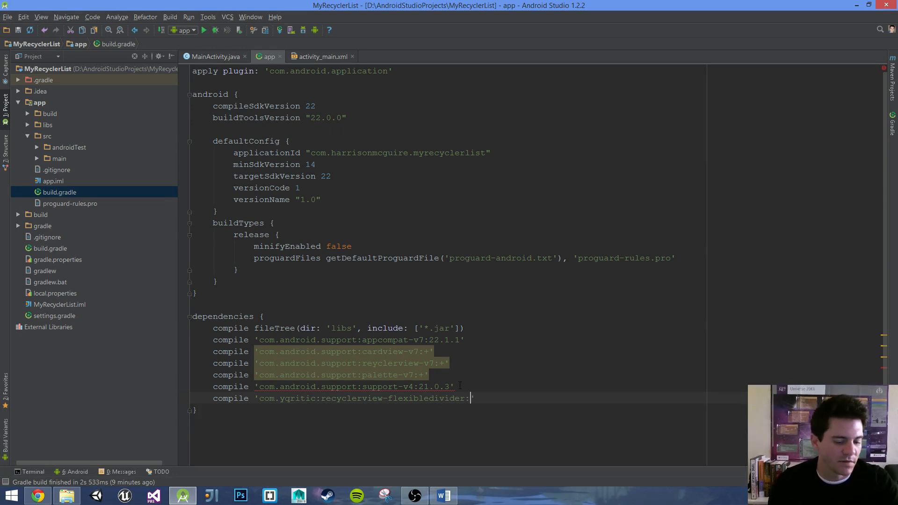
text(1.)
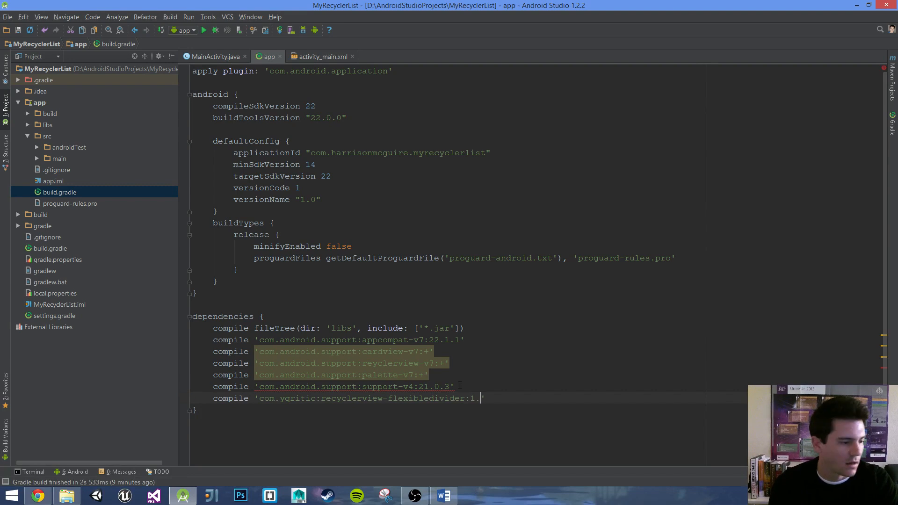
text(2.4)
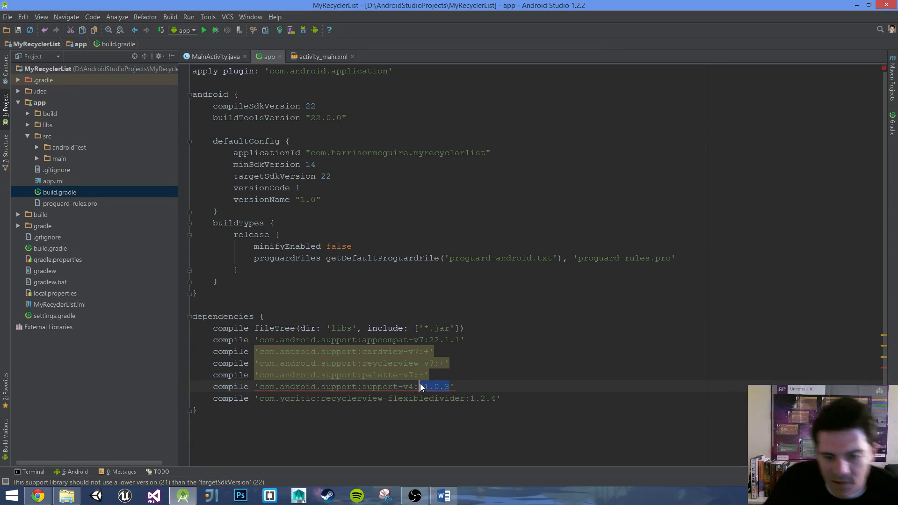
Replace the support-v4 version 21.0.3 with + to take the latest version.
text(2)
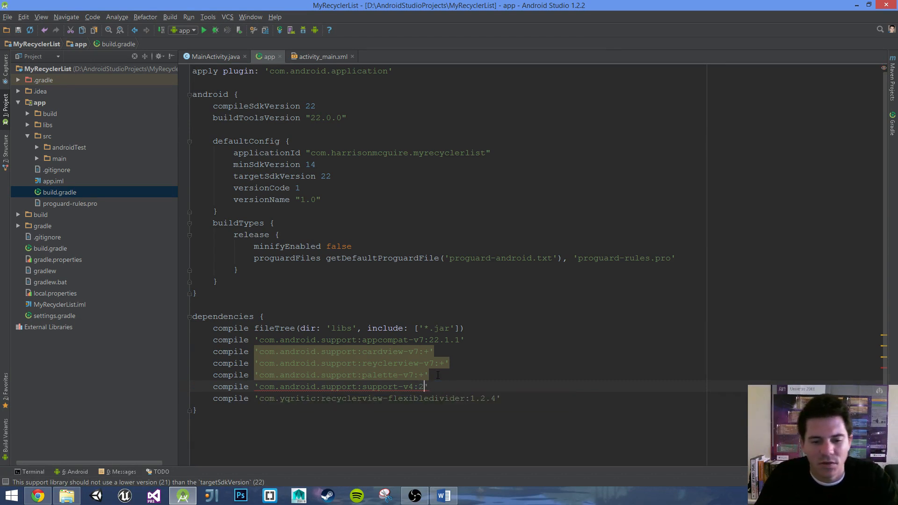
text(2+)
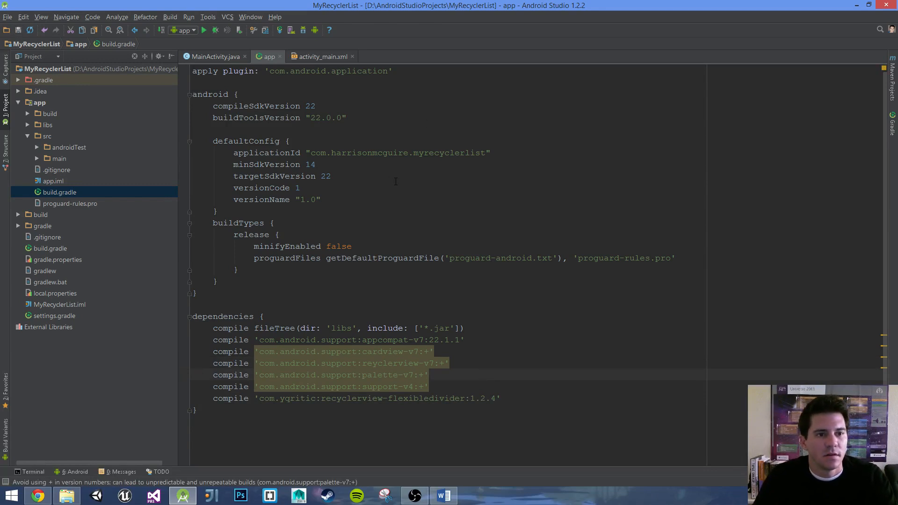
Switch to the MainActivity.java editor tab.
click(216, 56)
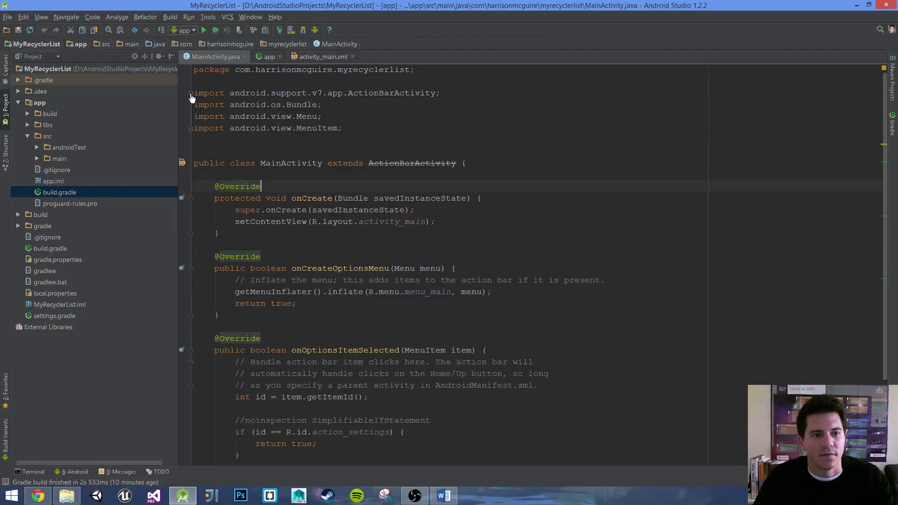
mouse_move(412, 162)
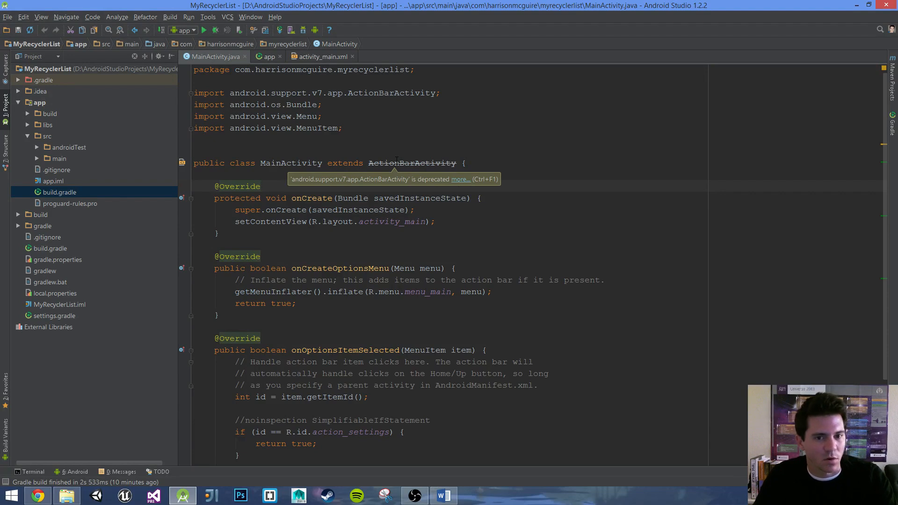
mouse_move(454, 180)
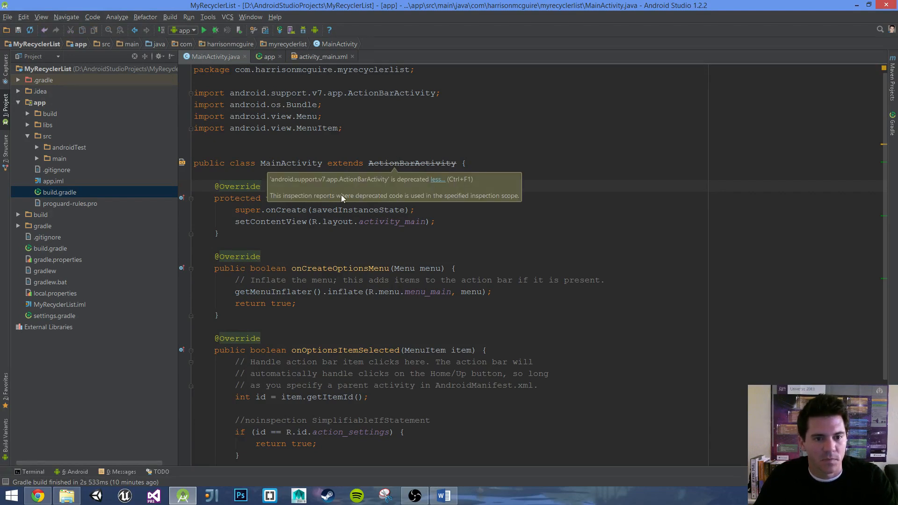
mouse_move(457, 202)
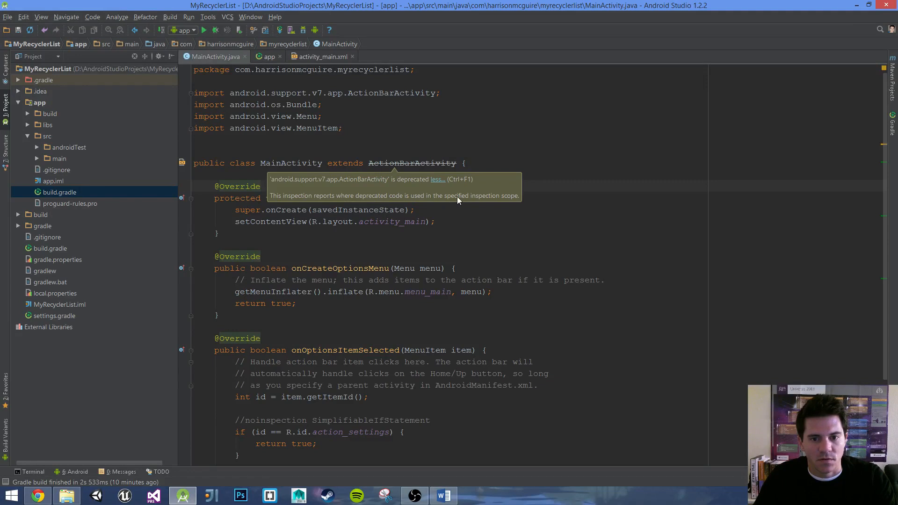
mouse_move(445, 182)
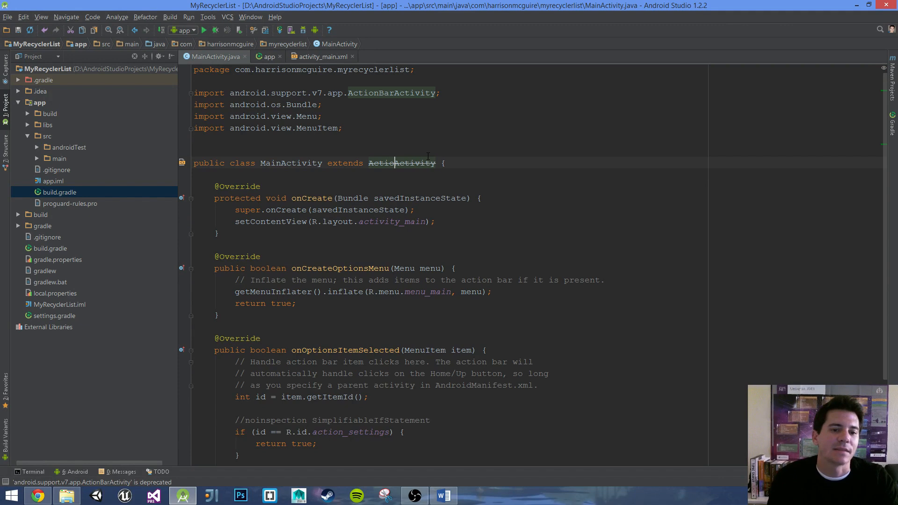
Make MainActivity extend Activity instead of ActionBarActivity.
text(Activity)
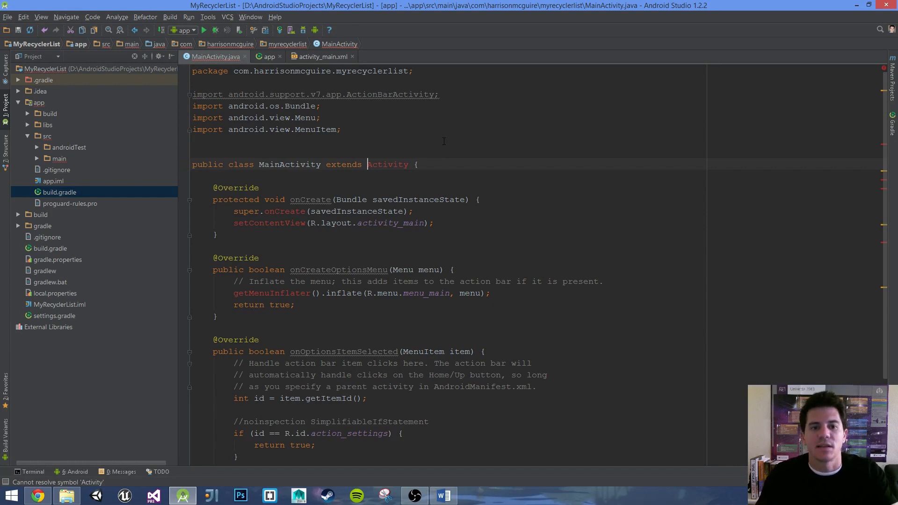
mouse_move(426, 114)
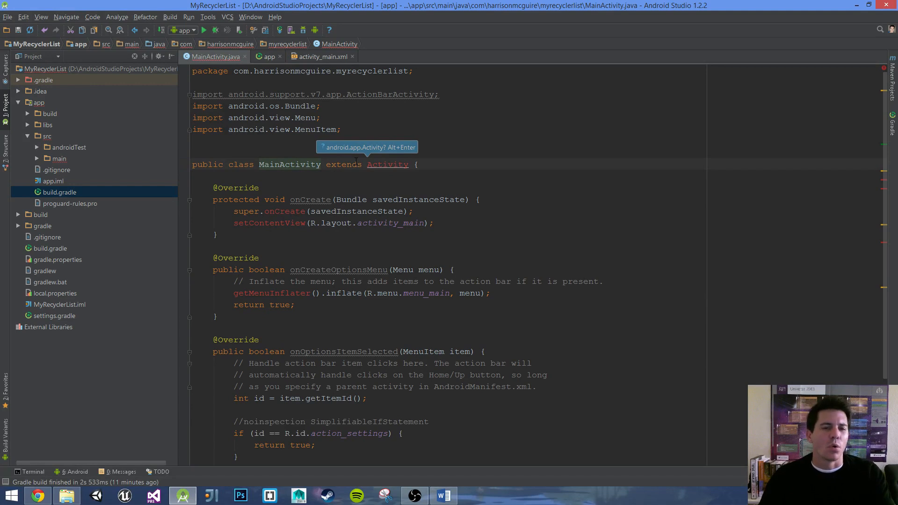
mouse_move(384, 171)
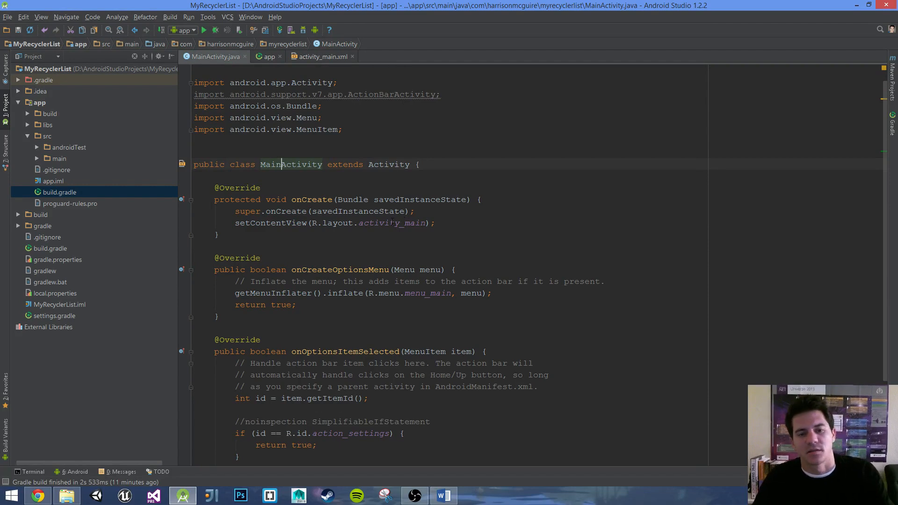
scroll(down, 3)
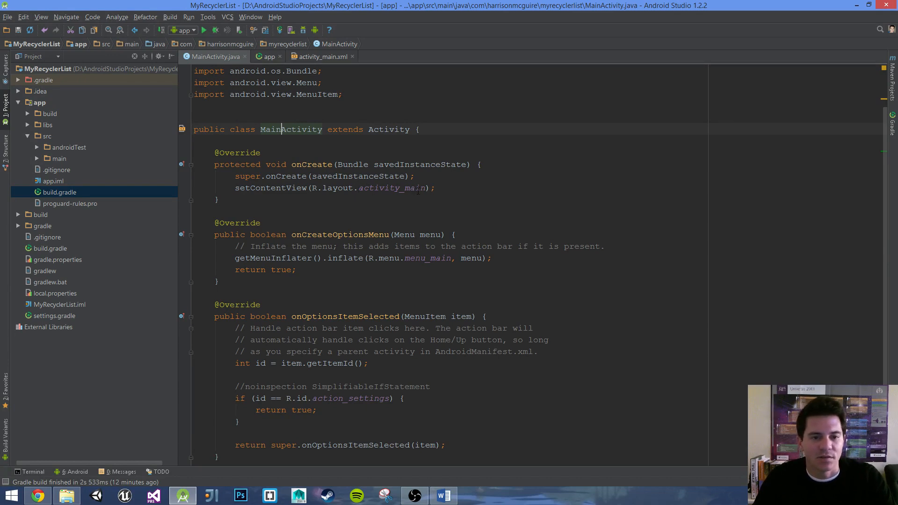
scroll(up, 3)
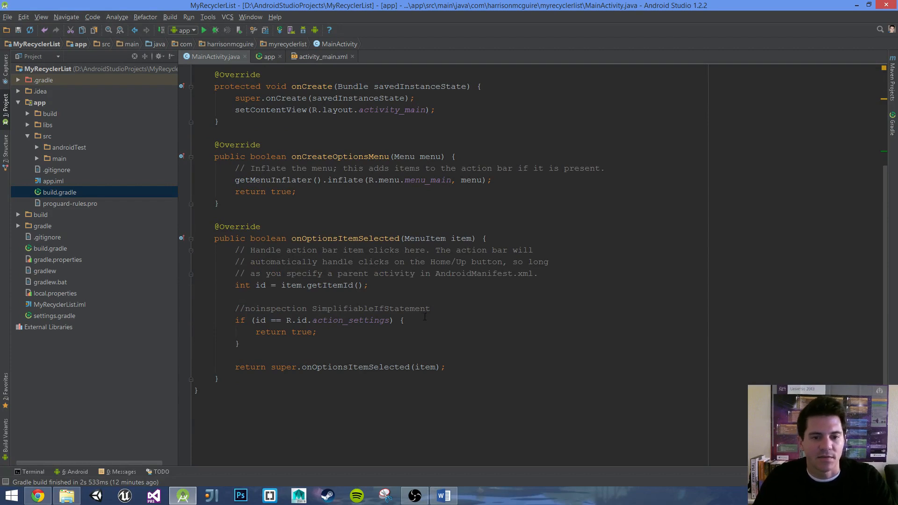
scroll(up, 3)
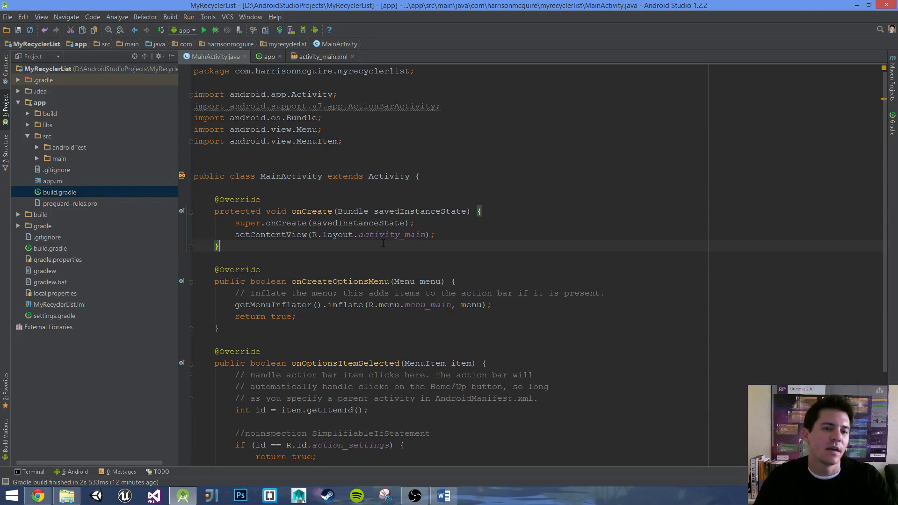
mouse_move(381, 238)
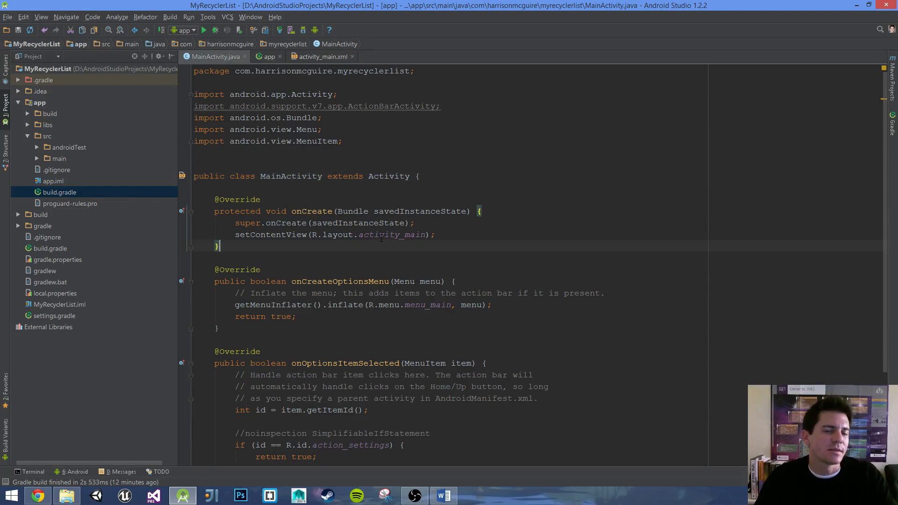